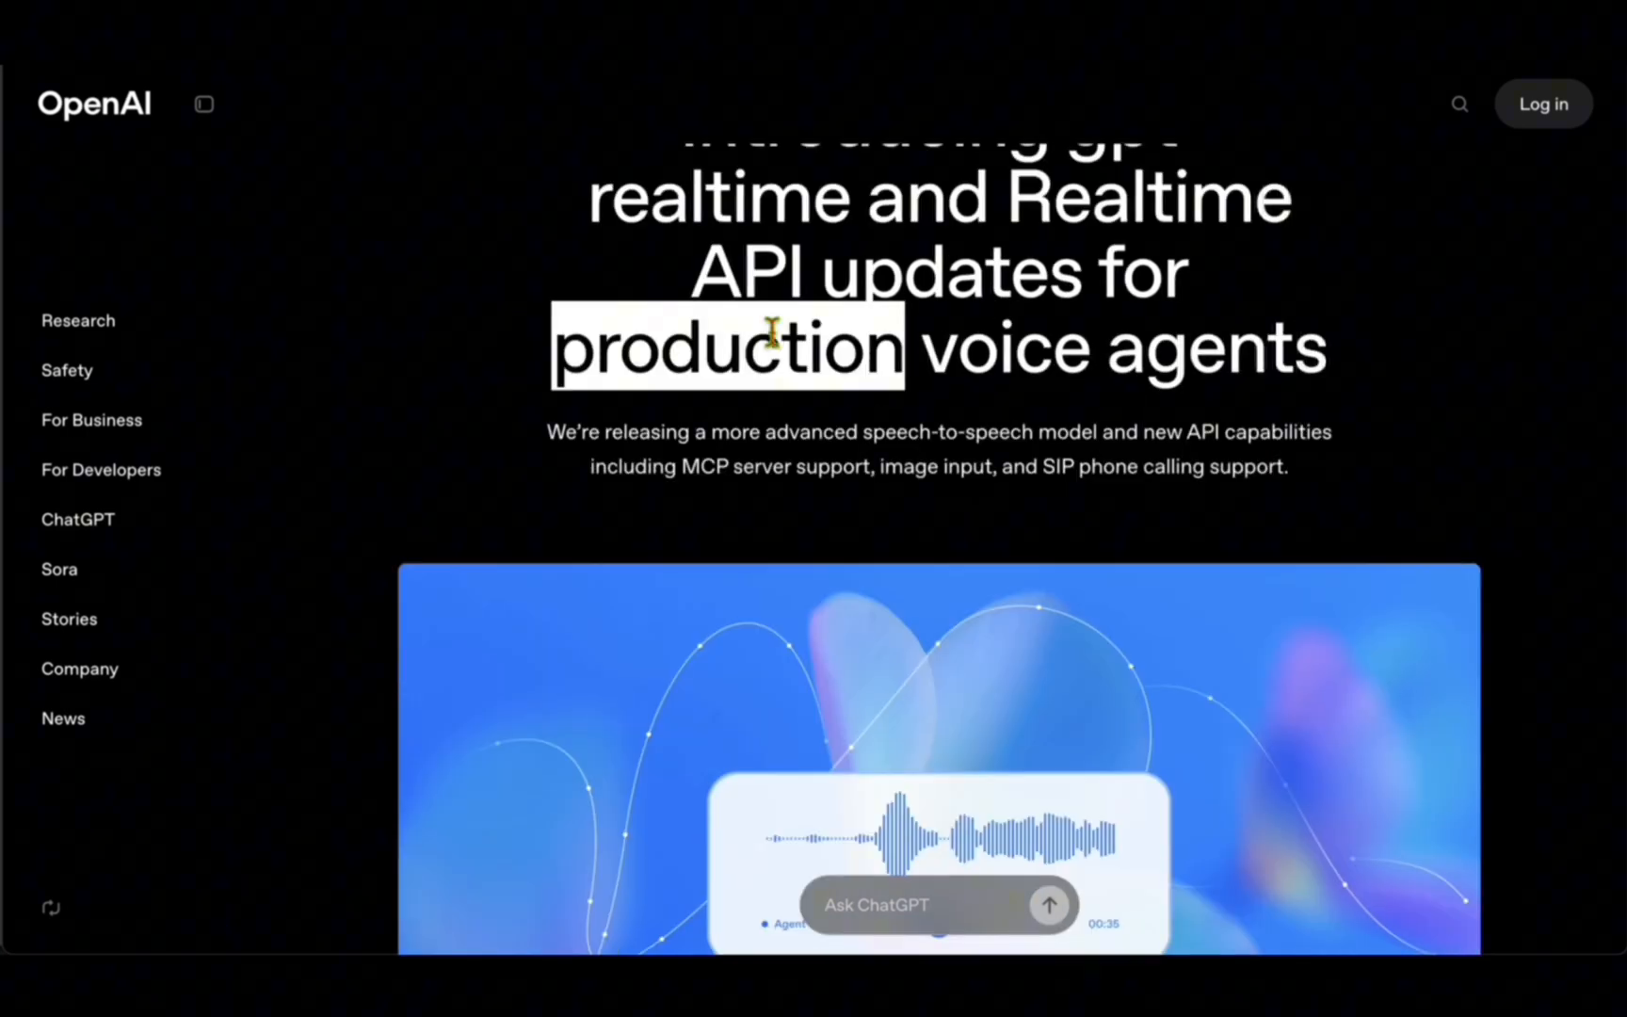
{"action": "mouse_move", "coordinate": [1055, 465]}
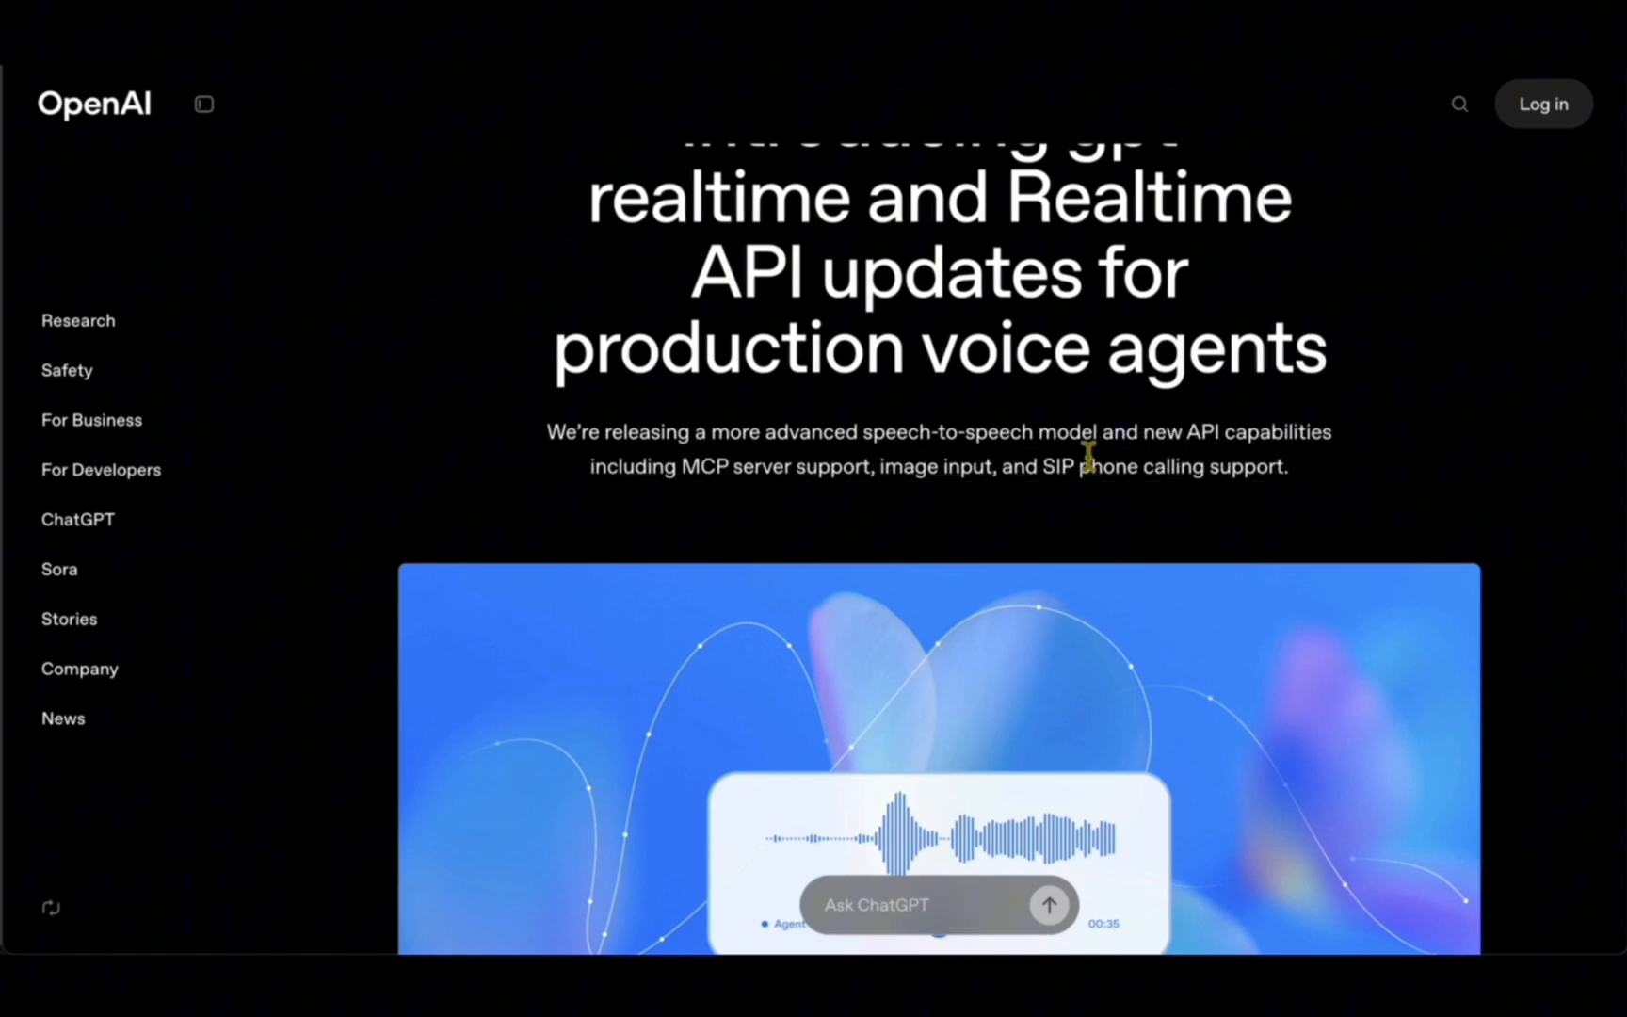
{"action": "mouse_move", "coordinate": [1380, 472]}
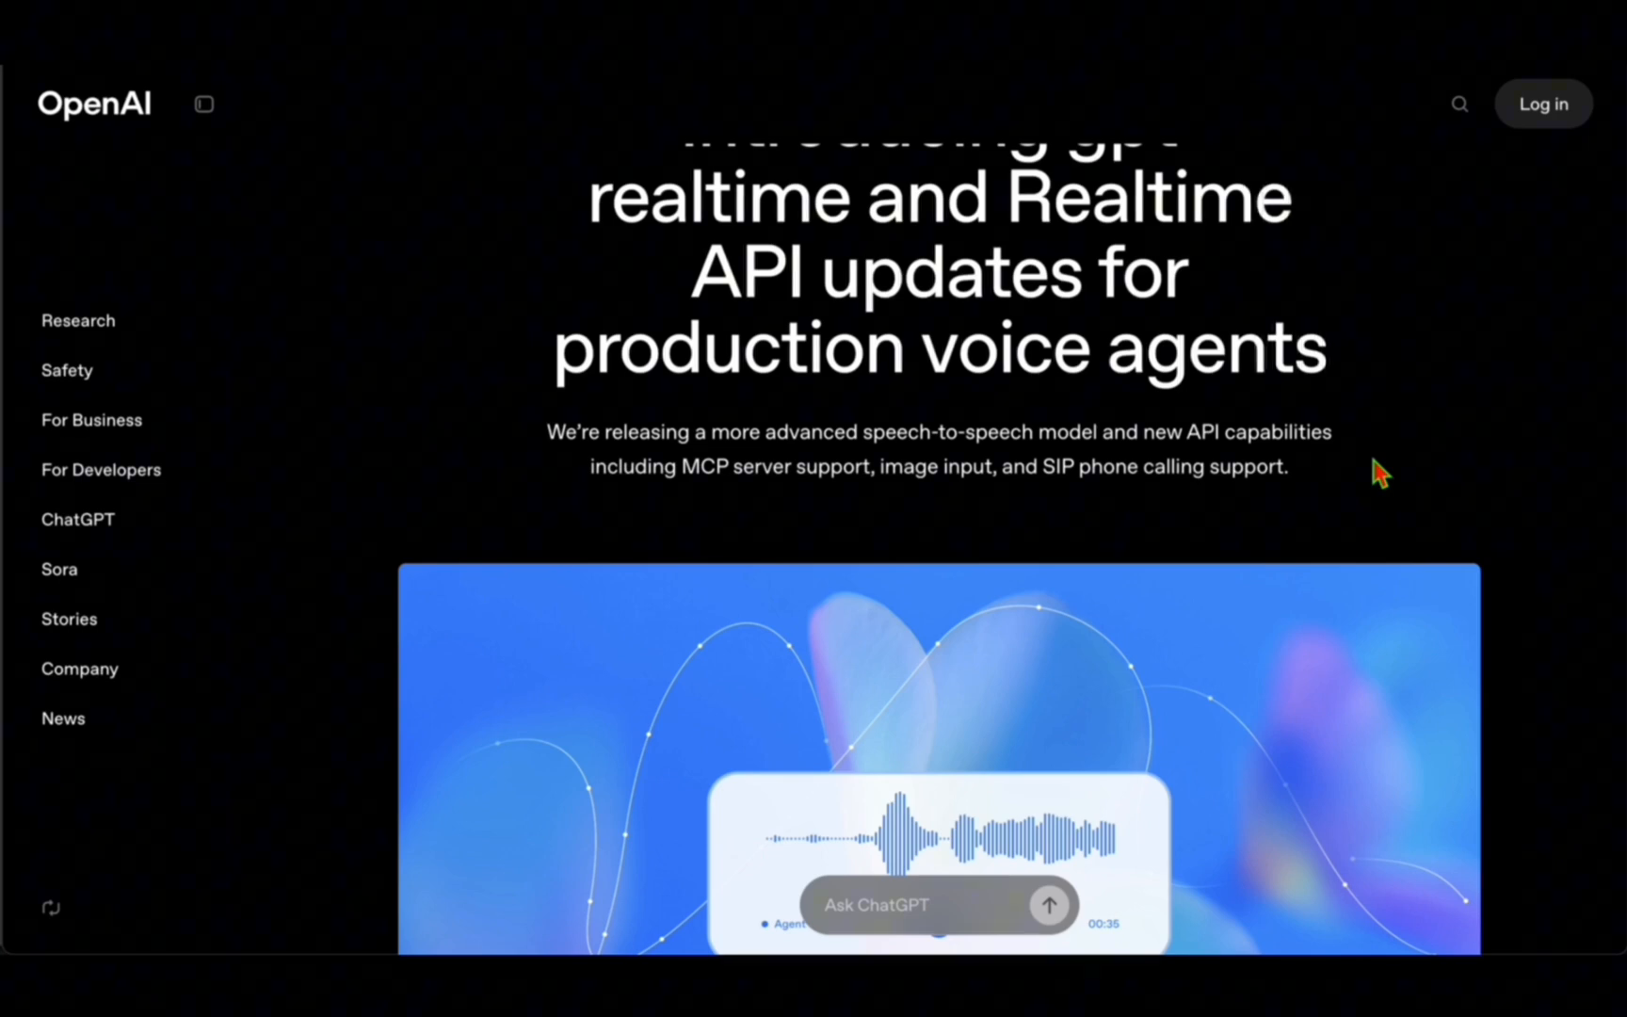
Reach the introduction paragraphs and highlight the point about reading disclaimer scripts.
{"action": "scroll", "scroll_direction": "down", "scroll_amount": 3}
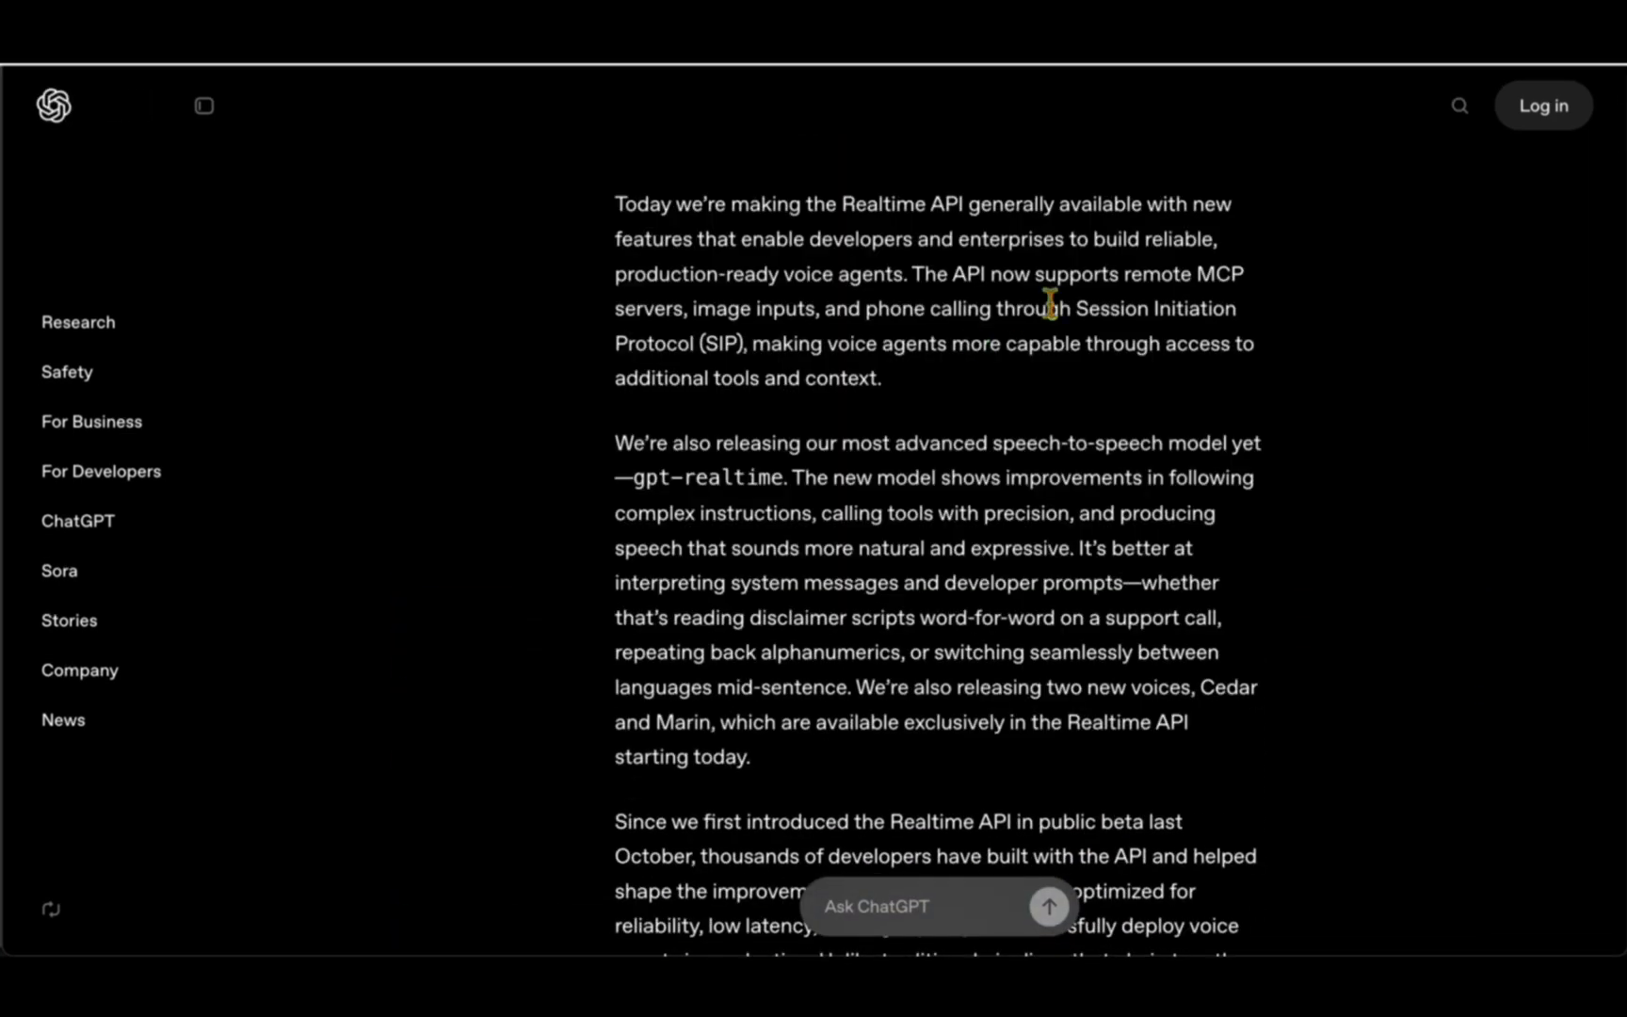
{"action": "mouse_move", "coordinate": [1092, 309]}
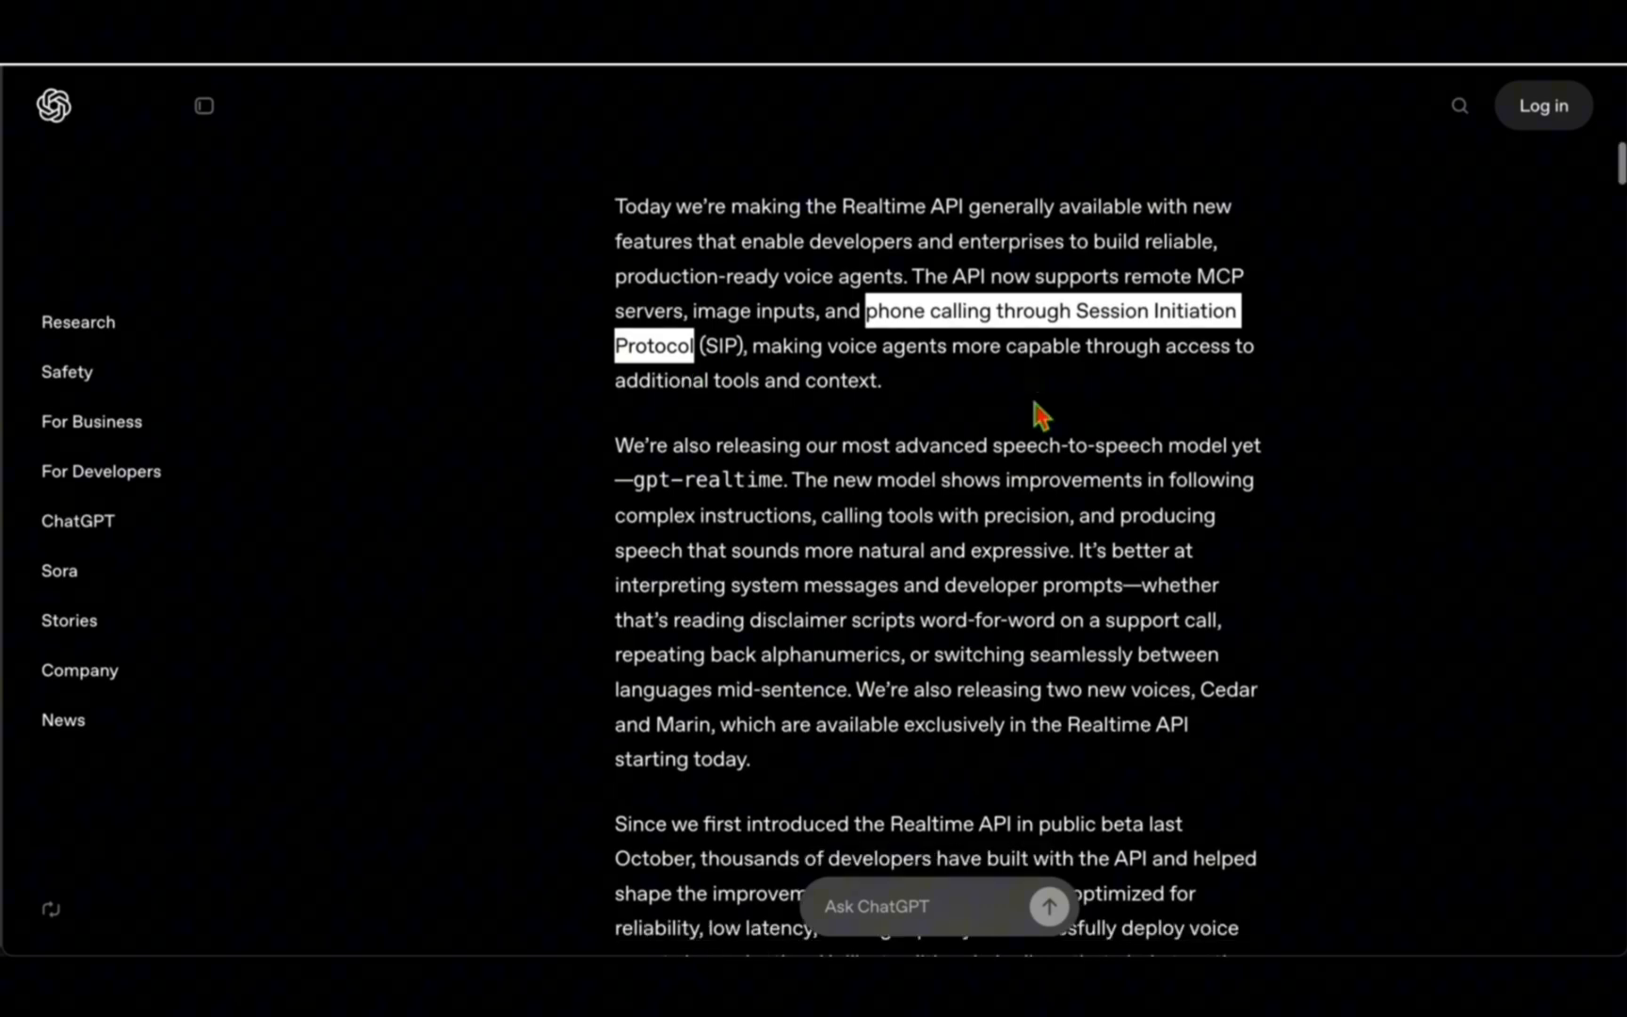
{"action": "scroll", "scroll_direction": "down", "scroll_amount": 3}
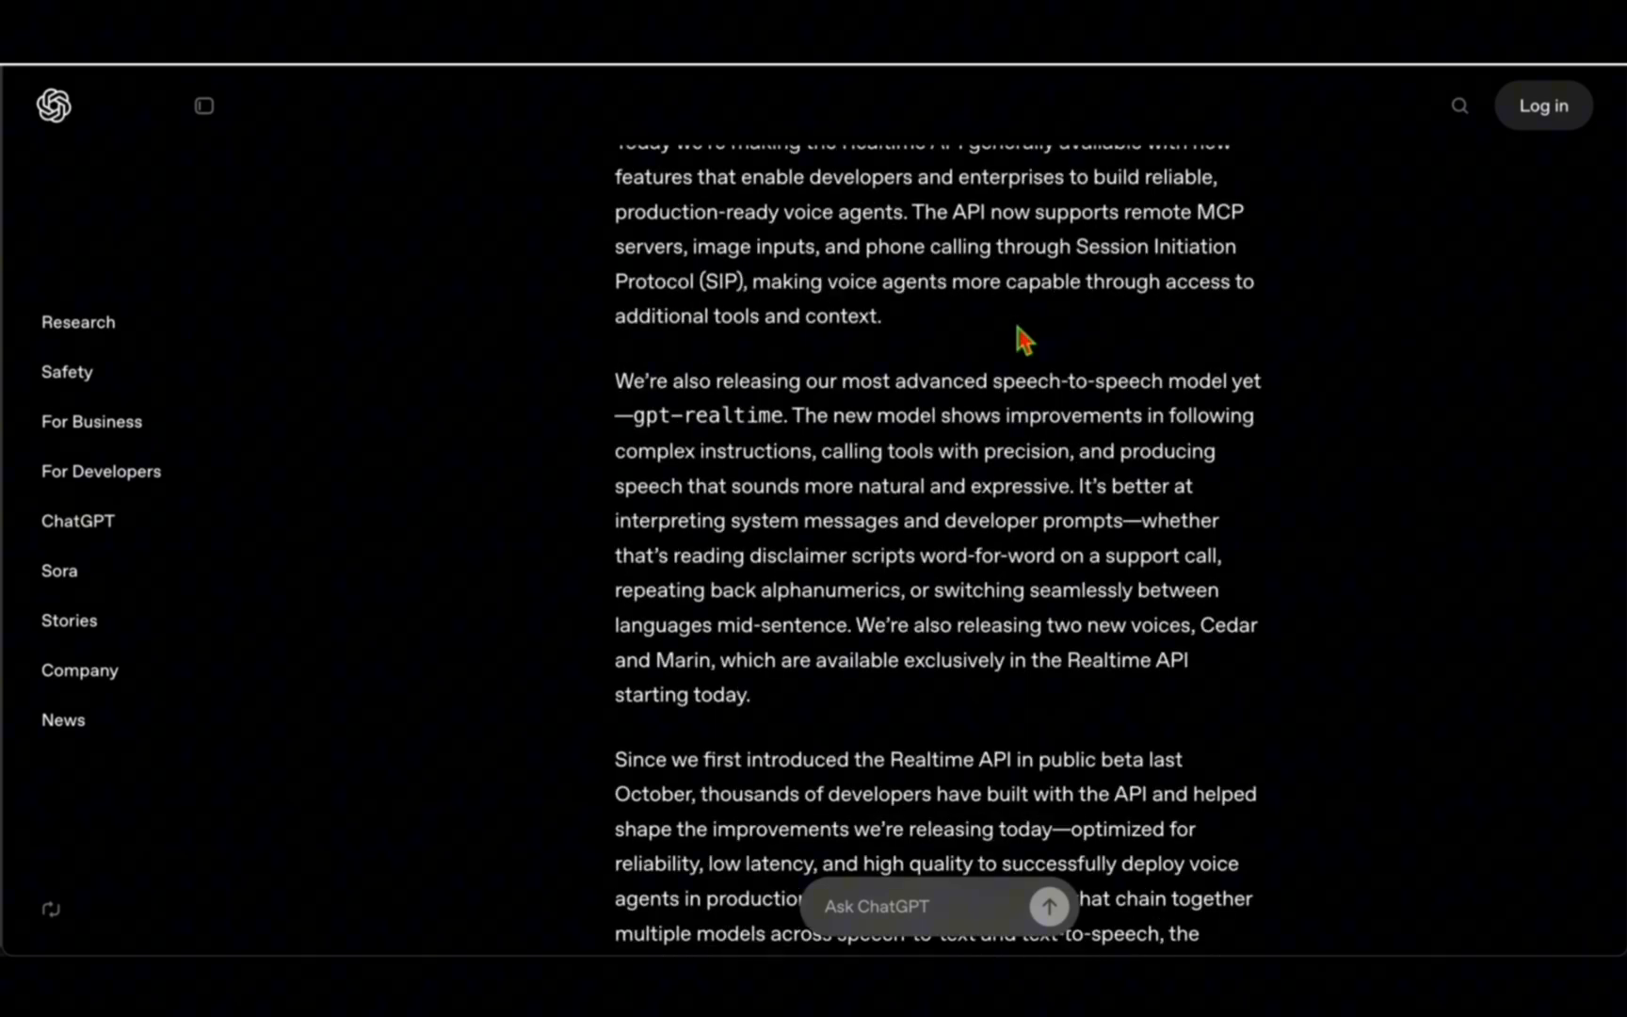
{"action": "scroll", "scroll_direction": "down", "scroll_amount": 3}
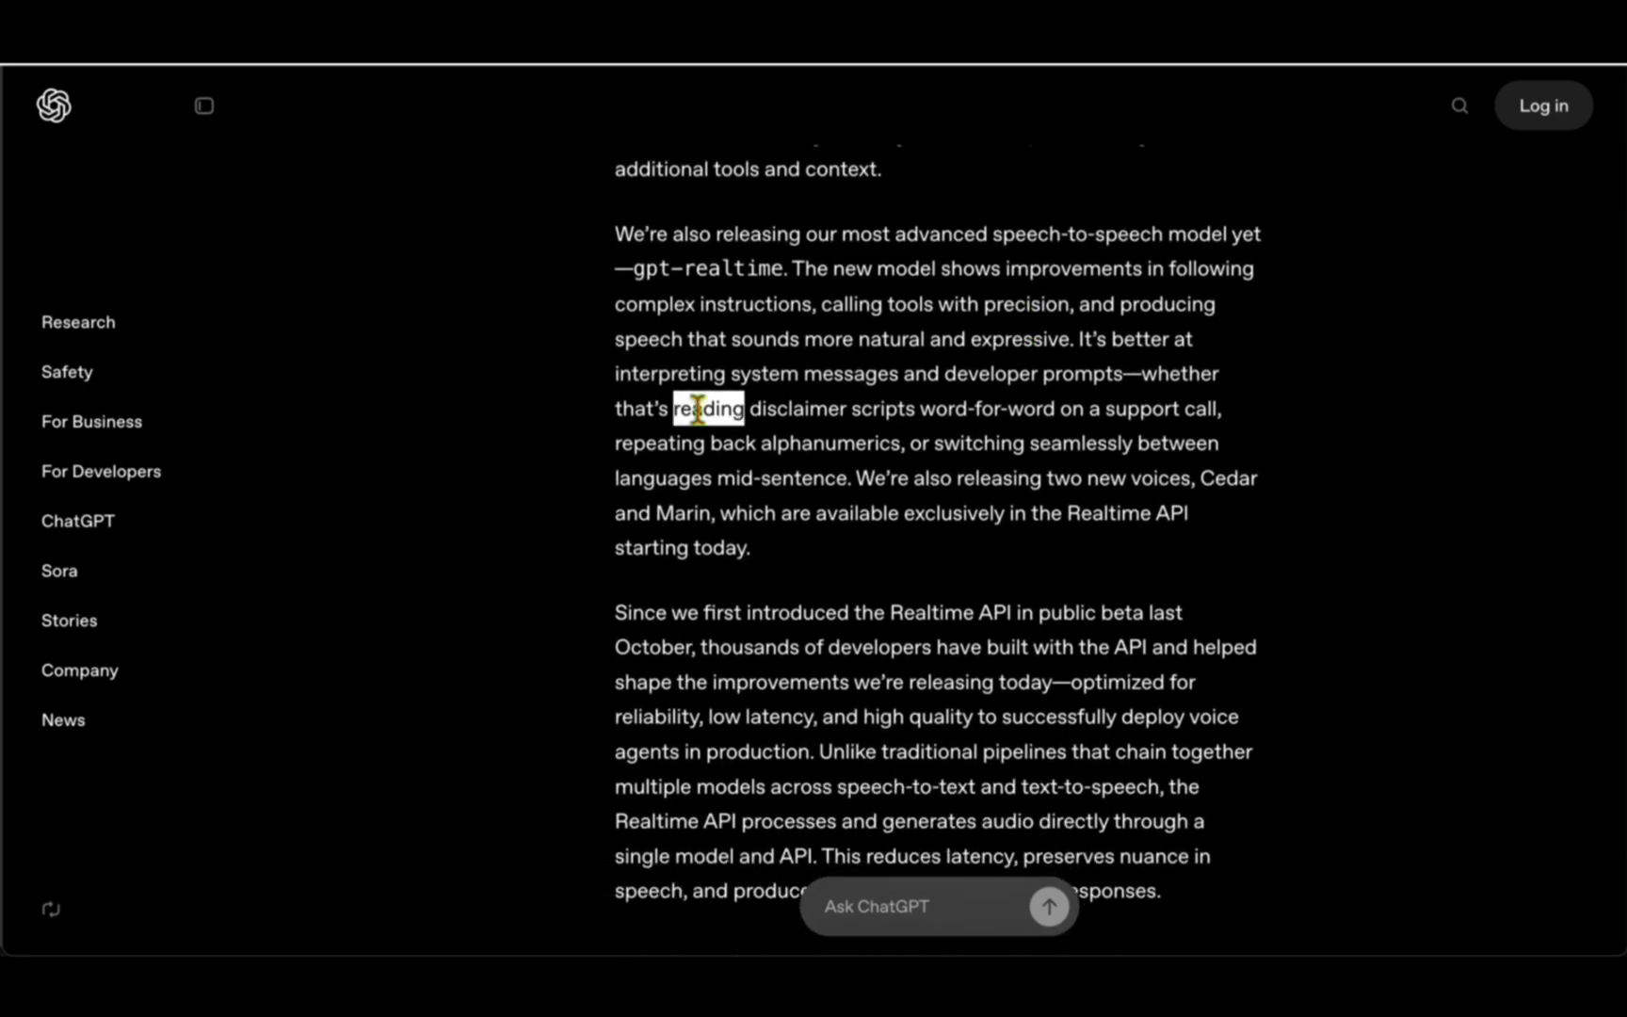
{"action": "left_click_drag", "start_coordinate": [686, 409], "coordinate": [907, 409]}
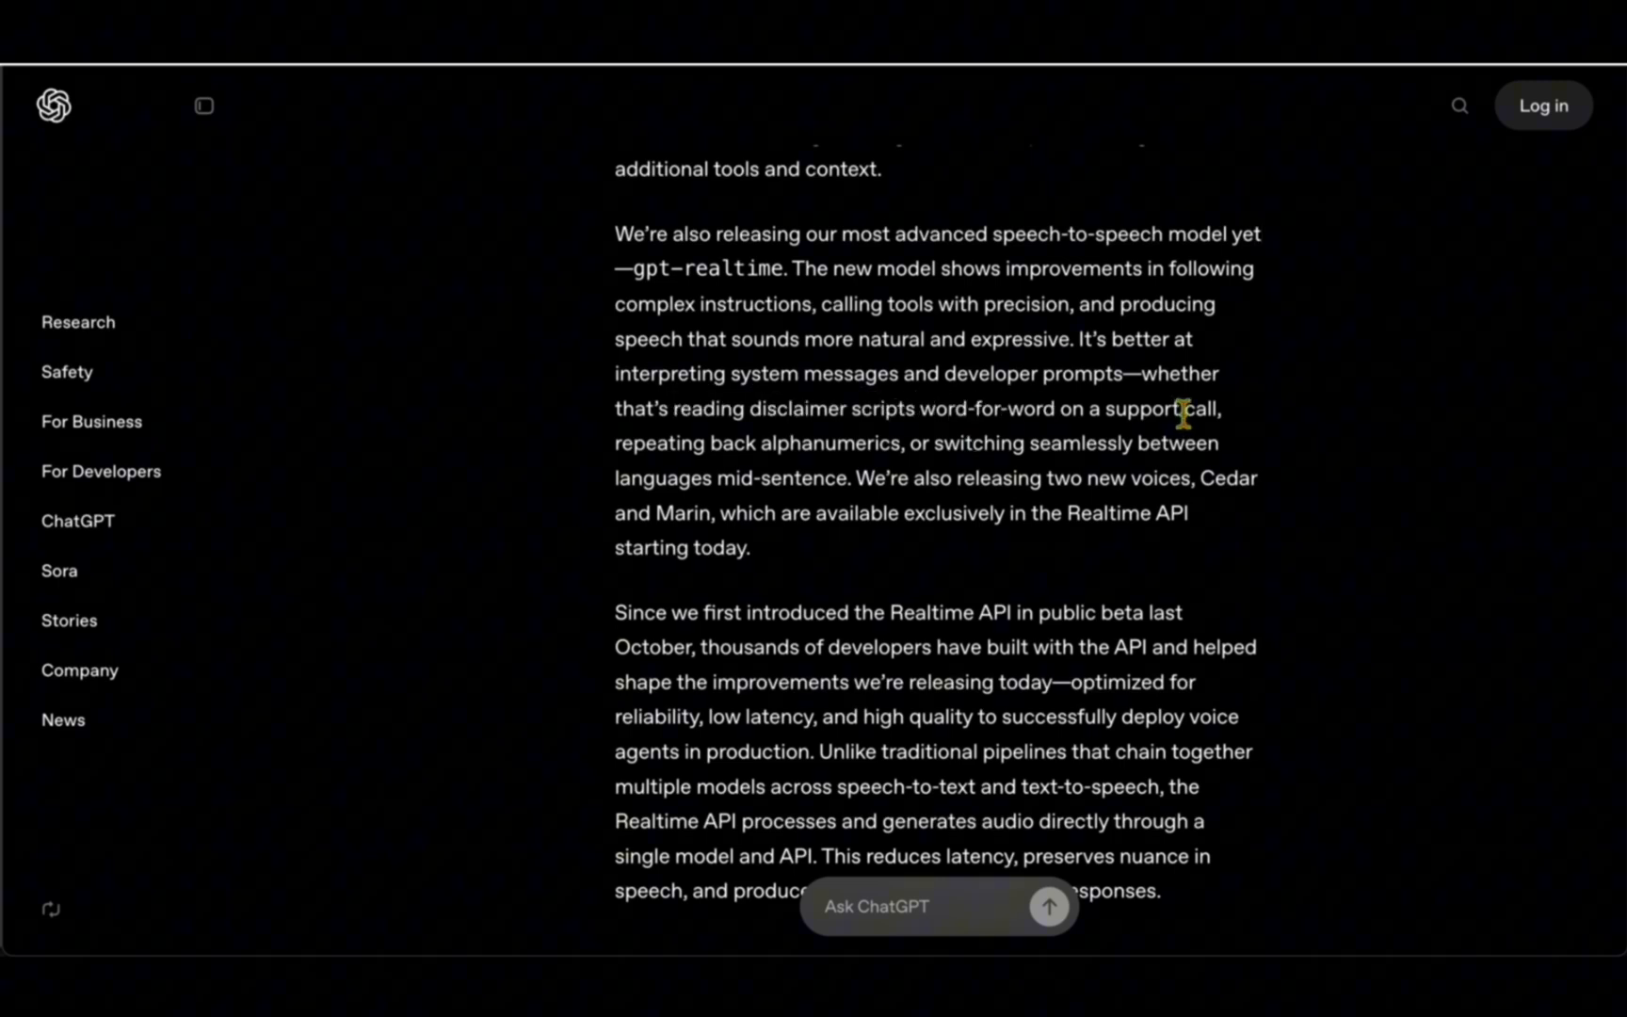
{"action": "mouse_move", "coordinate": [1215, 446]}
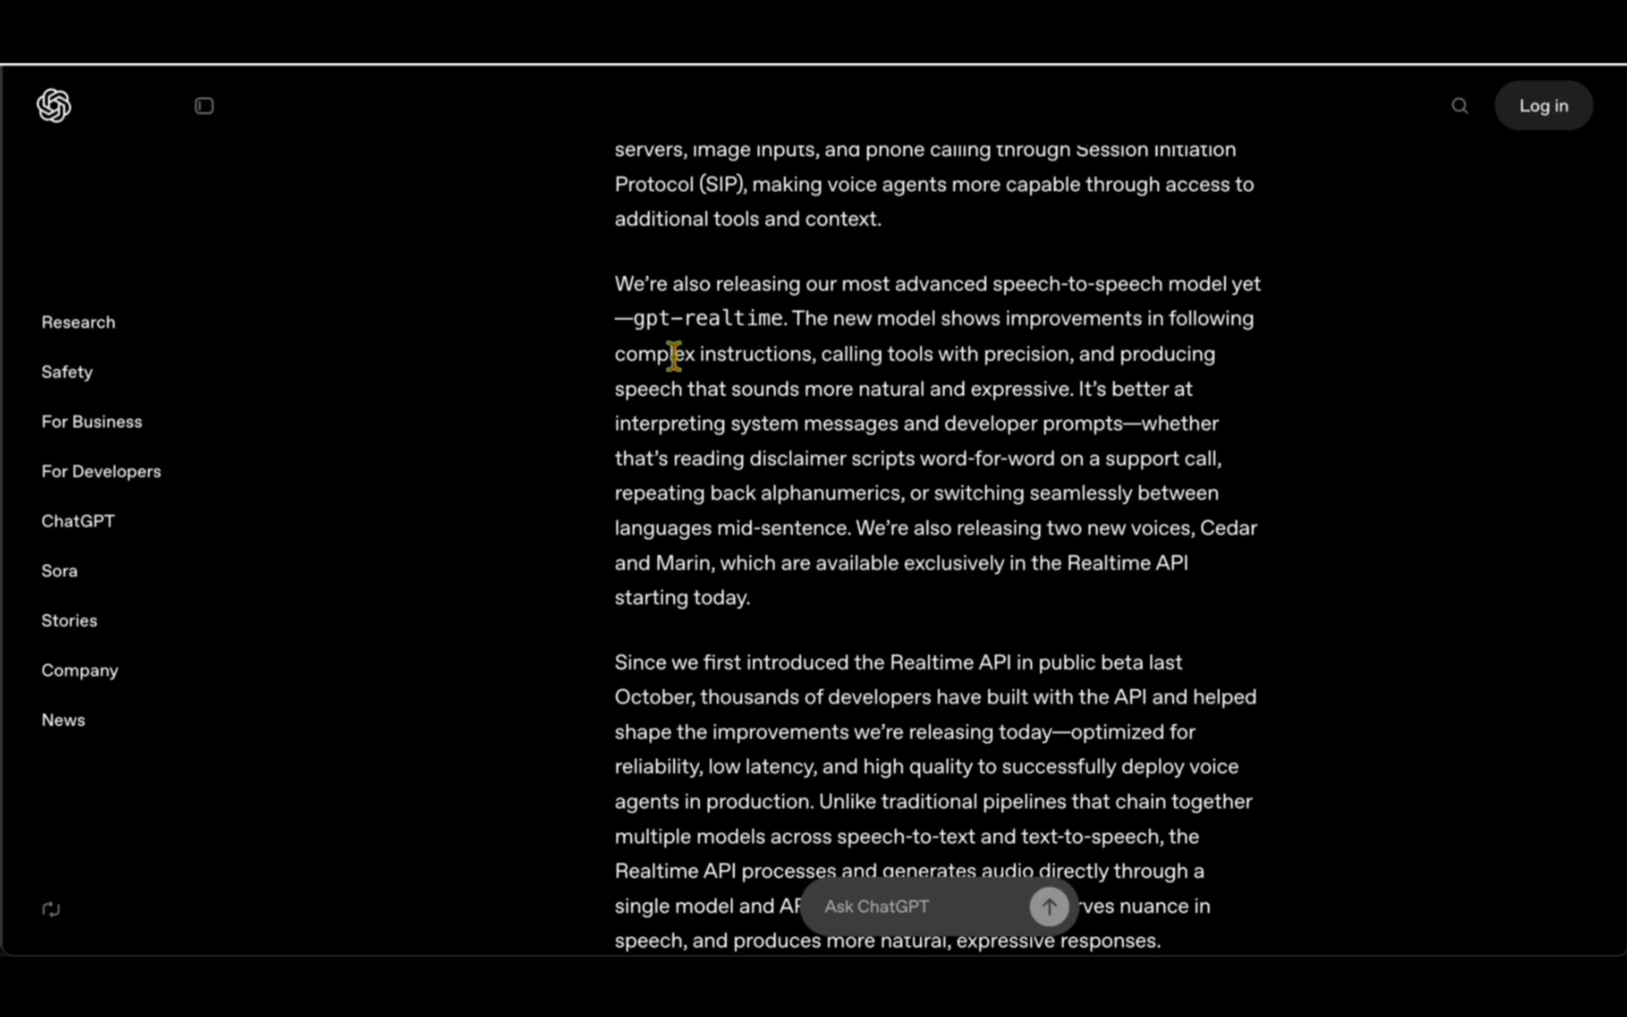
Highlight phrases in the gpt-realtime paragraph, including the new Cedar voice name.
{"action": "left_click_drag", "start_coordinate": [614, 354], "coordinate": [815, 354]}
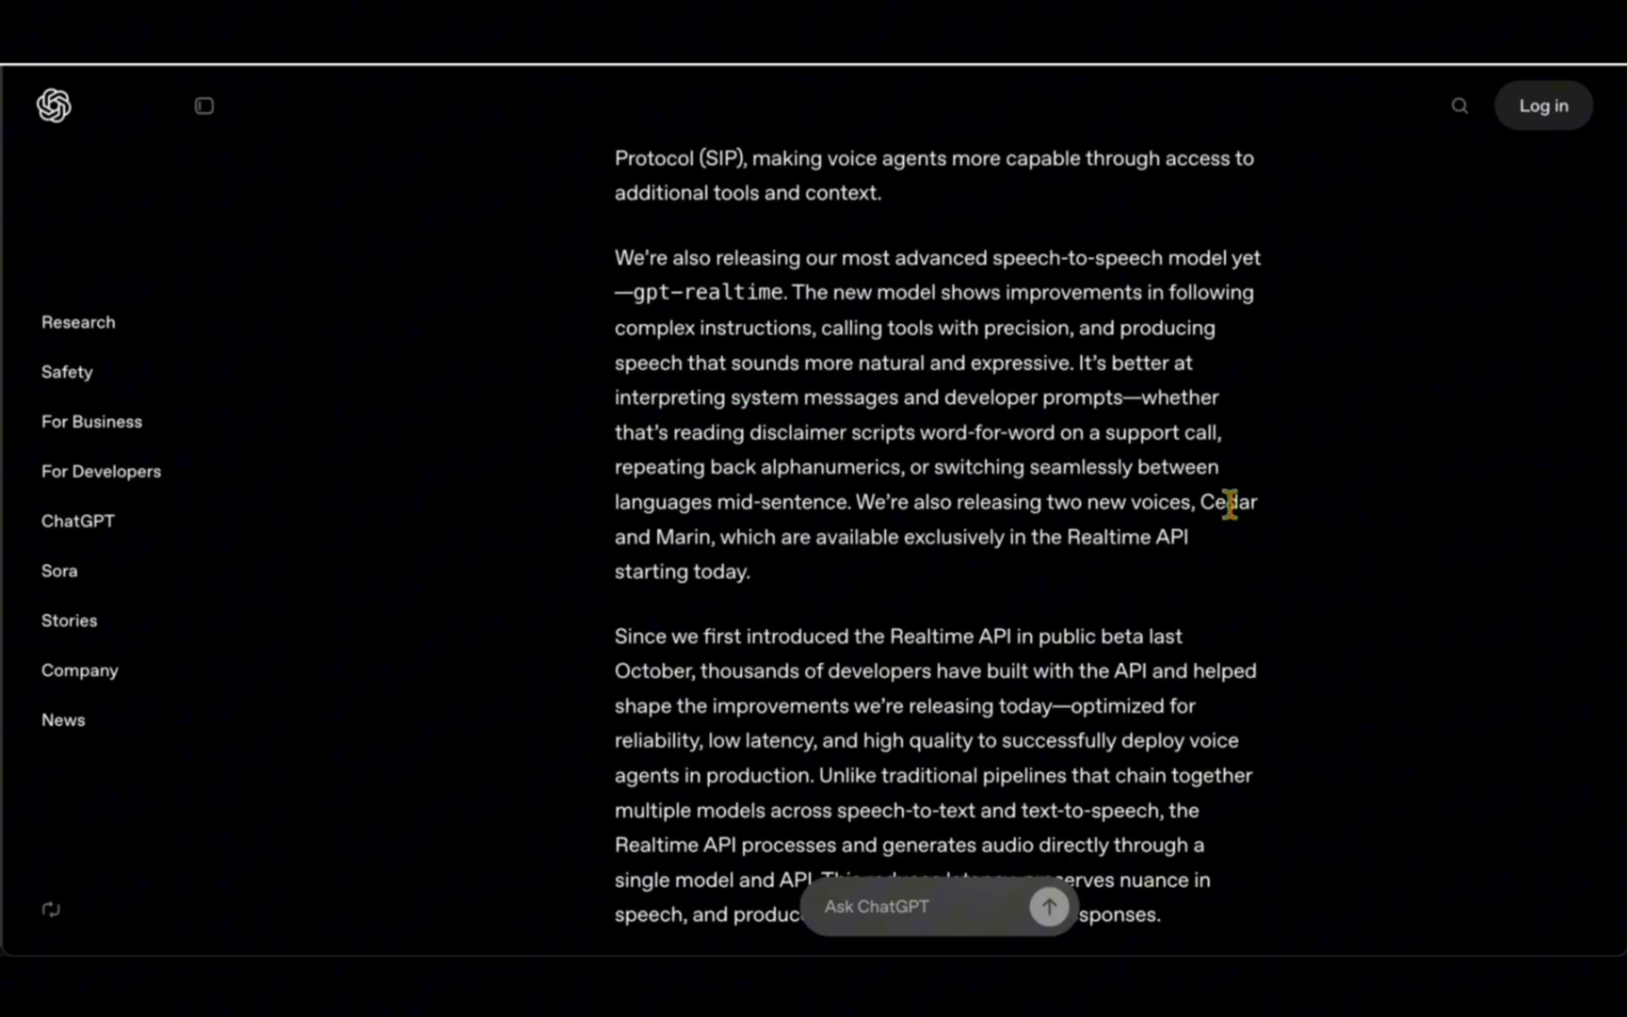
{"action": "double_click", "coordinate": [1225, 503]}
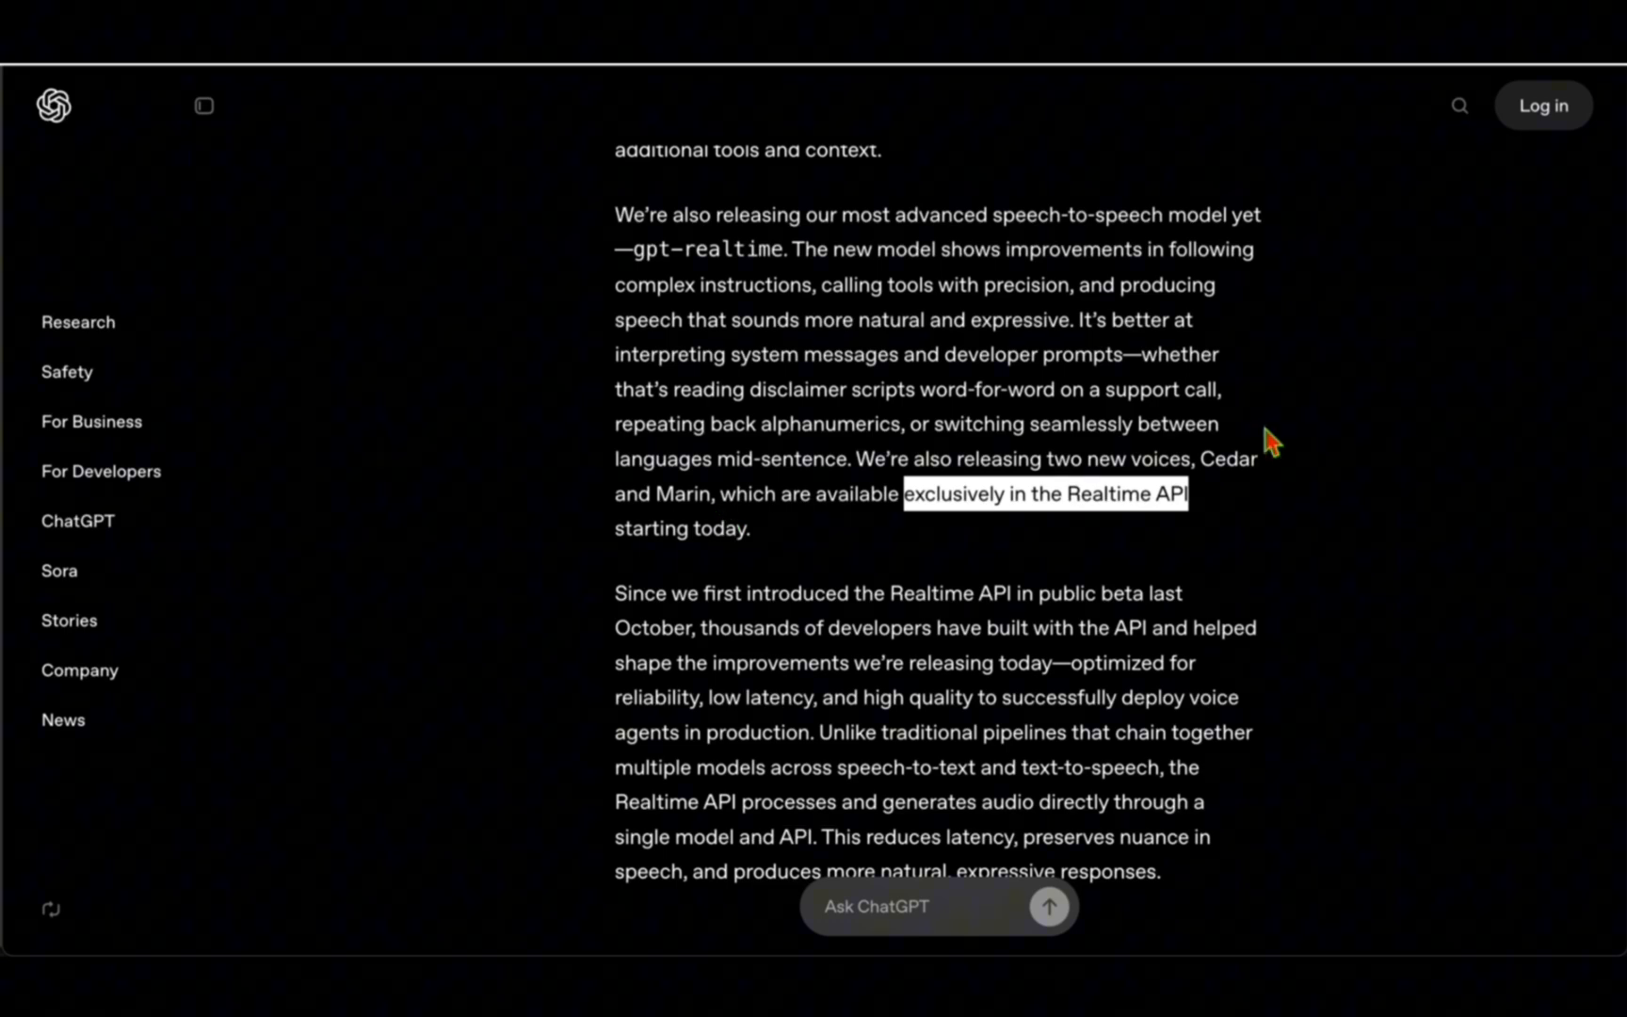
Read the public-beta paragraph, highlighting the reliability and low latency benefits.
{"action": "scroll", "scroll_direction": "down", "scroll_amount": 3}
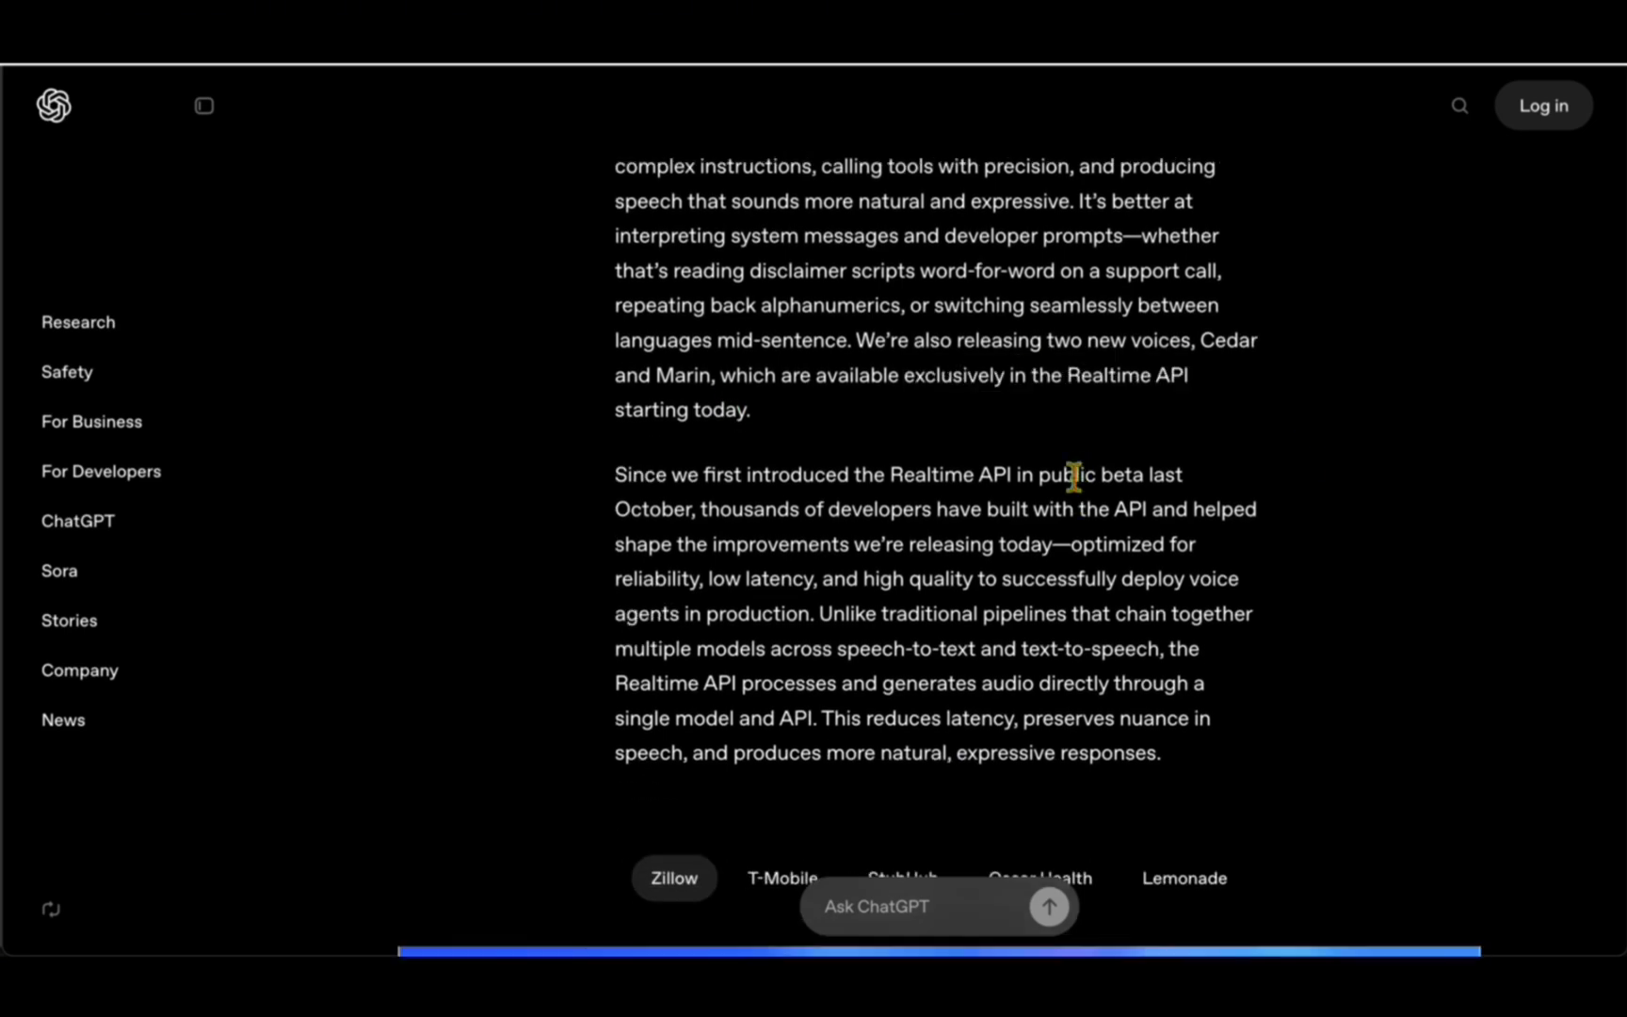
{"action": "left_click_drag", "start_coordinate": [700, 474], "coordinate": [1094, 475]}
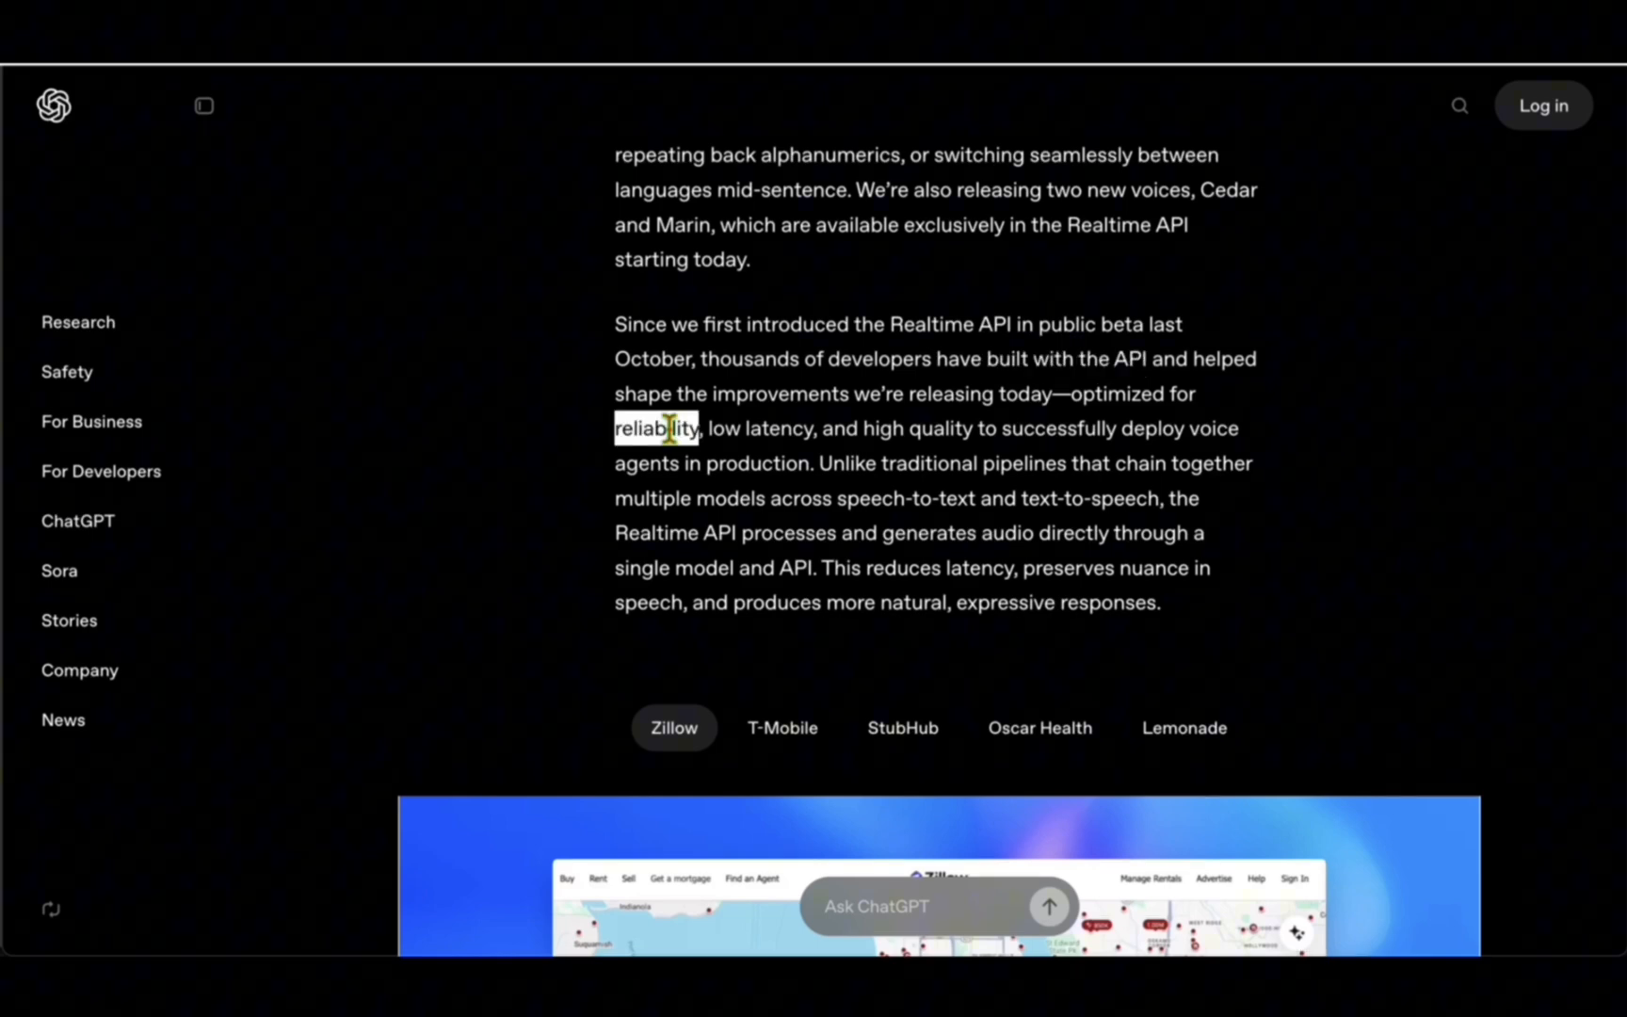
{"action": "left_click_drag", "start_coordinate": [665, 428], "coordinate": [887, 428]}
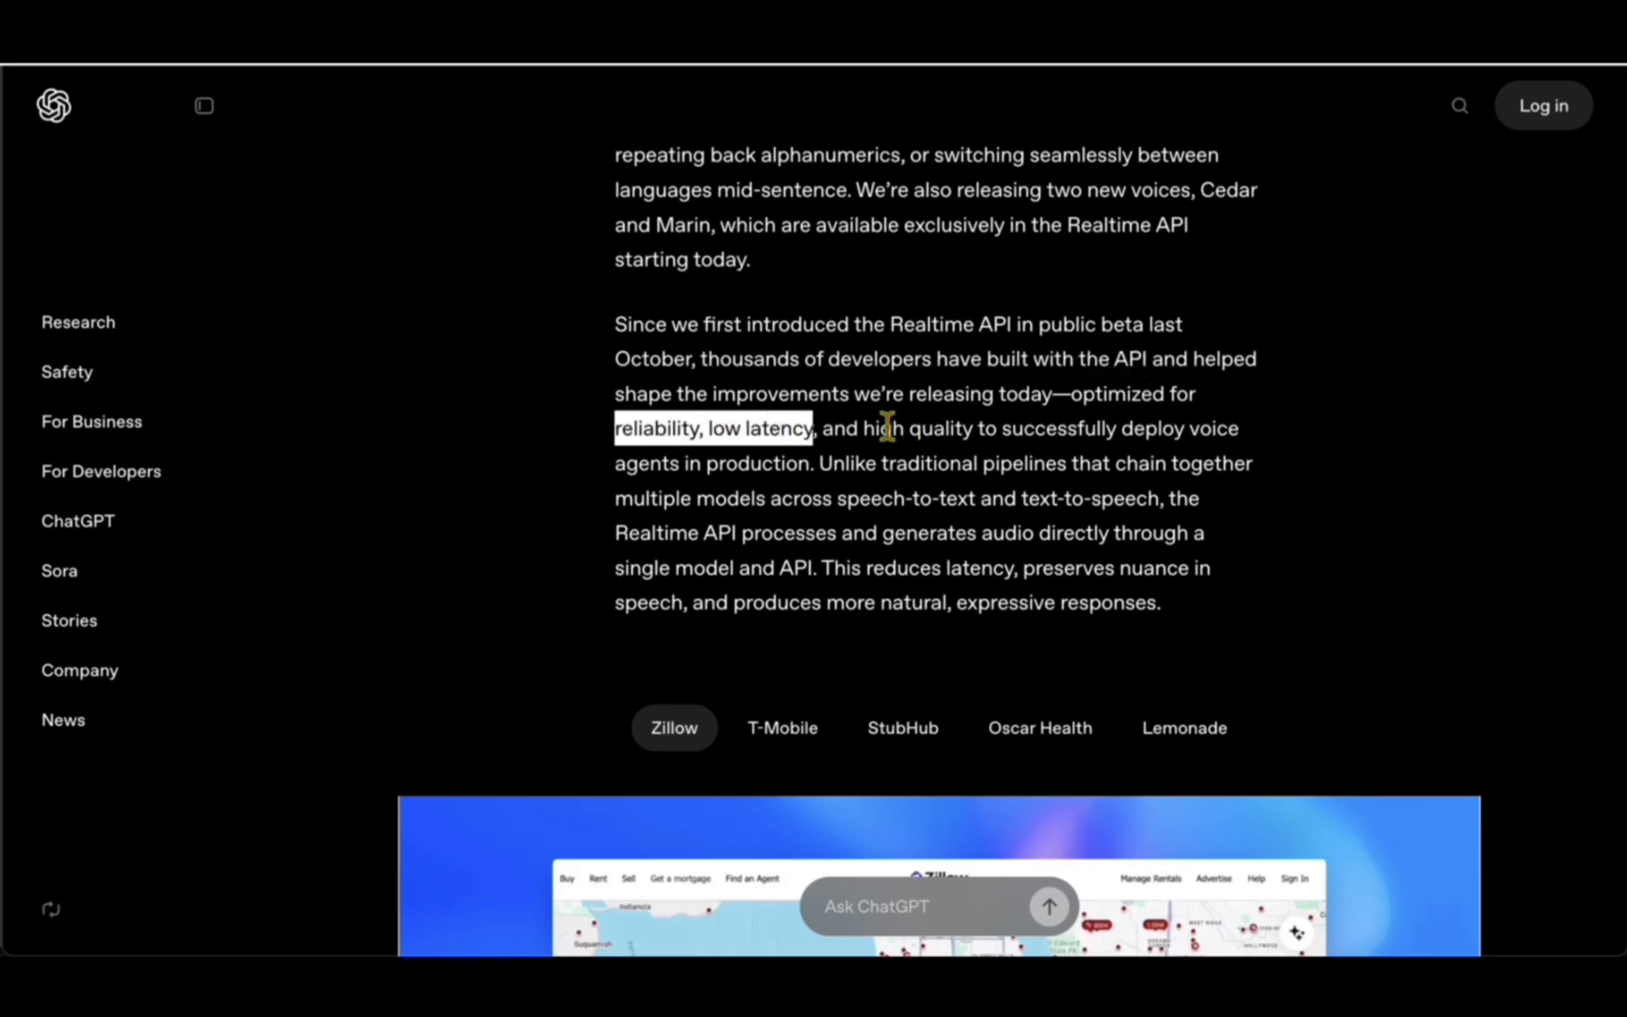
Highlight the single-model audio processing phrase and 'text-to-speech', then reach the customer video tabs.
{"action": "scroll", "scroll_direction": "down", "scroll_amount": 3}
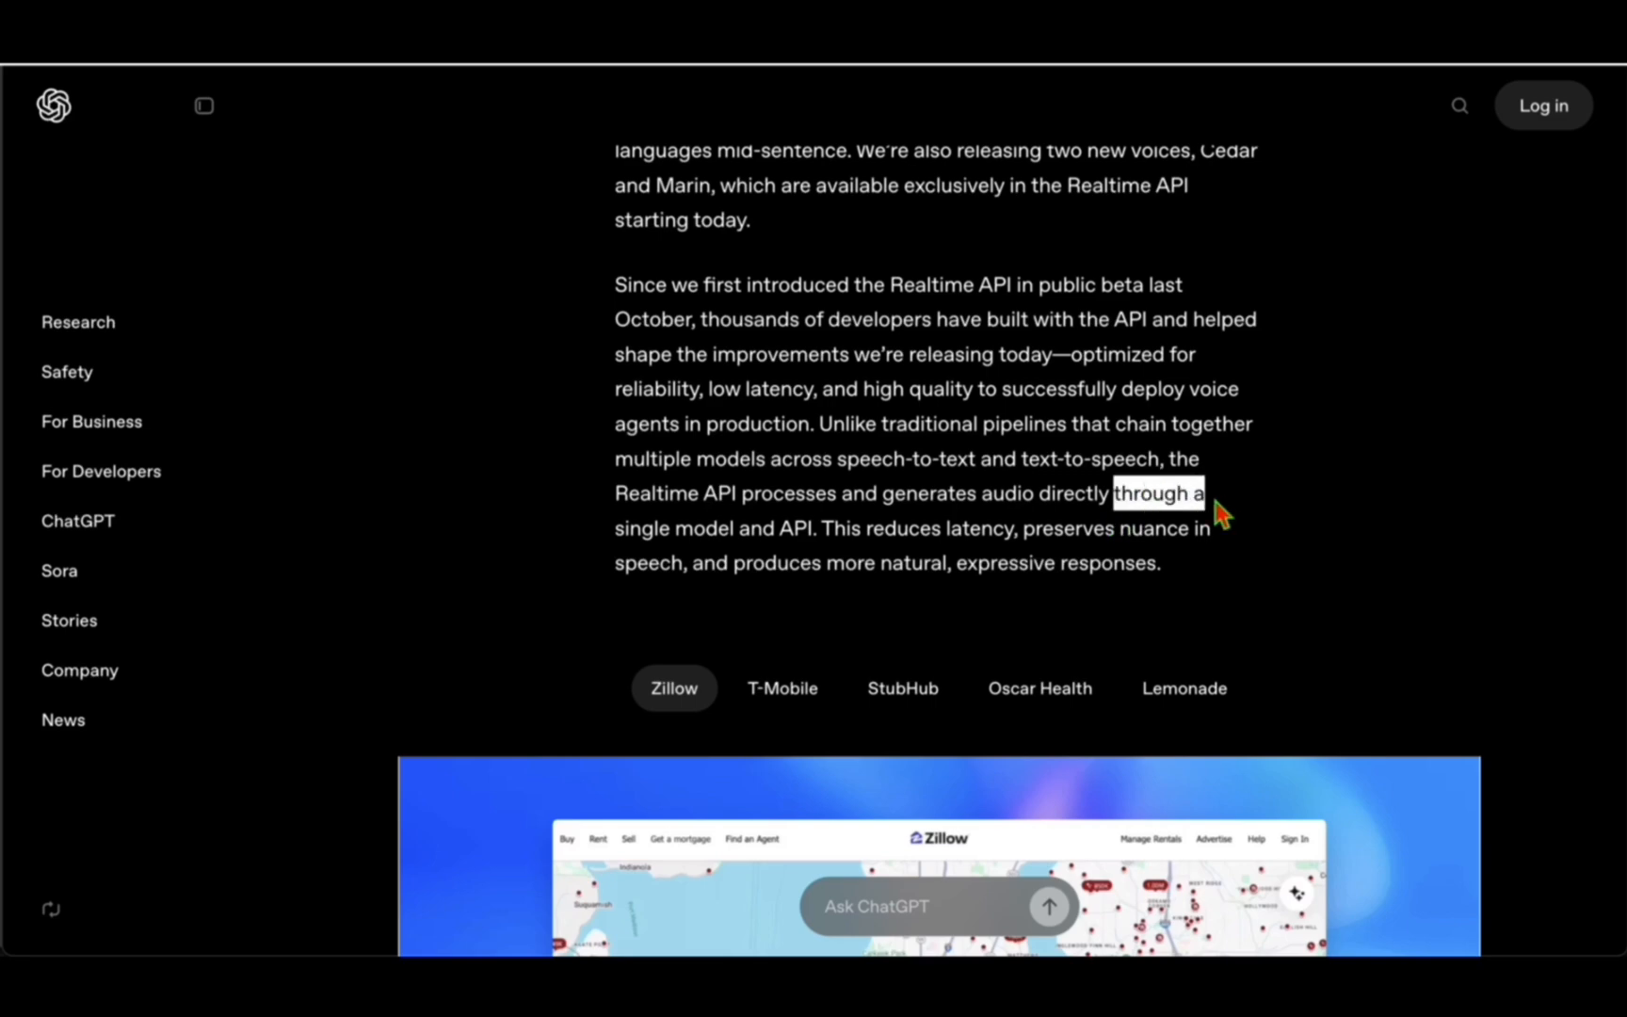
{"action": "left_click_drag", "start_coordinate": [1183, 493], "coordinate": [789, 528]}
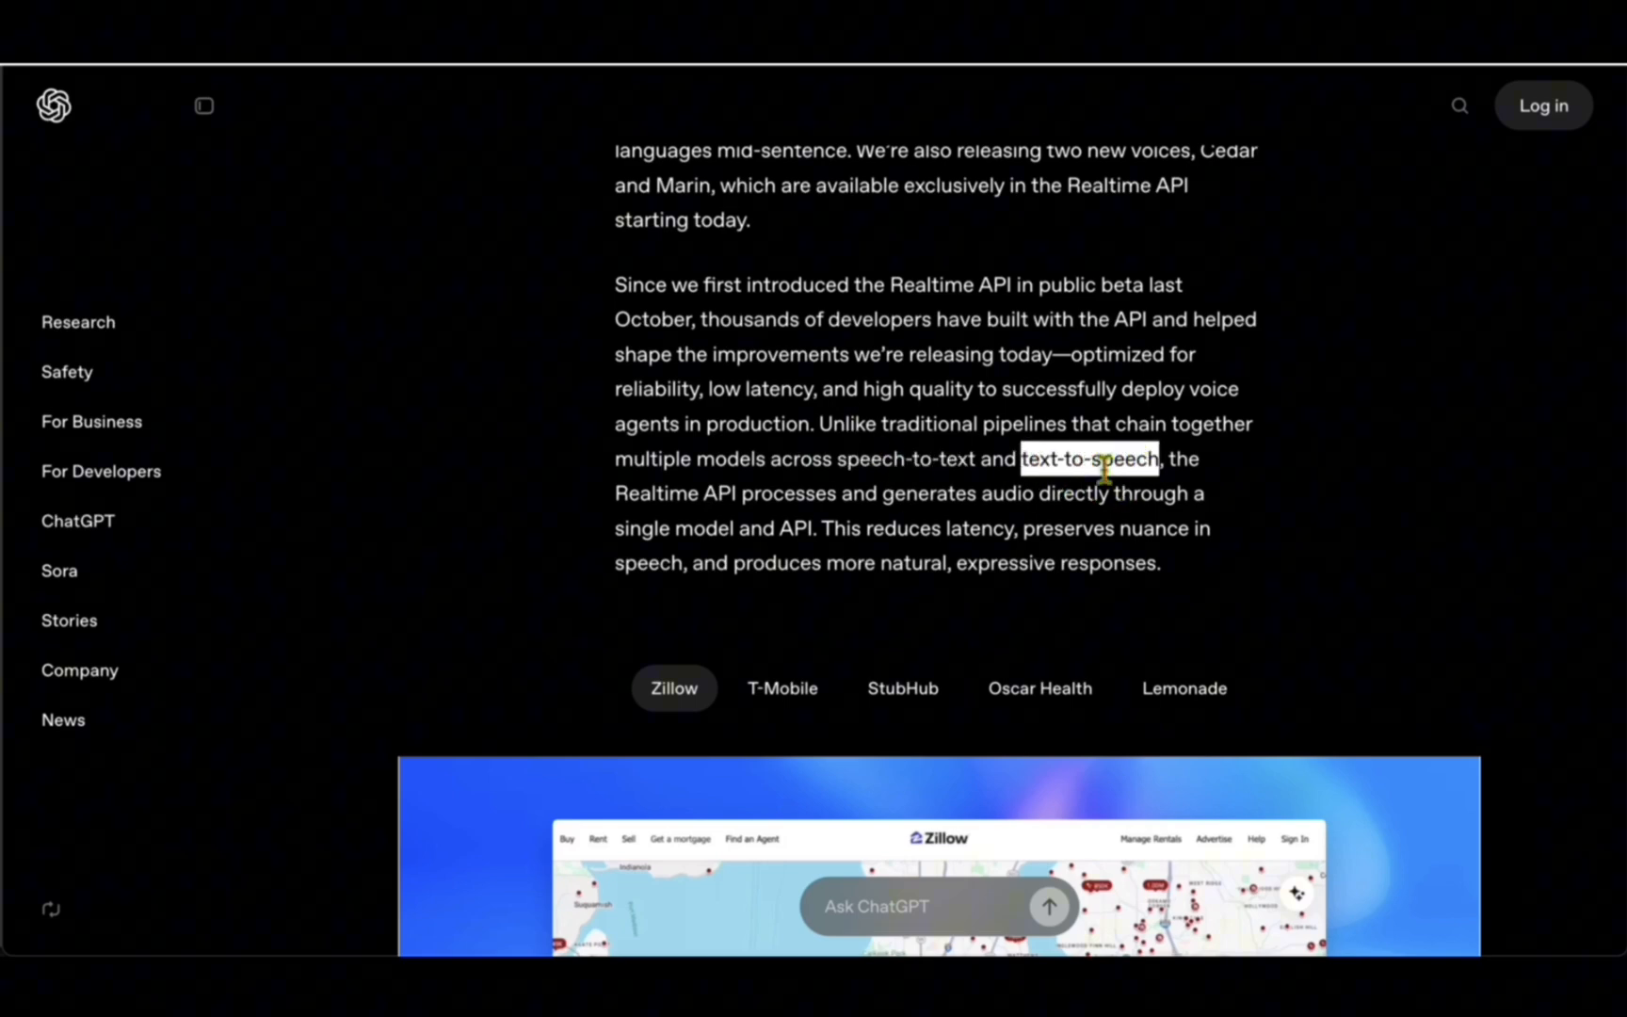
{"action": "double_click", "coordinate": [642, 528]}
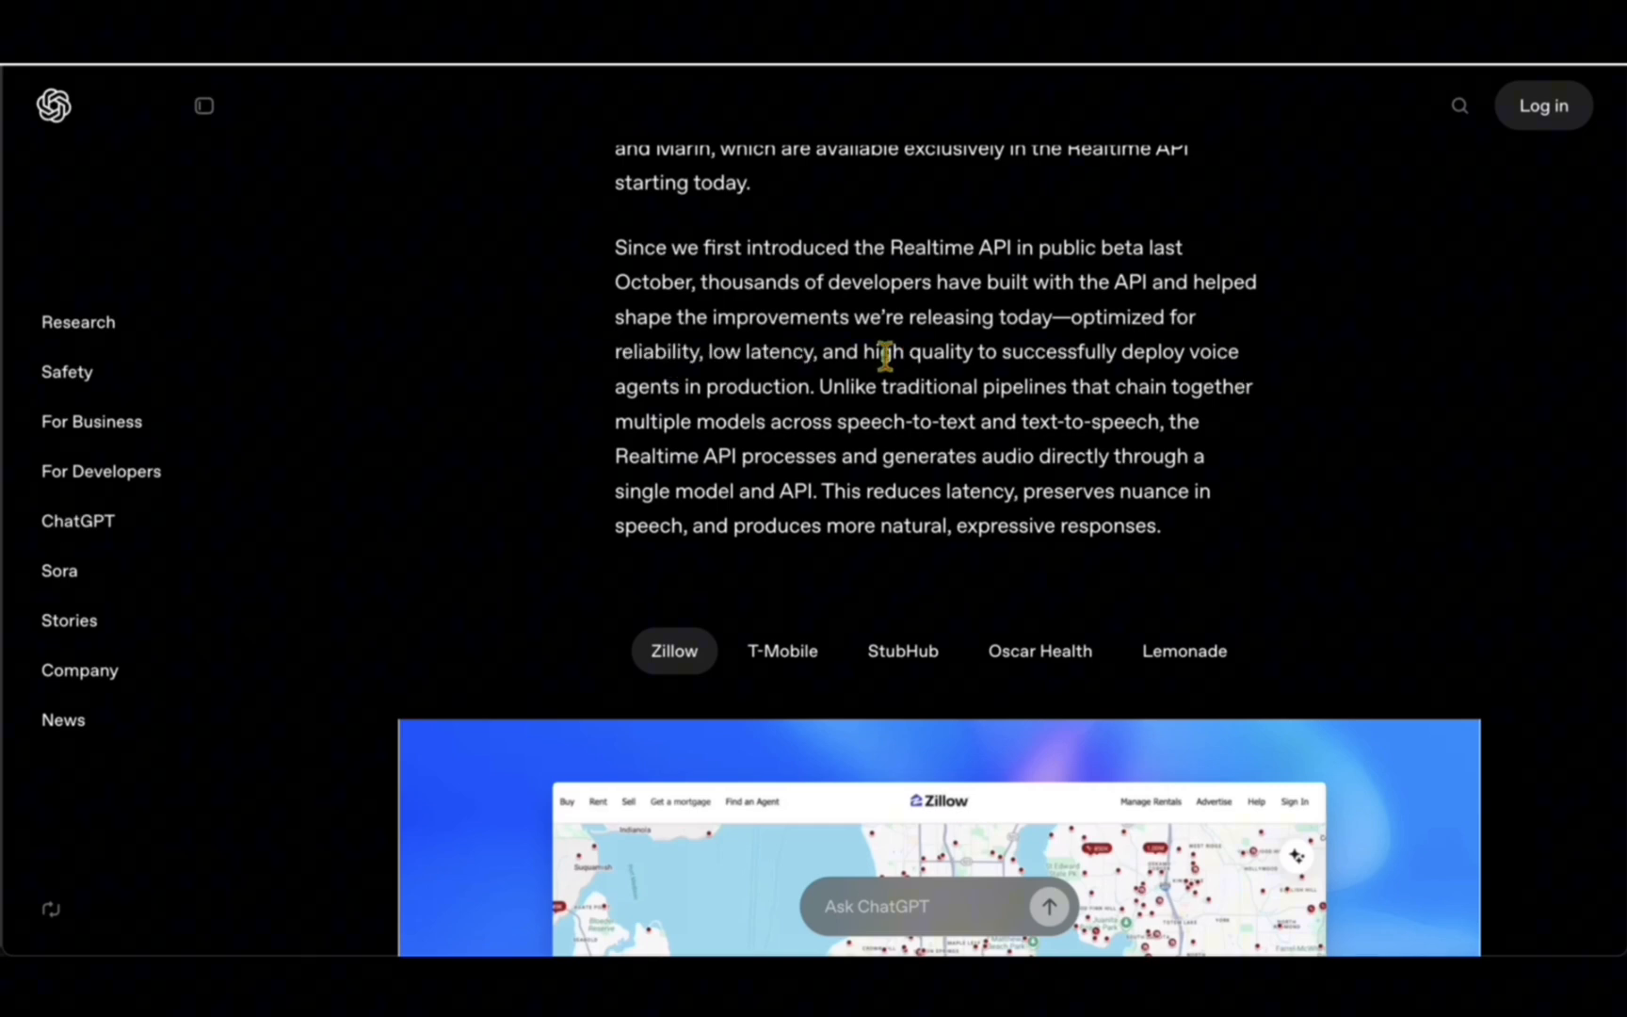
{"action": "scroll", "scroll_direction": "down", "scroll_amount": 3}
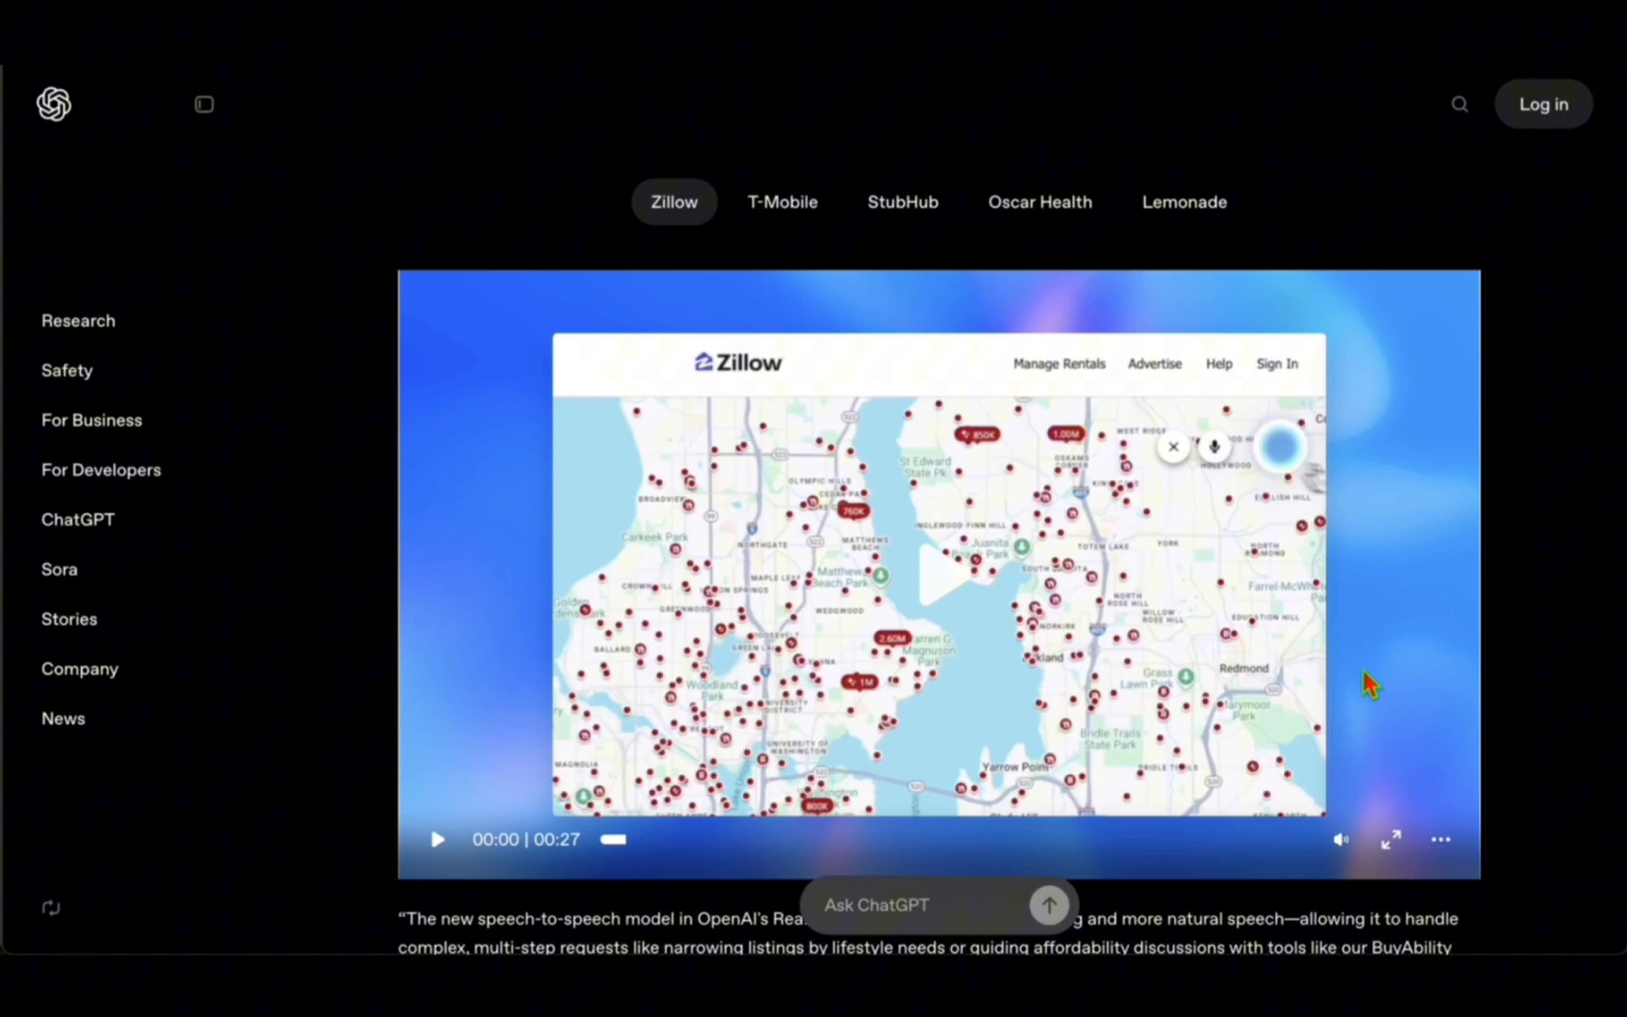
Play the Zillow voice-search demo video and continue to the Audio quality heading.
{"action": "left_click", "coordinate": [437, 840]}
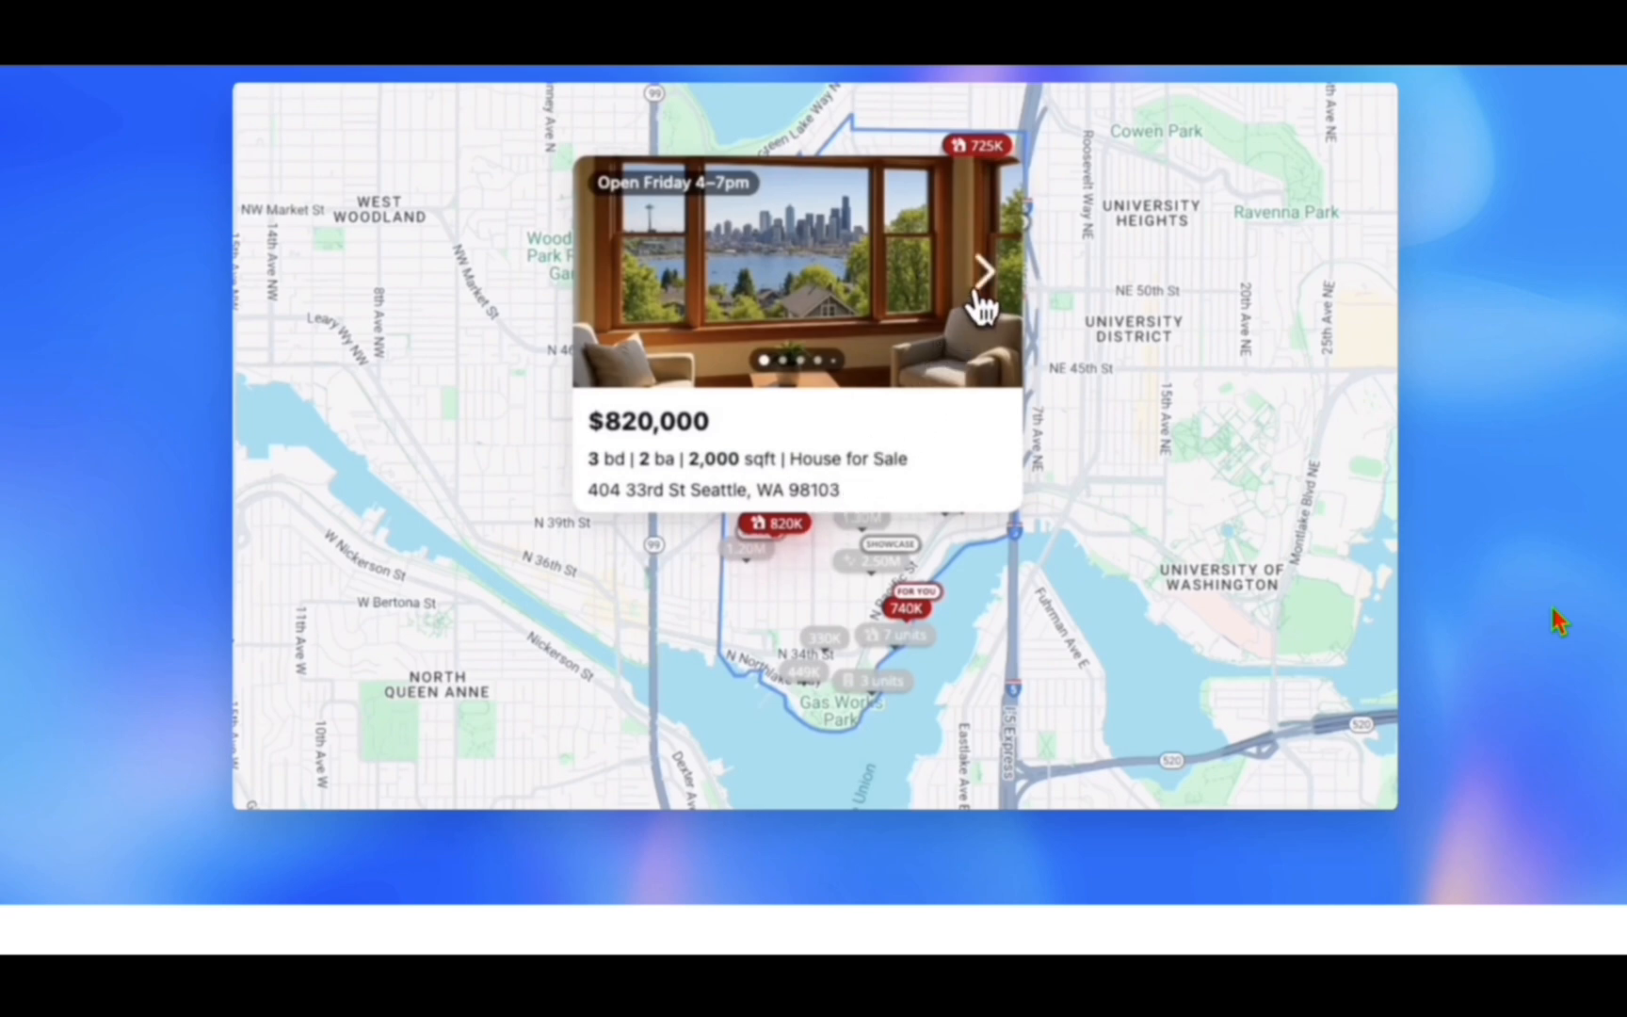
{"action": "left_click", "coordinate": [981, 271]}
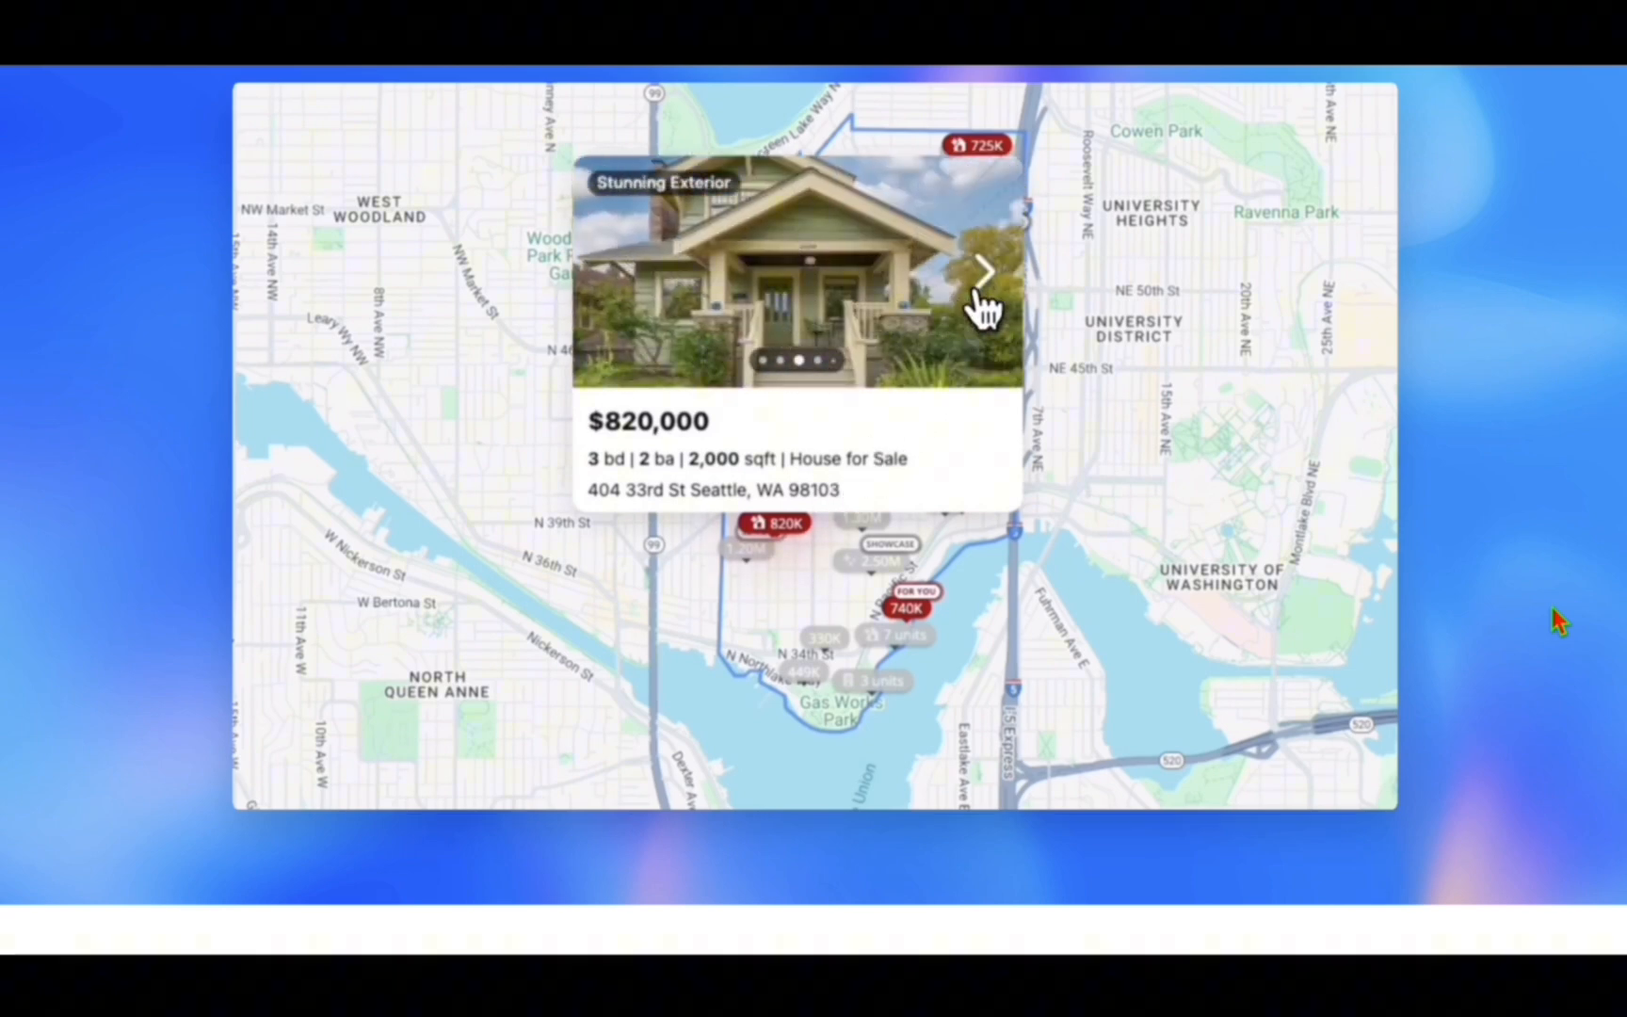
{"action": "left_click", "coordinate": [981, 273]}
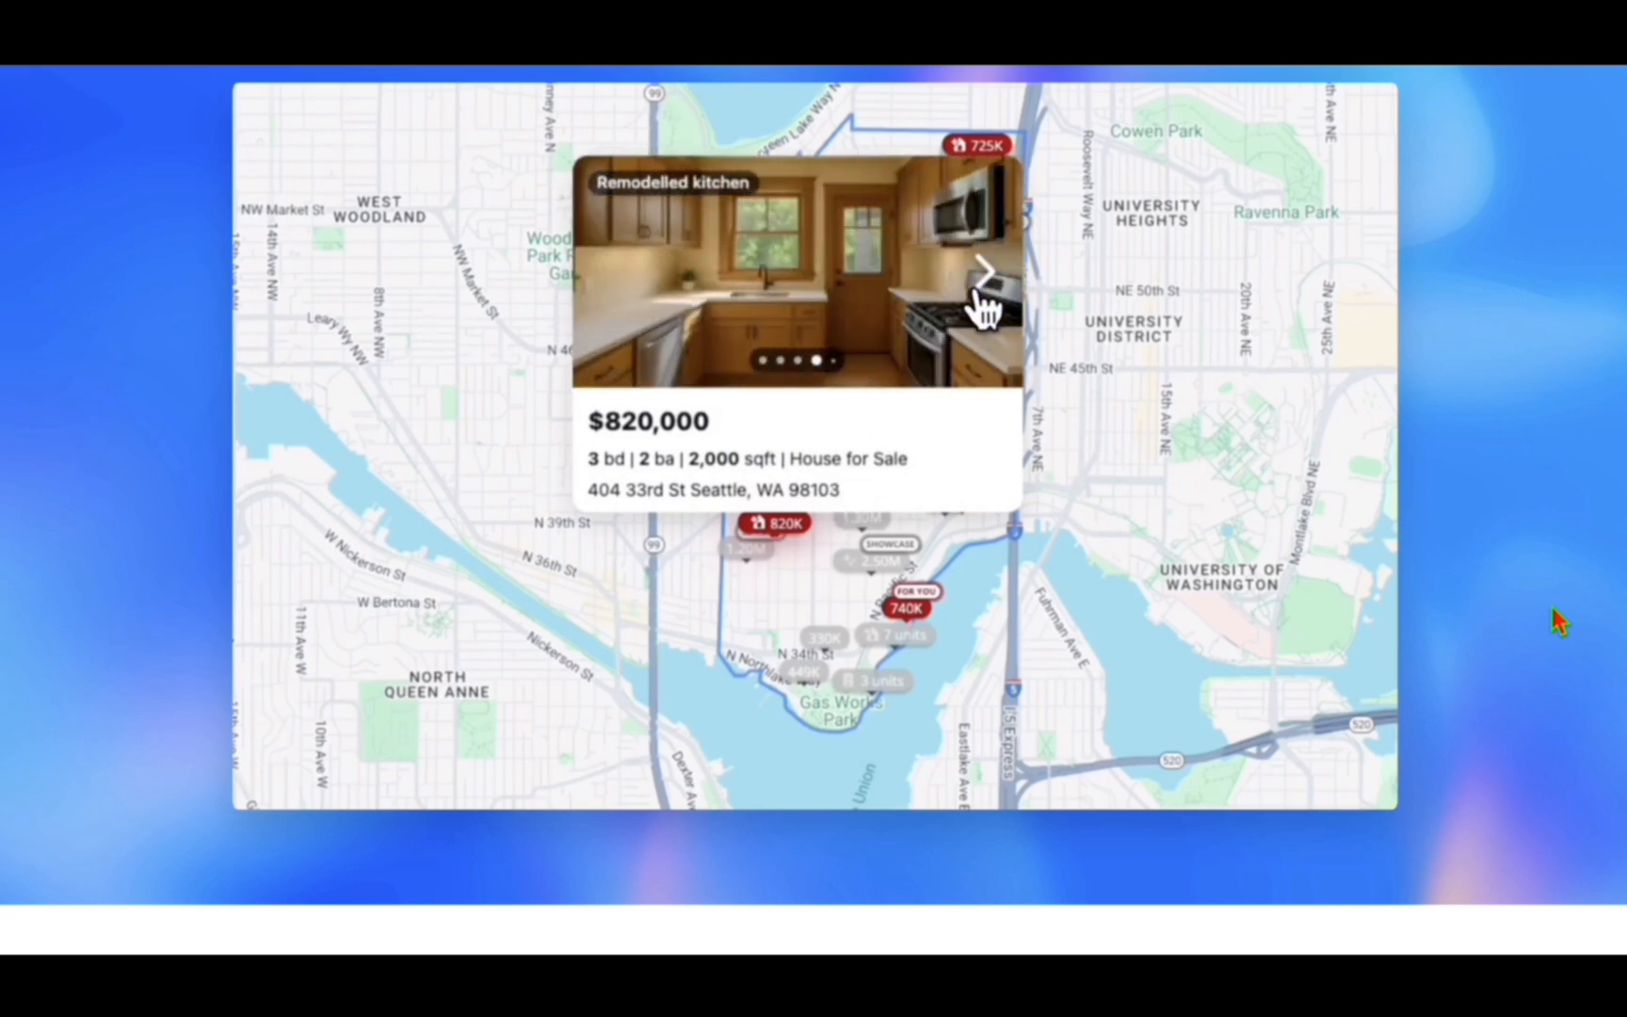
{"action": "left_click", "coordinate": [984, 275]}
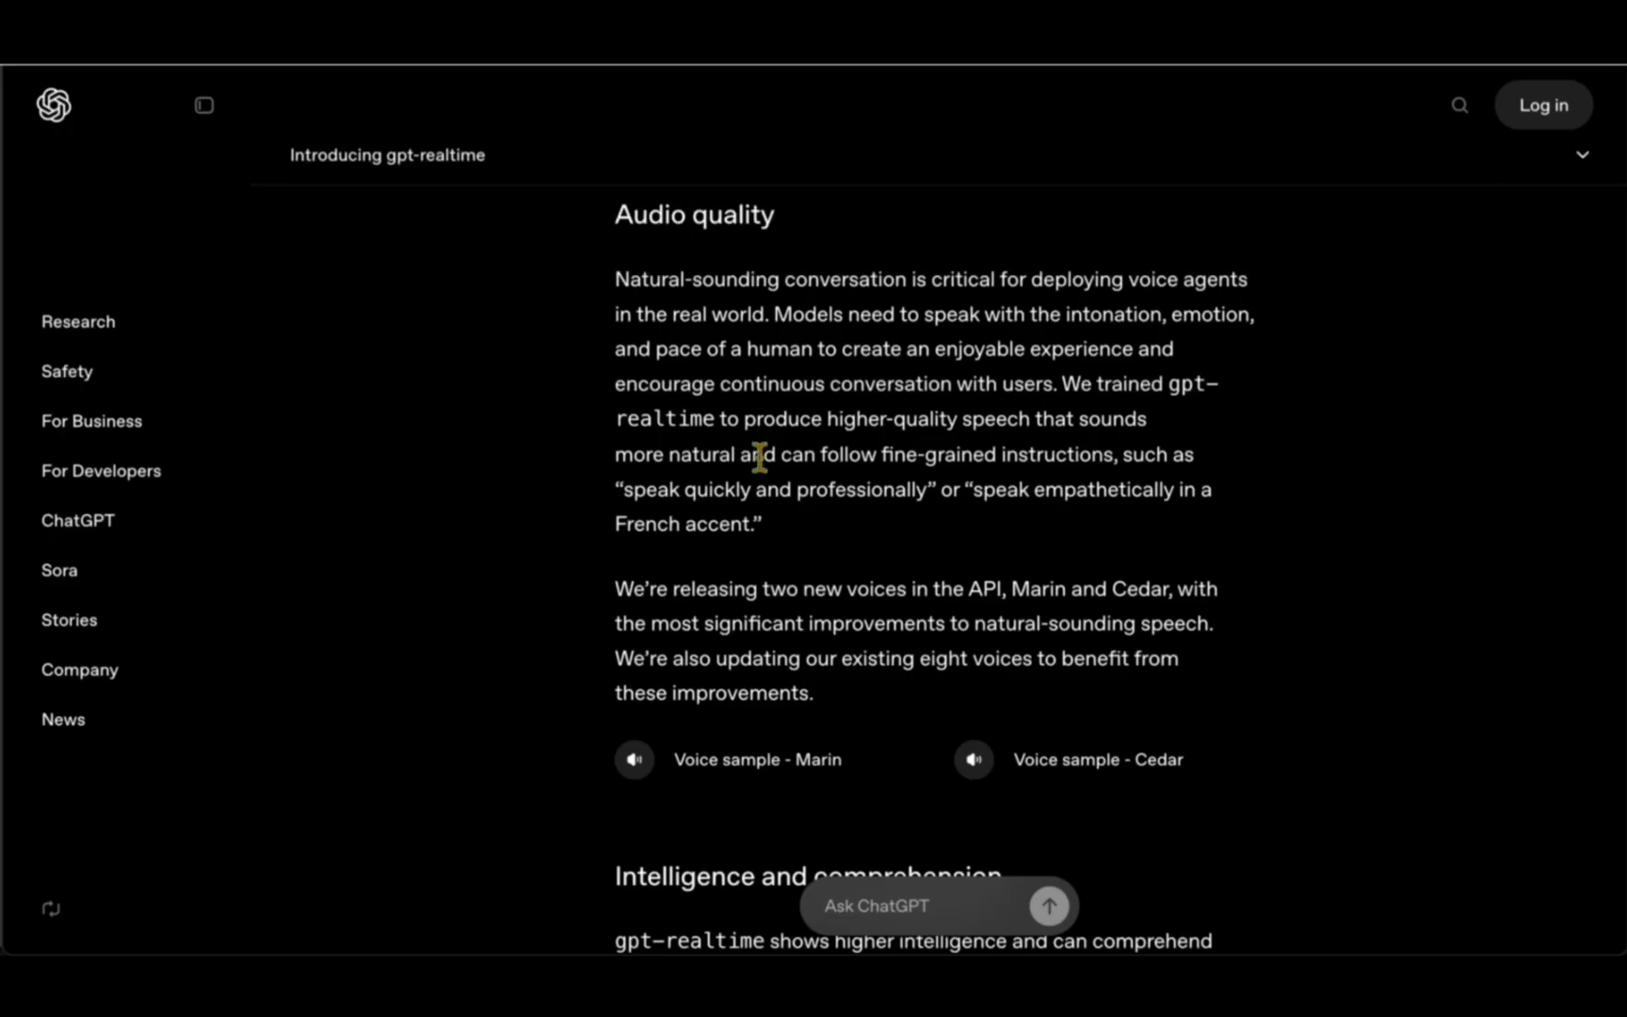
Highlight the Audio quality sentence about natural-sounding speech.
{"action": "left_click_drag", "start_coordinate": [1066, 382], "coordinate": [886, 420]}
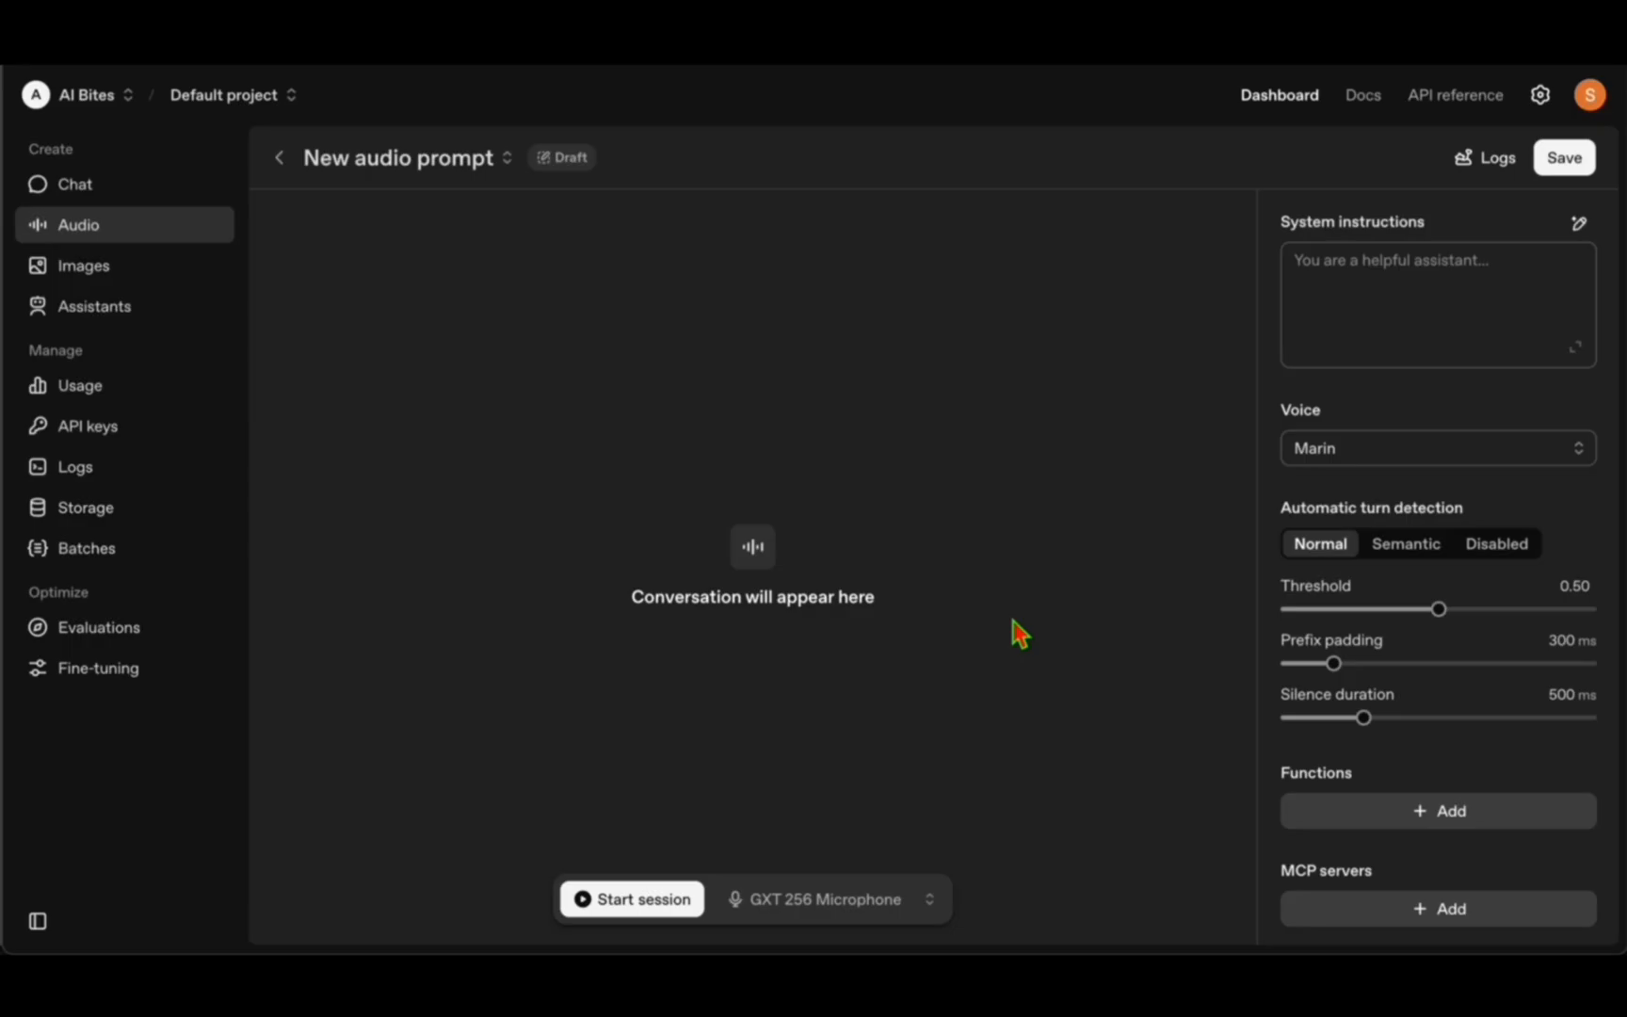
Start a live voice session with the Marin voice and speak a ghost-story request.
{"action": "left_click", "coordinate": [631, 898]}
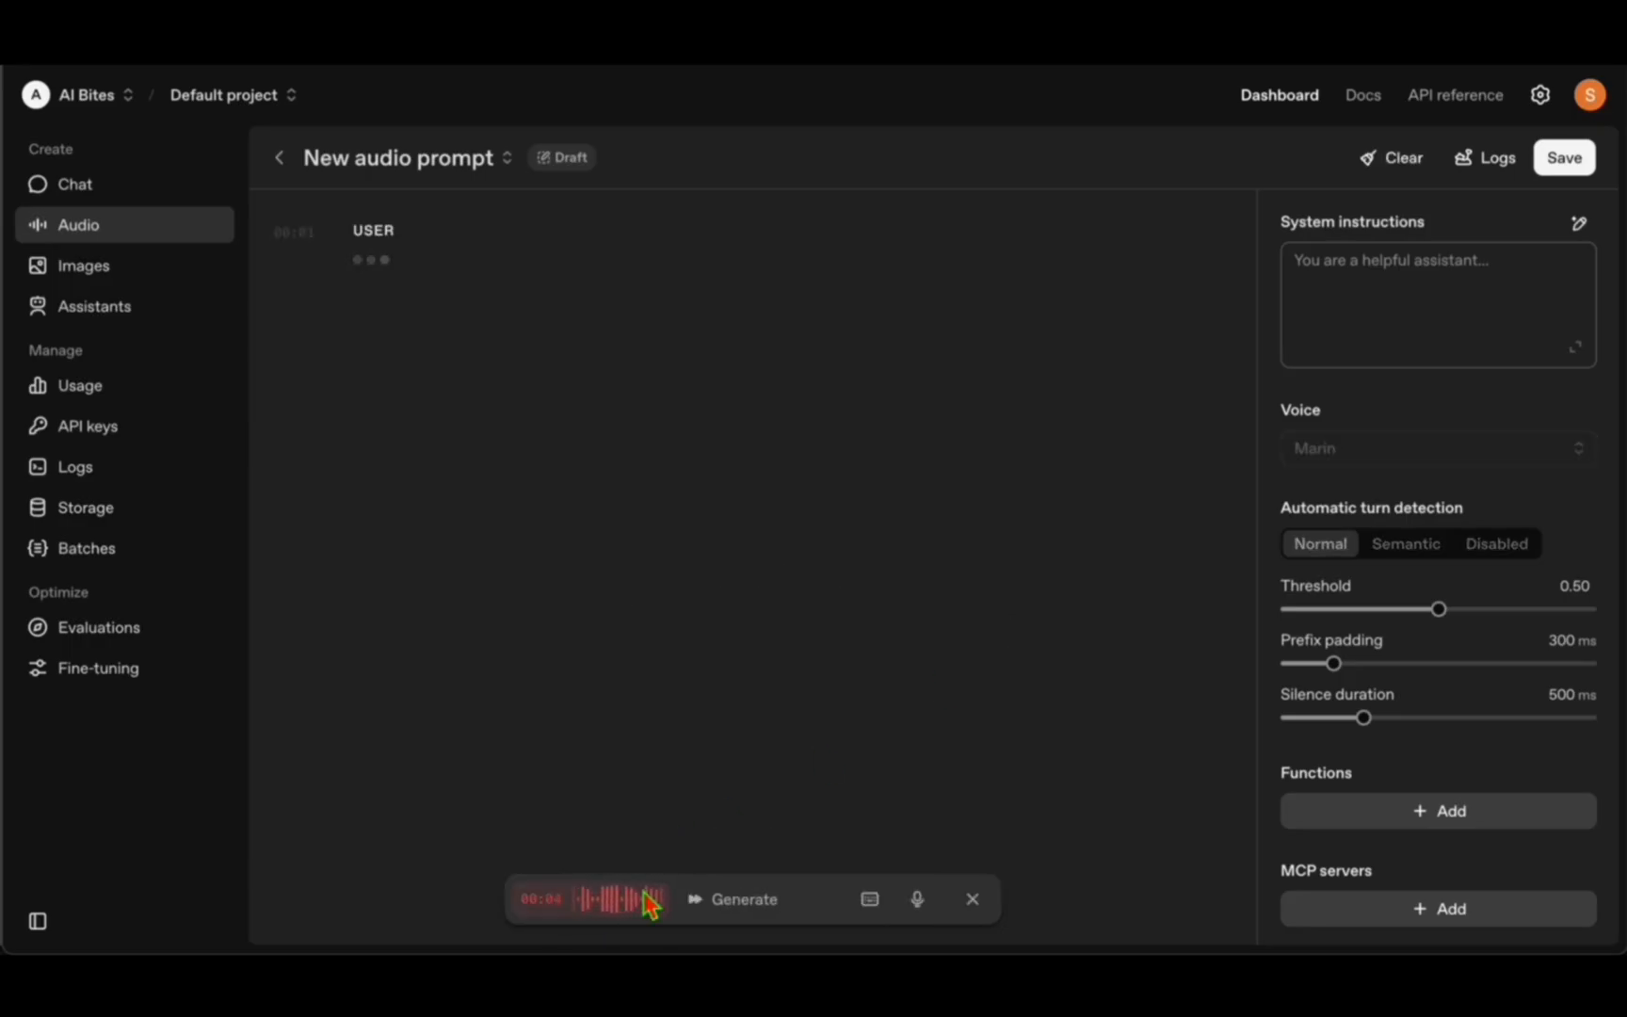
{"action": "left_click", "coordinate": [735, 900]}
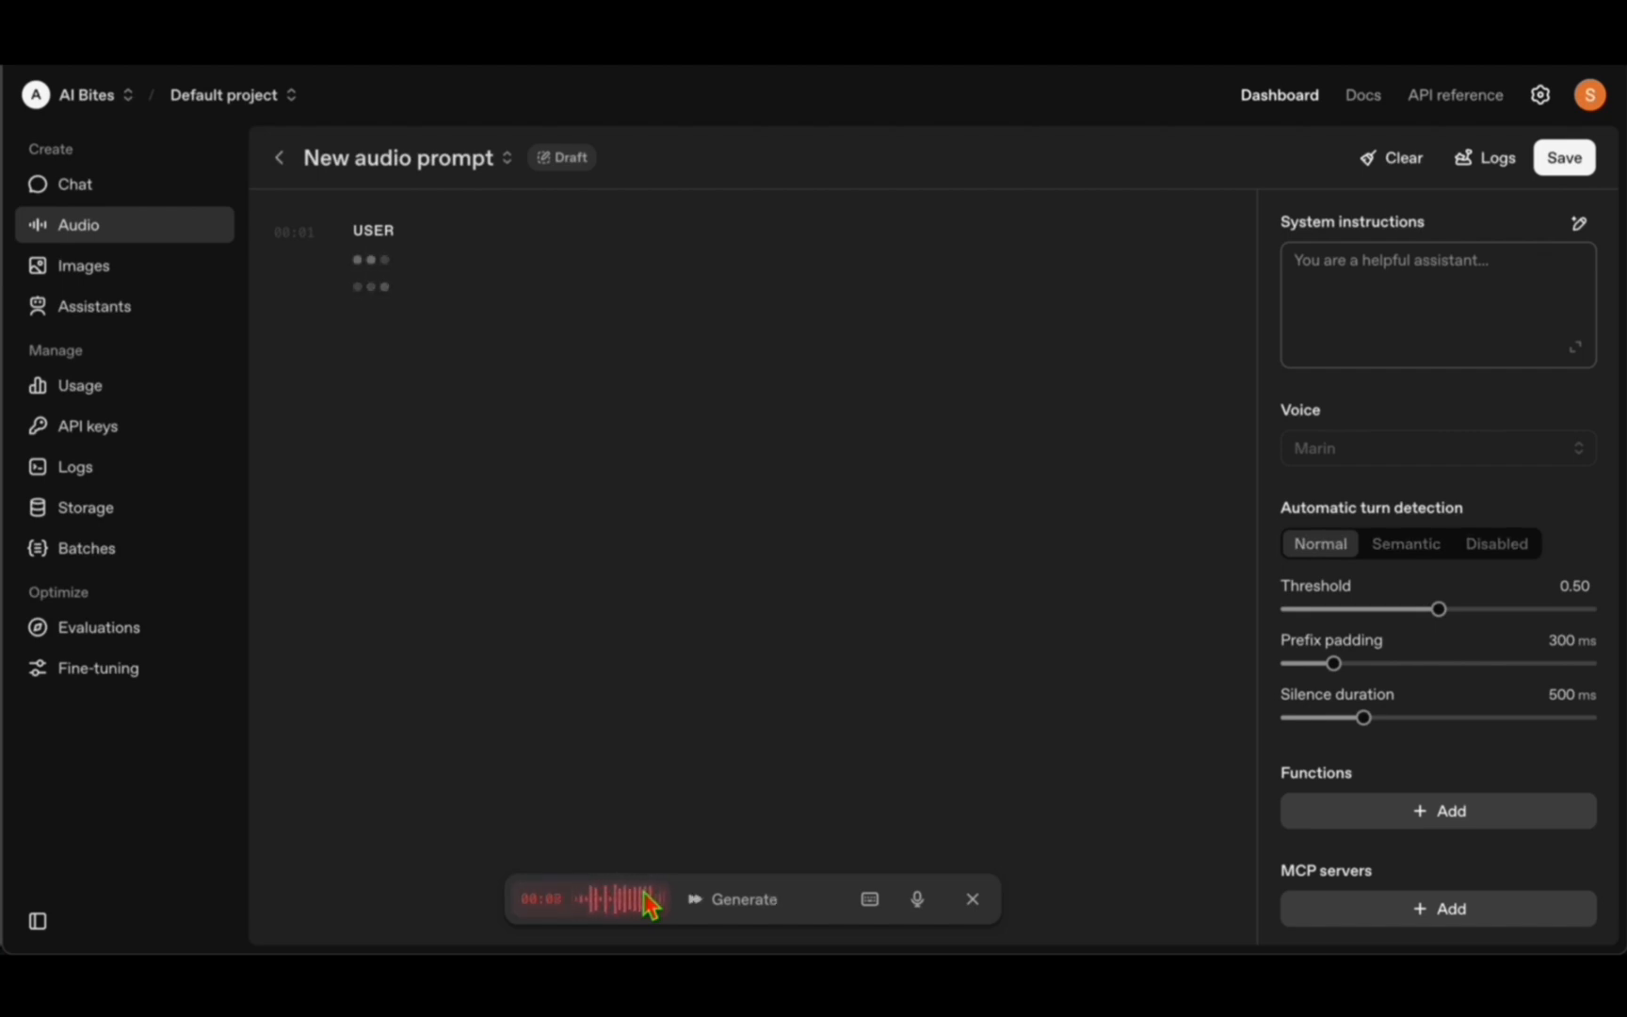
{"action": "left_click", "coordinate": [744, 898]}
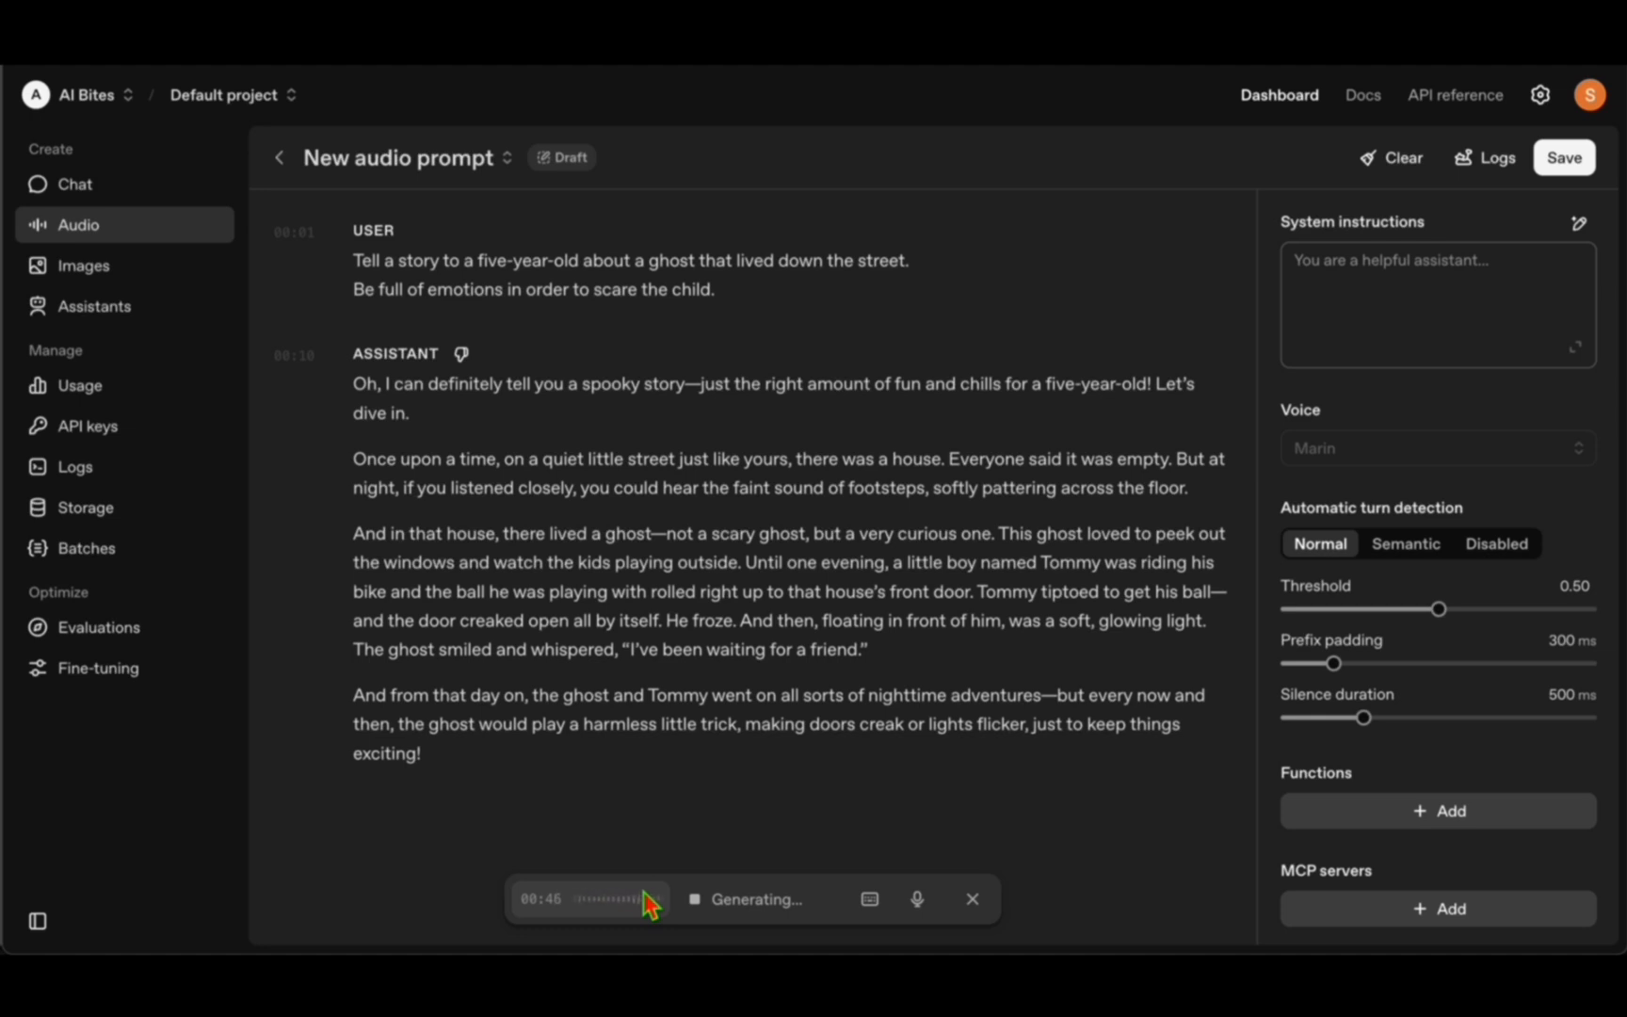
{"action": "mouse_move", "coordinate": [1022, 665]}
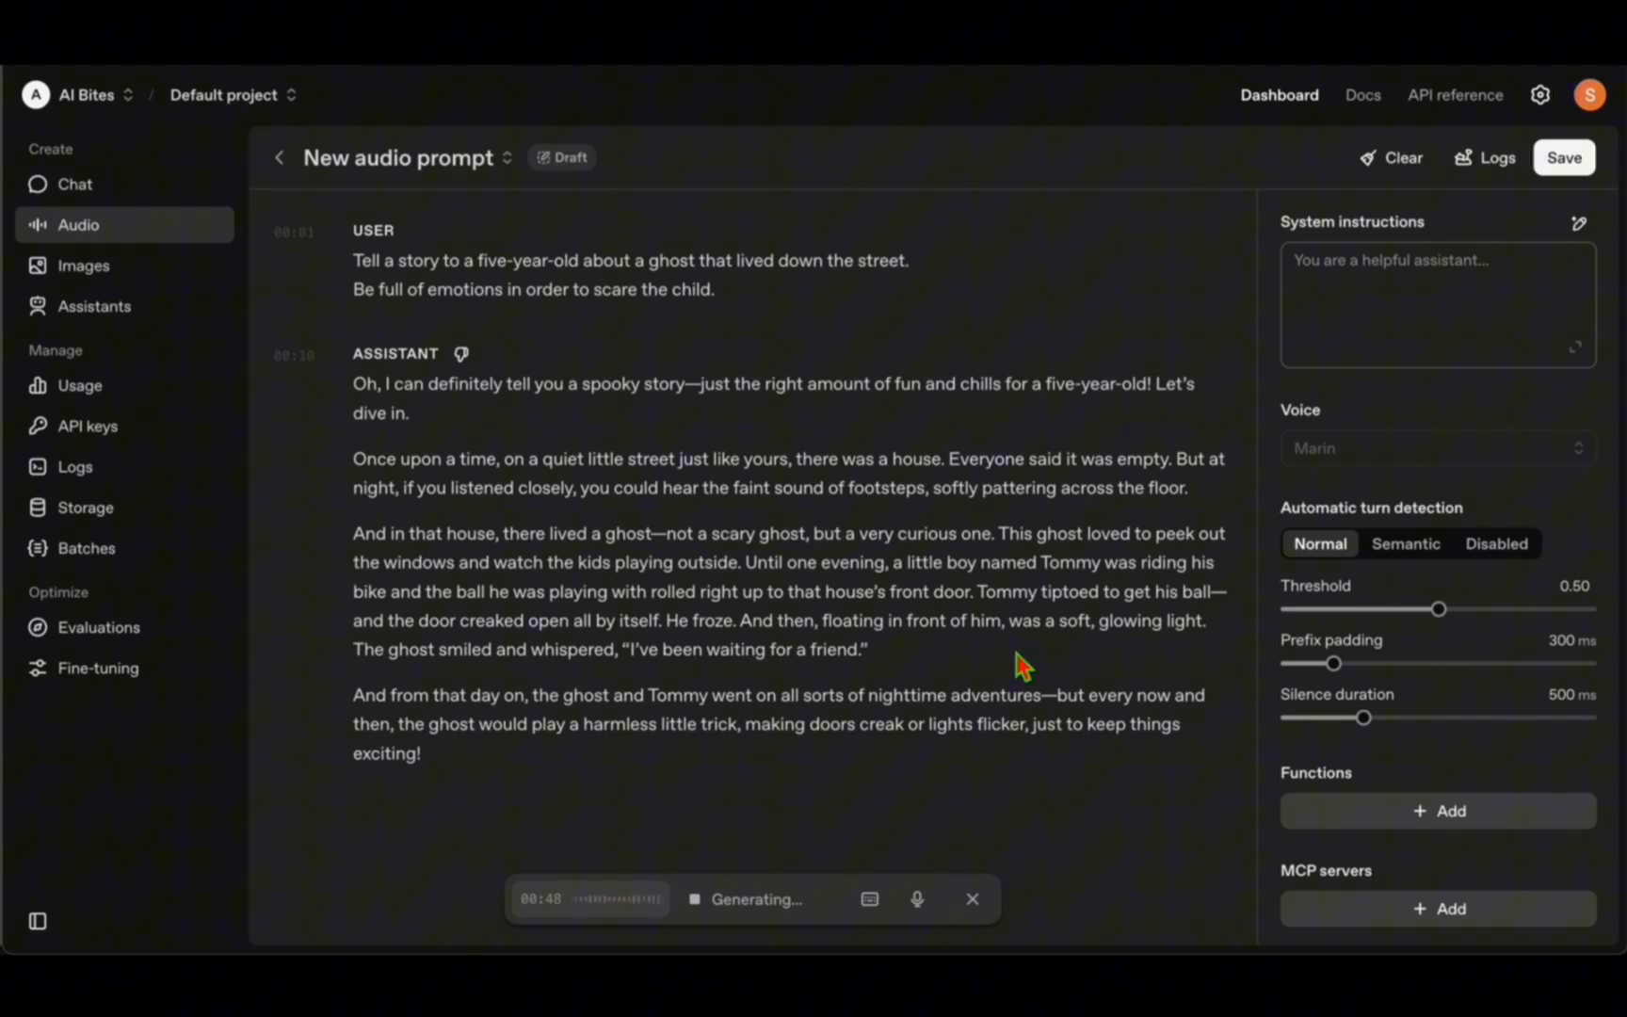
{"action": "mouse_move", "coordinate": [1036, 768]}
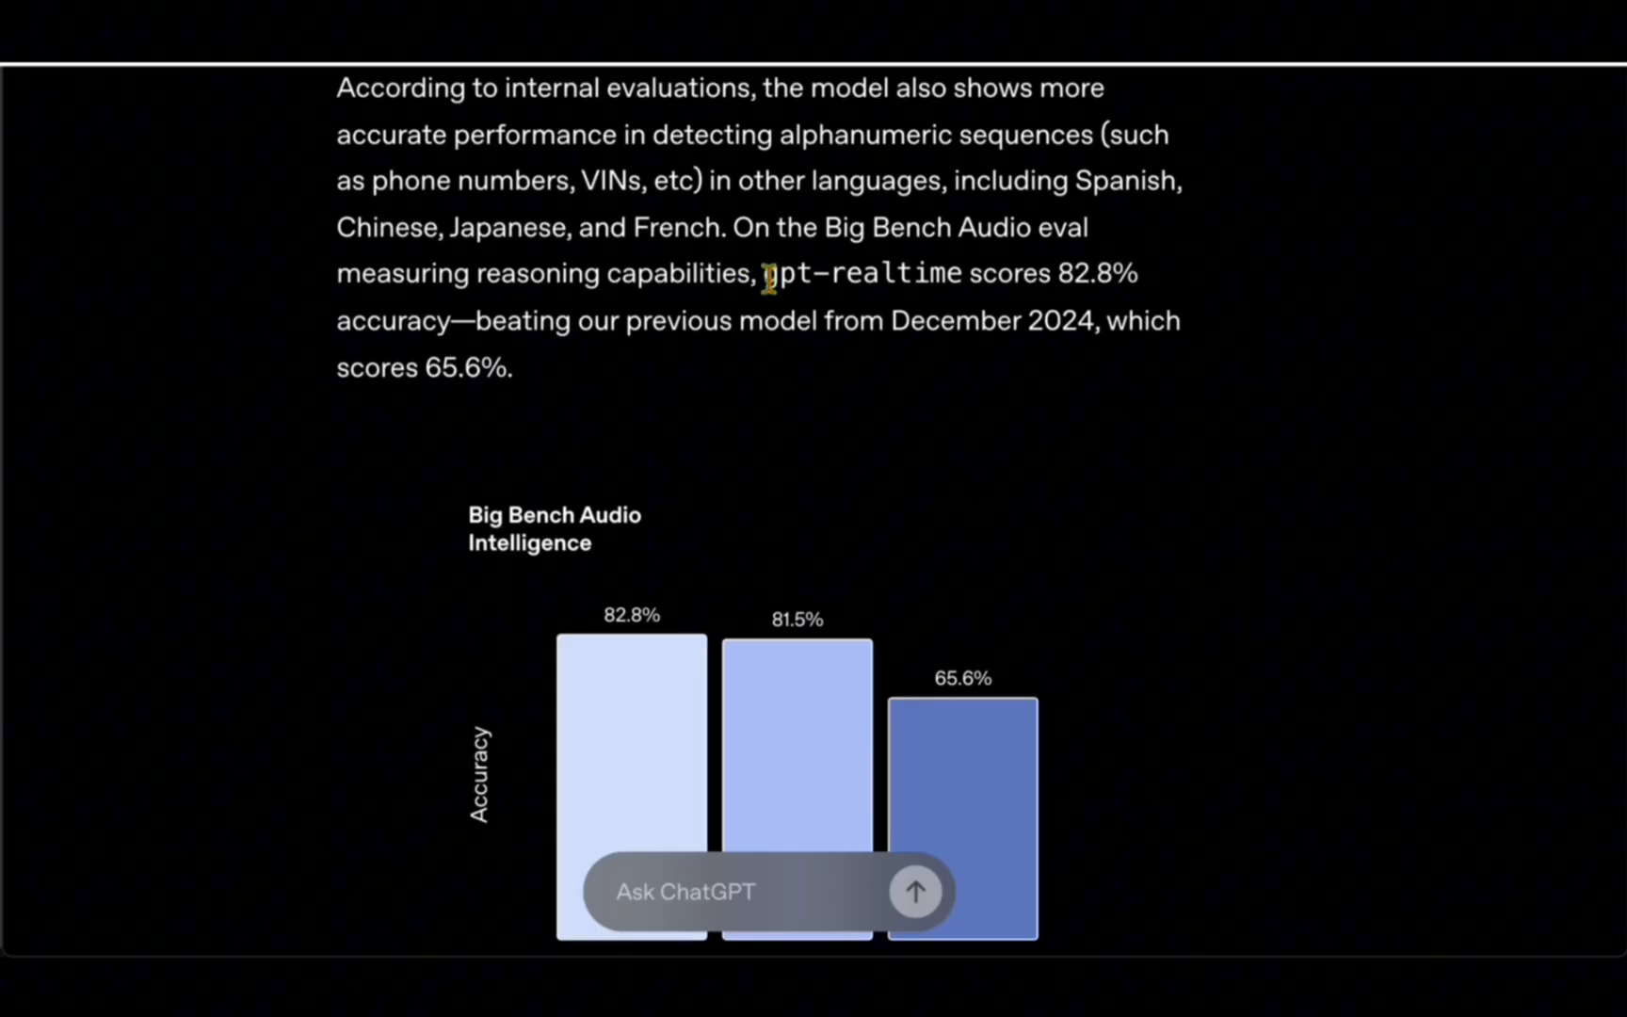
Highlight the gpt-realtime 82.8% accuracy claim and reveal the Big Bench Audio chart's model labels.
{"action": "left_click_drag", "start_coordinate": [762, 273], "coordinate": [1138, 273]}
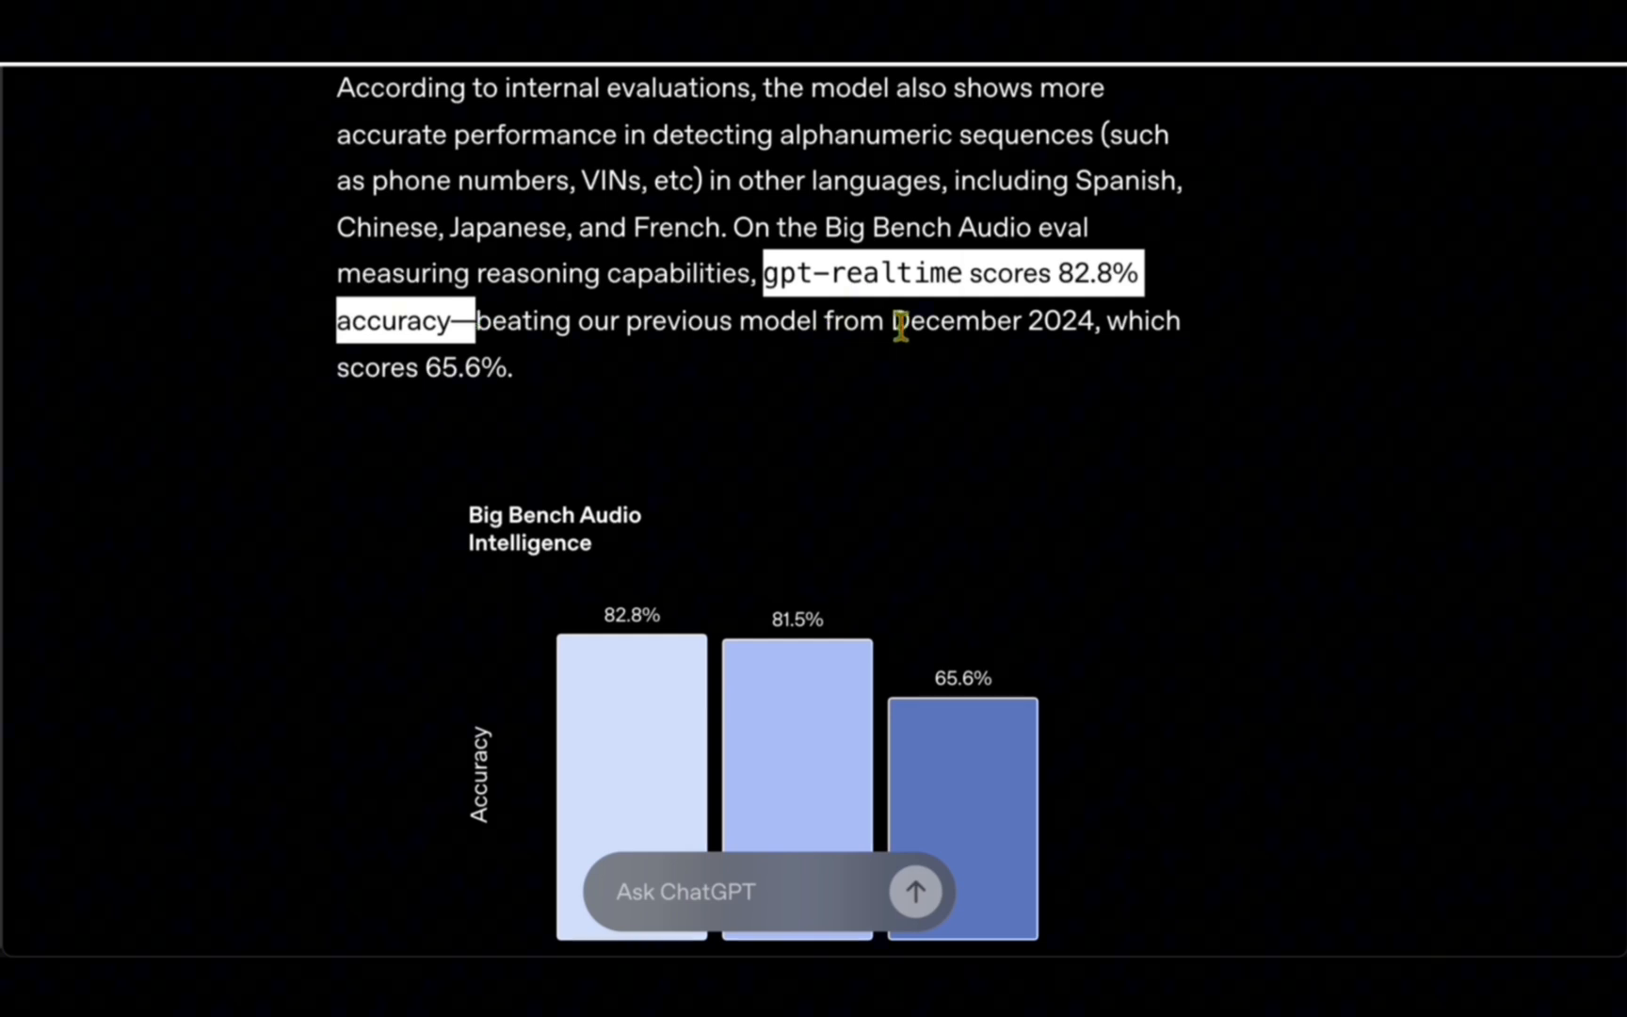
{"action": "scroll", "scroll_direction": "down", "scroll_amount": 3}
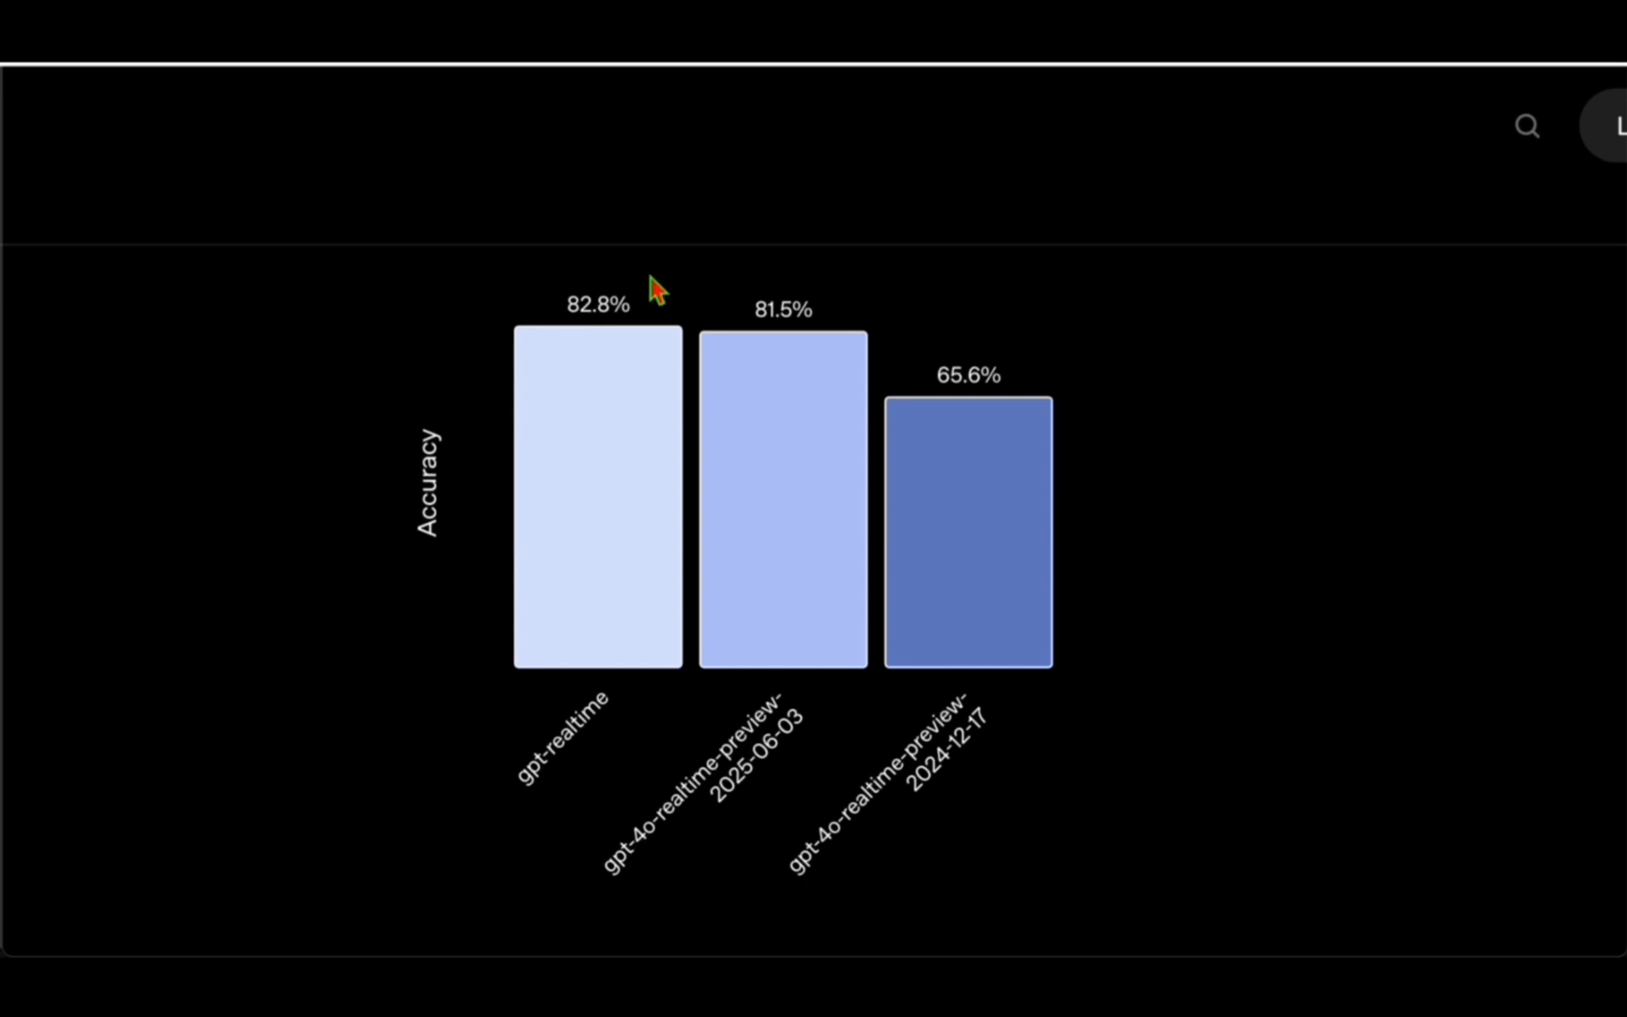
{"action": "mouse_move", "coordinate": [792, 288]}
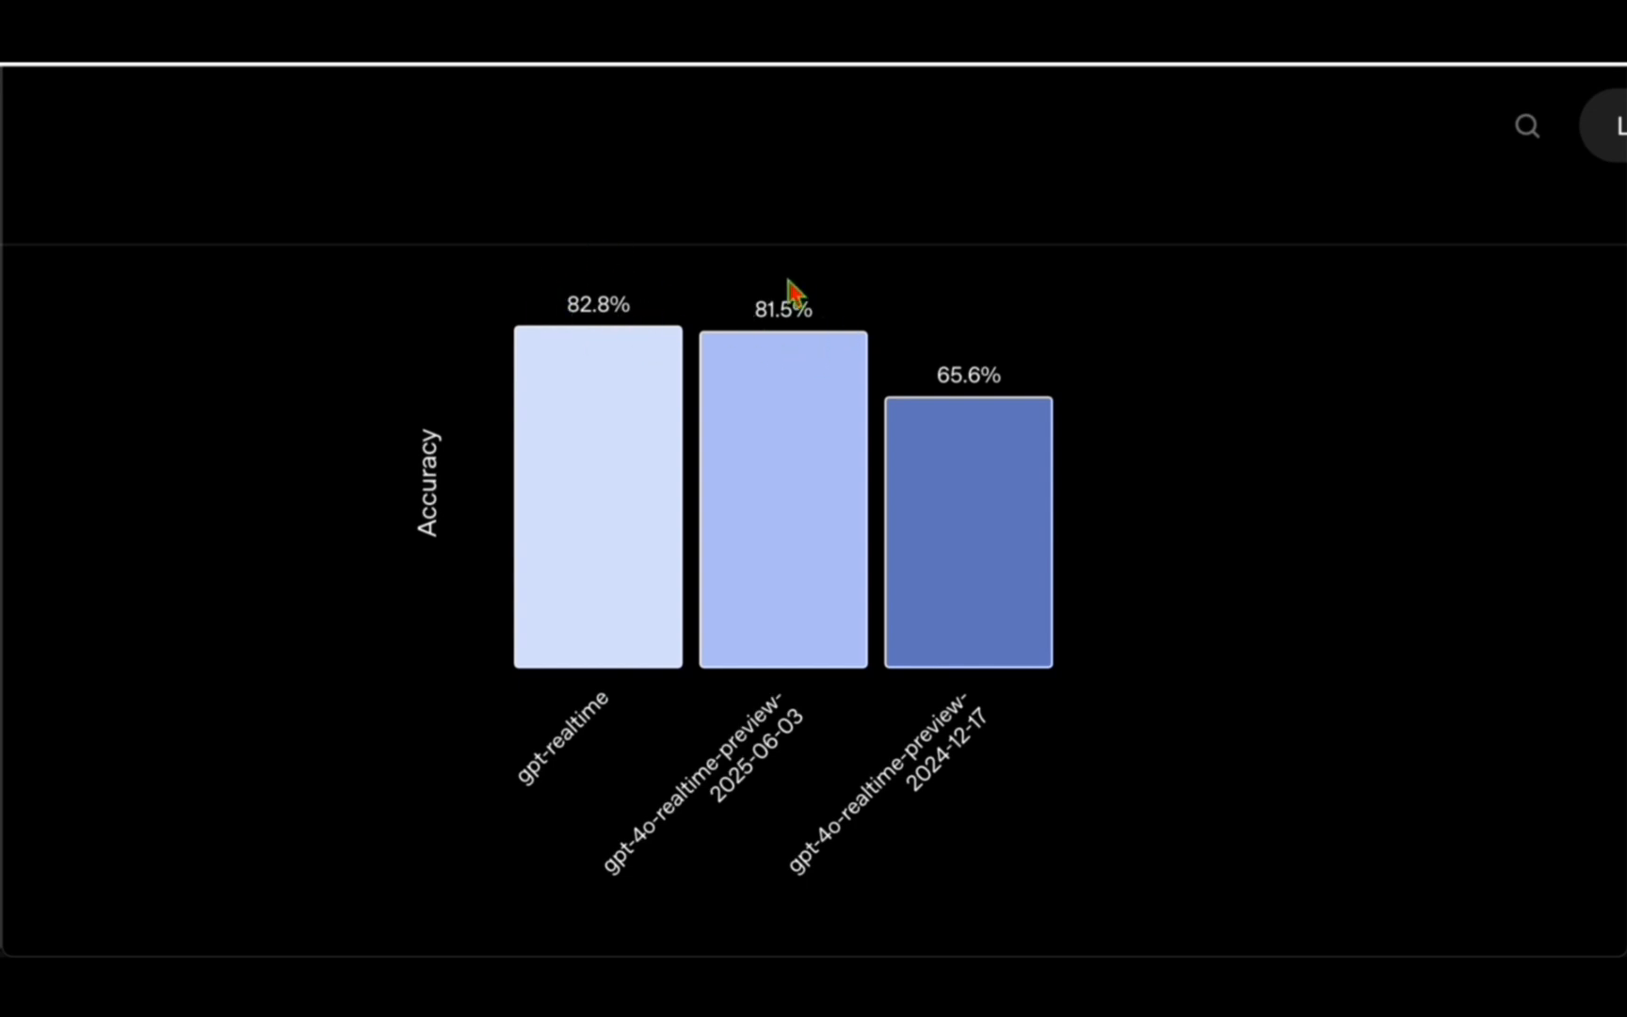
{"action": "mouse_move", "coordinate": [738, 800]}
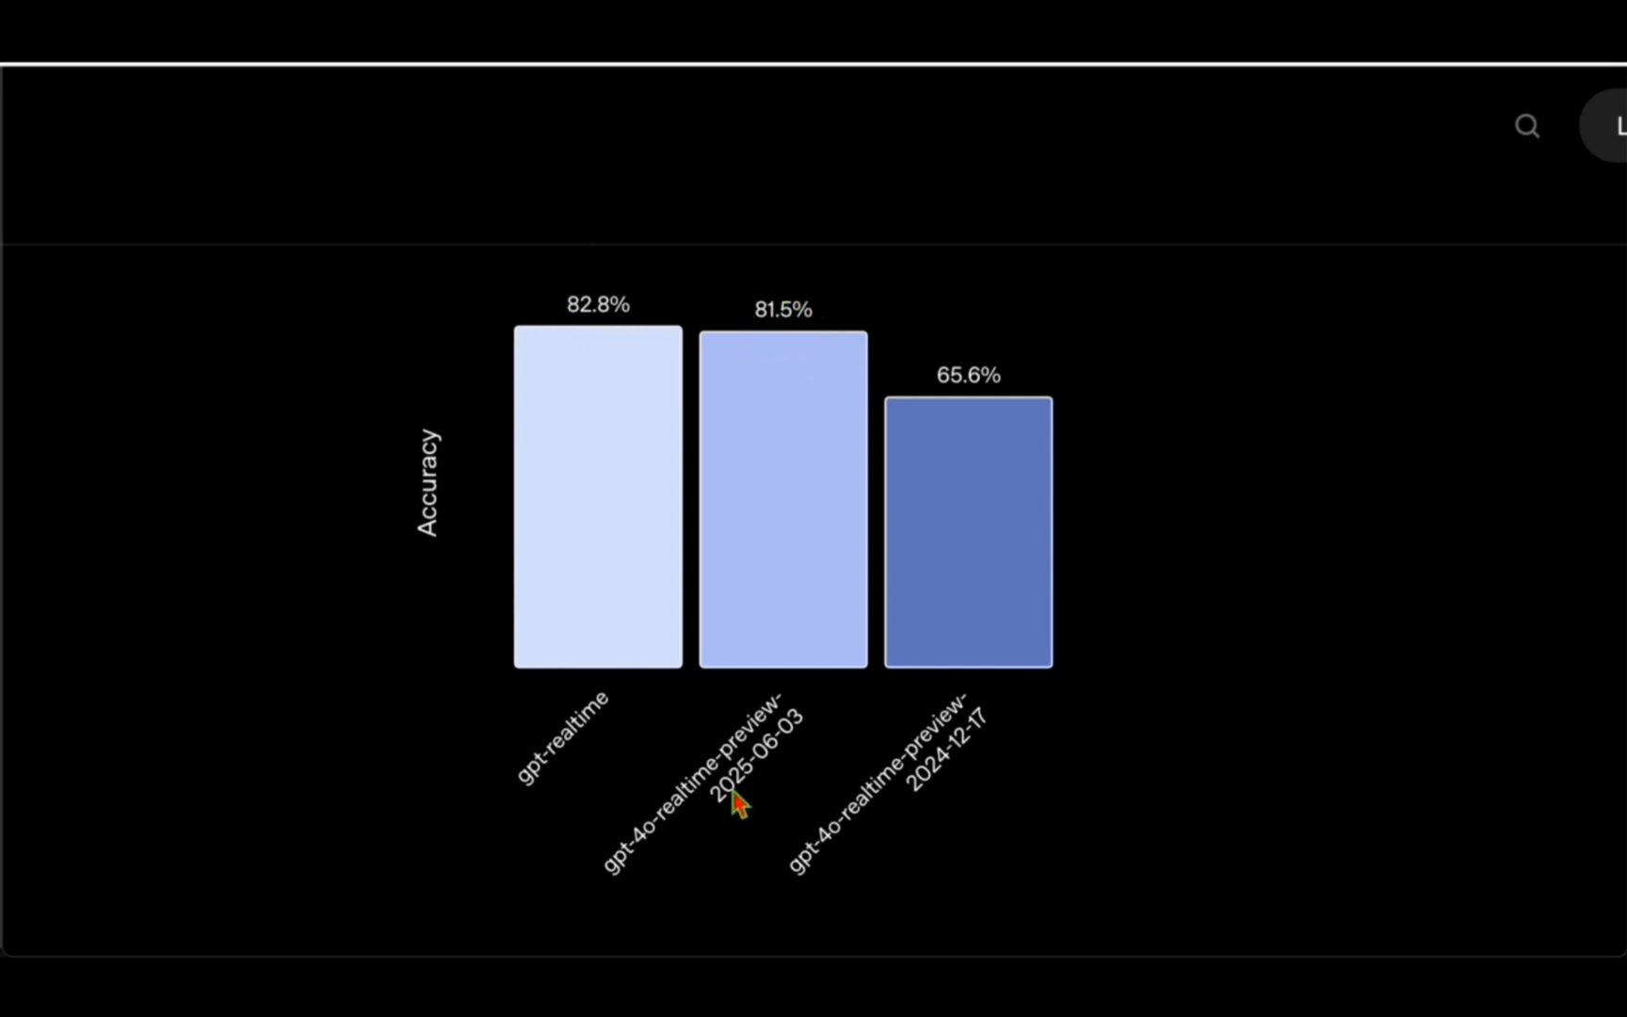
{"action": "mouse_move", "coordinate": [911, 804]}
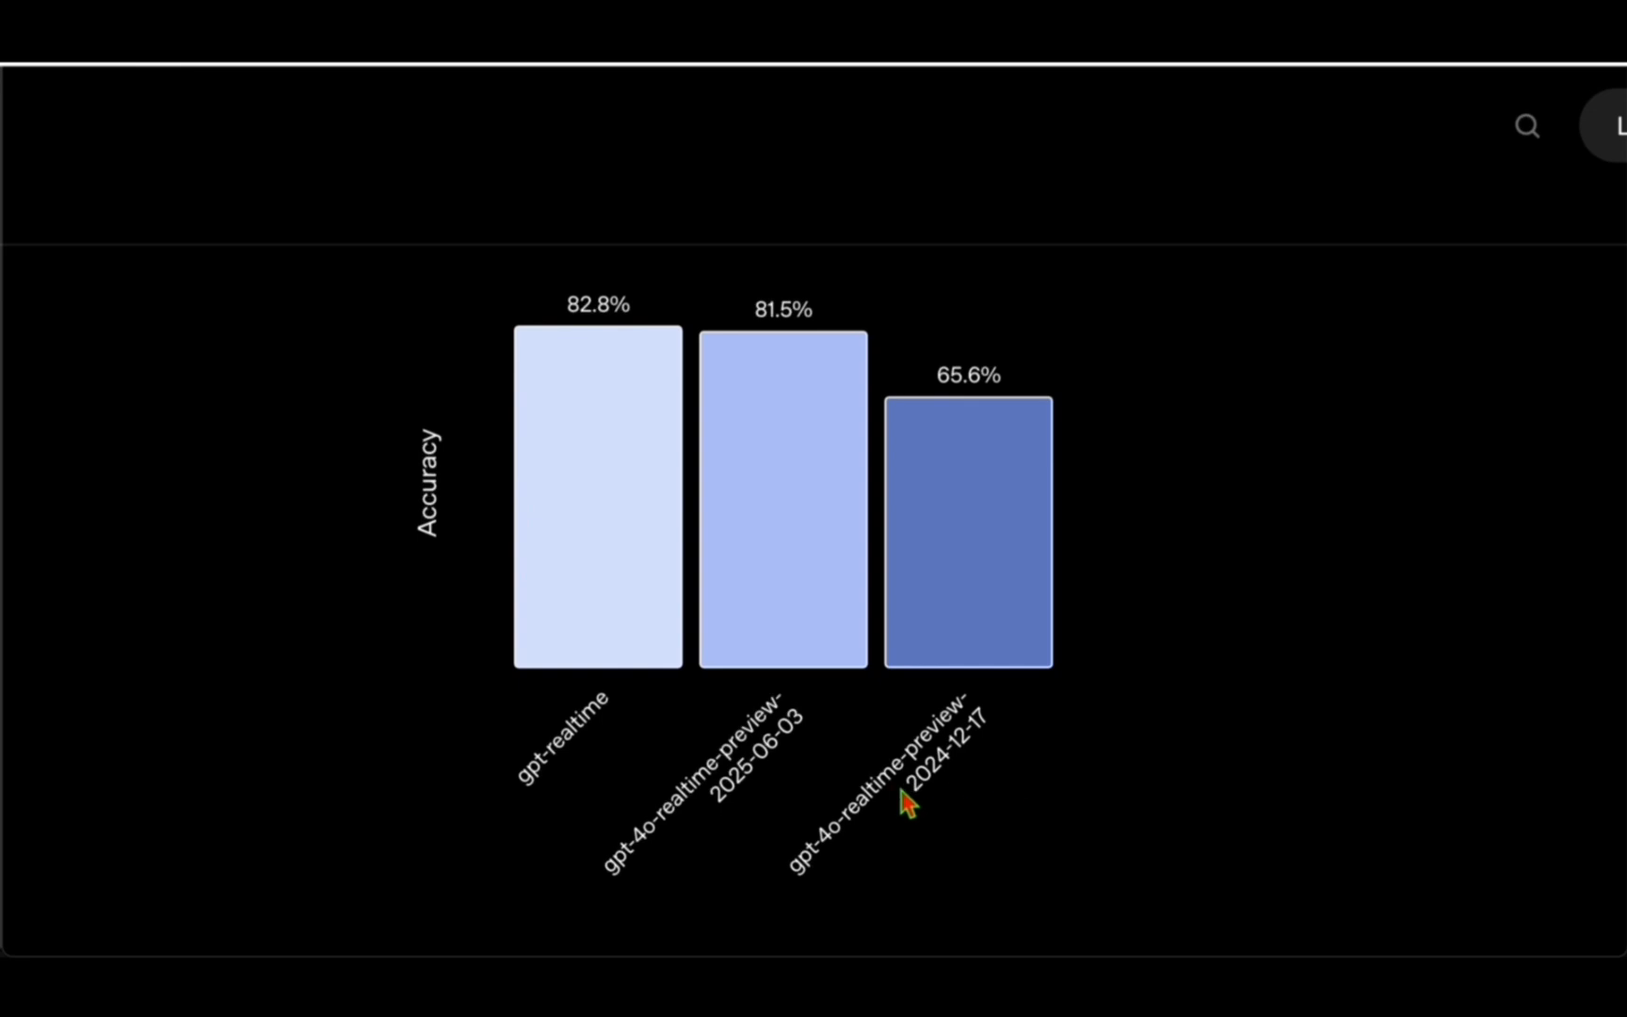
{"action": "mouse_move", "coordinate": [894, 787]}
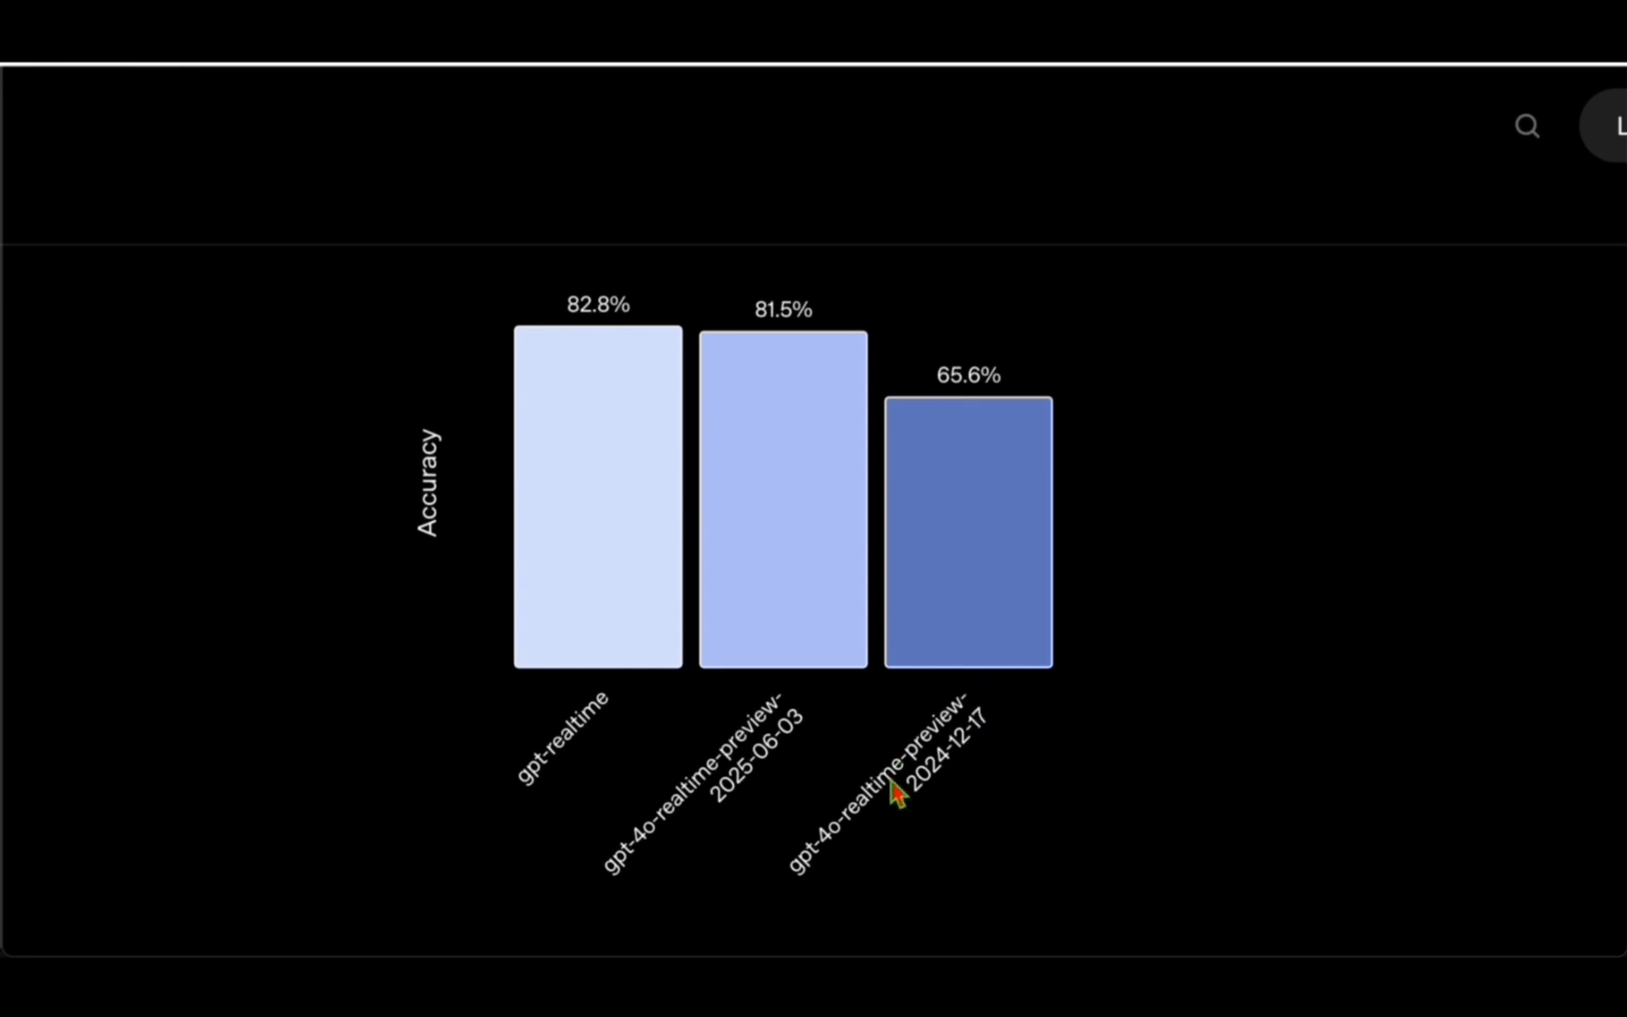
Read past the MultiChallenge instruction-following chart to the function-calling results.
{"action": "scroll", "scroll_direction": "down", "scroll_amount": 3}
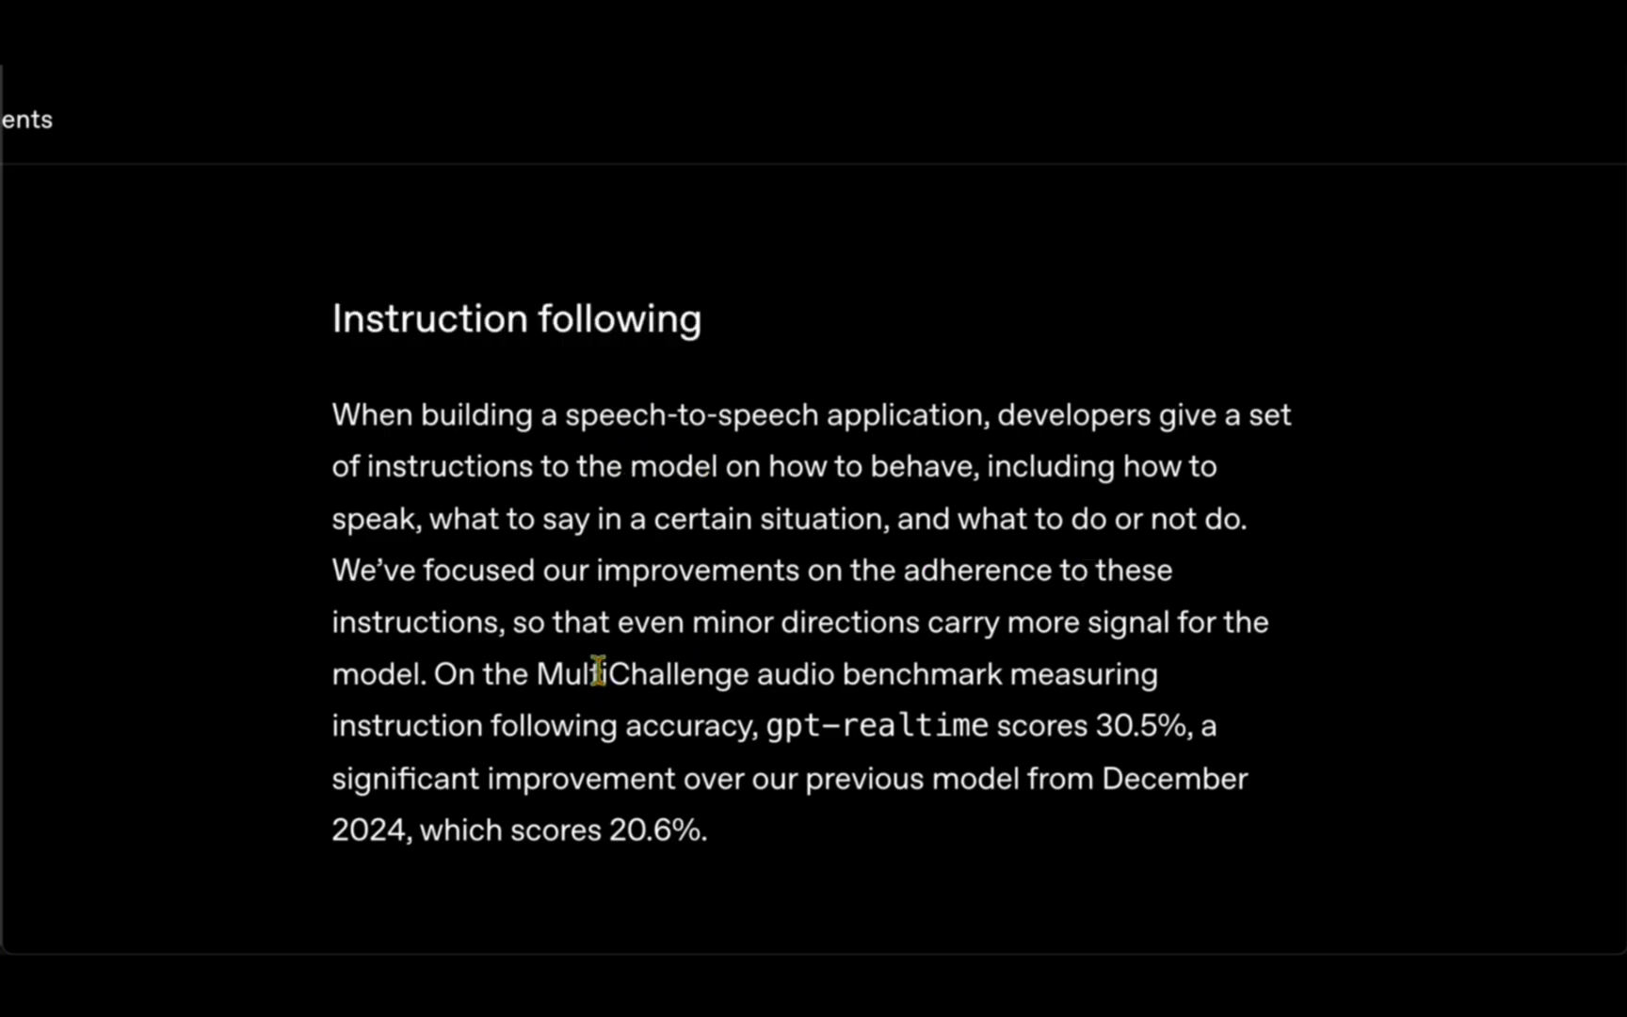
{"action": "mouse_move", "coordinate": [1132, 611]}
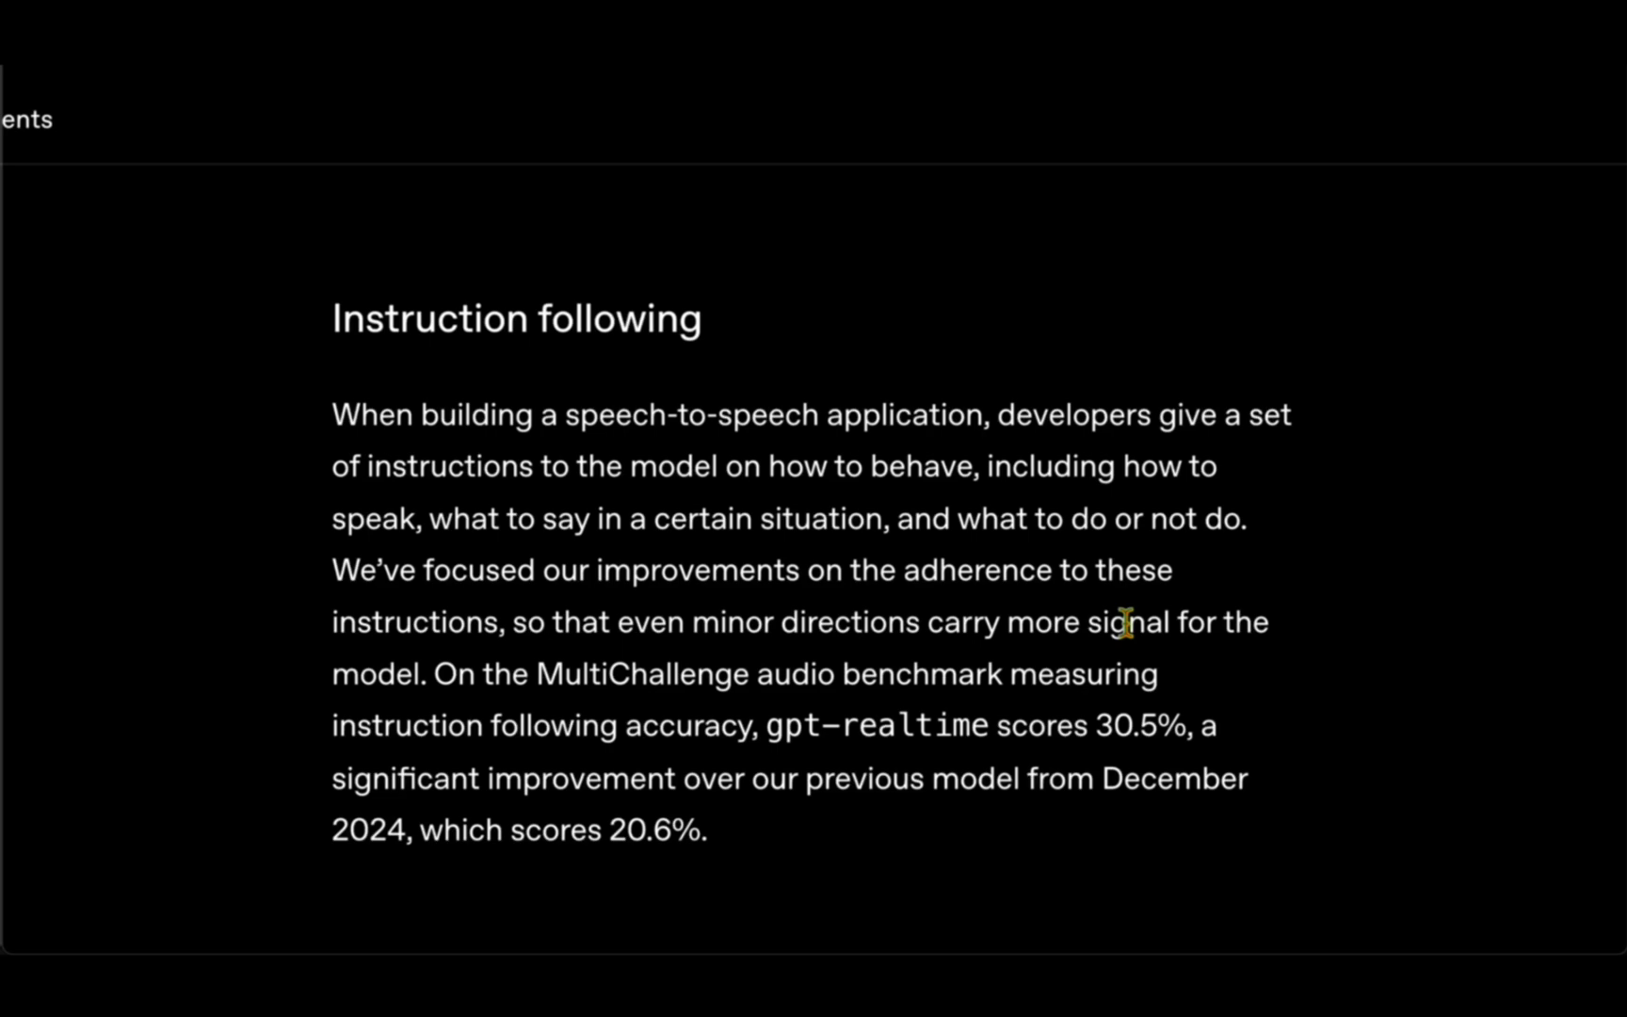
{"action": "scroll", "scroll_direction": "down", "scroll_amount": 3}
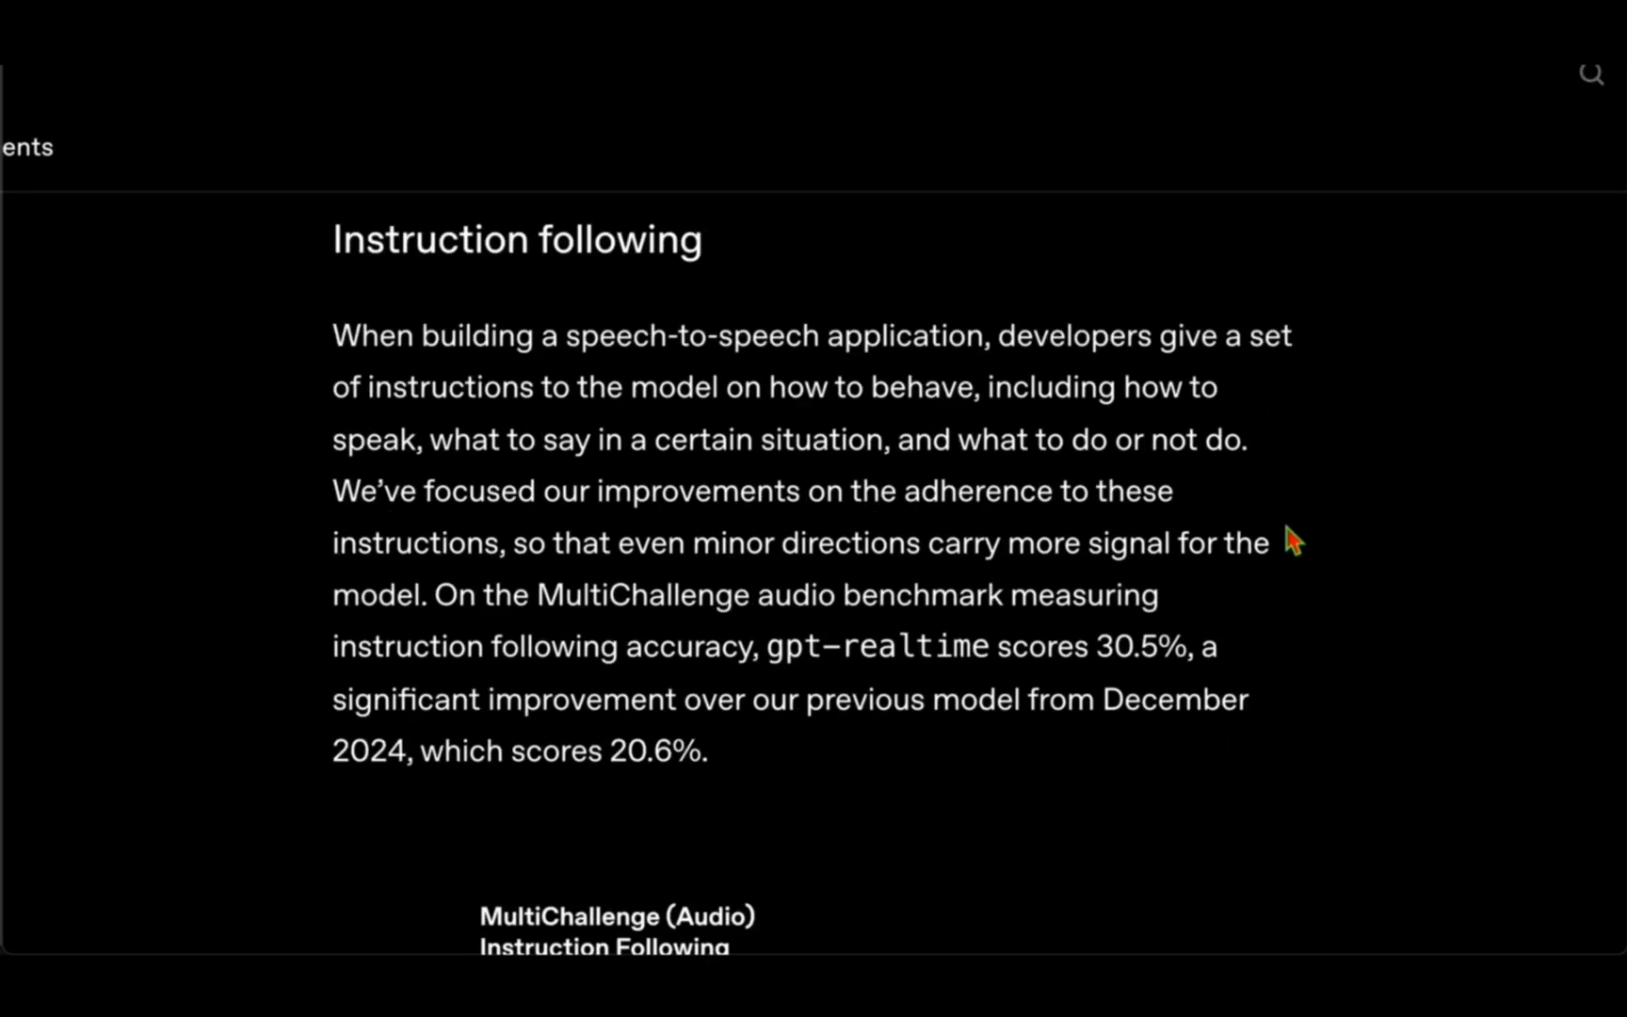
{"action": "scroll", "scroll_direction": "down", "scroll_amount": 3}
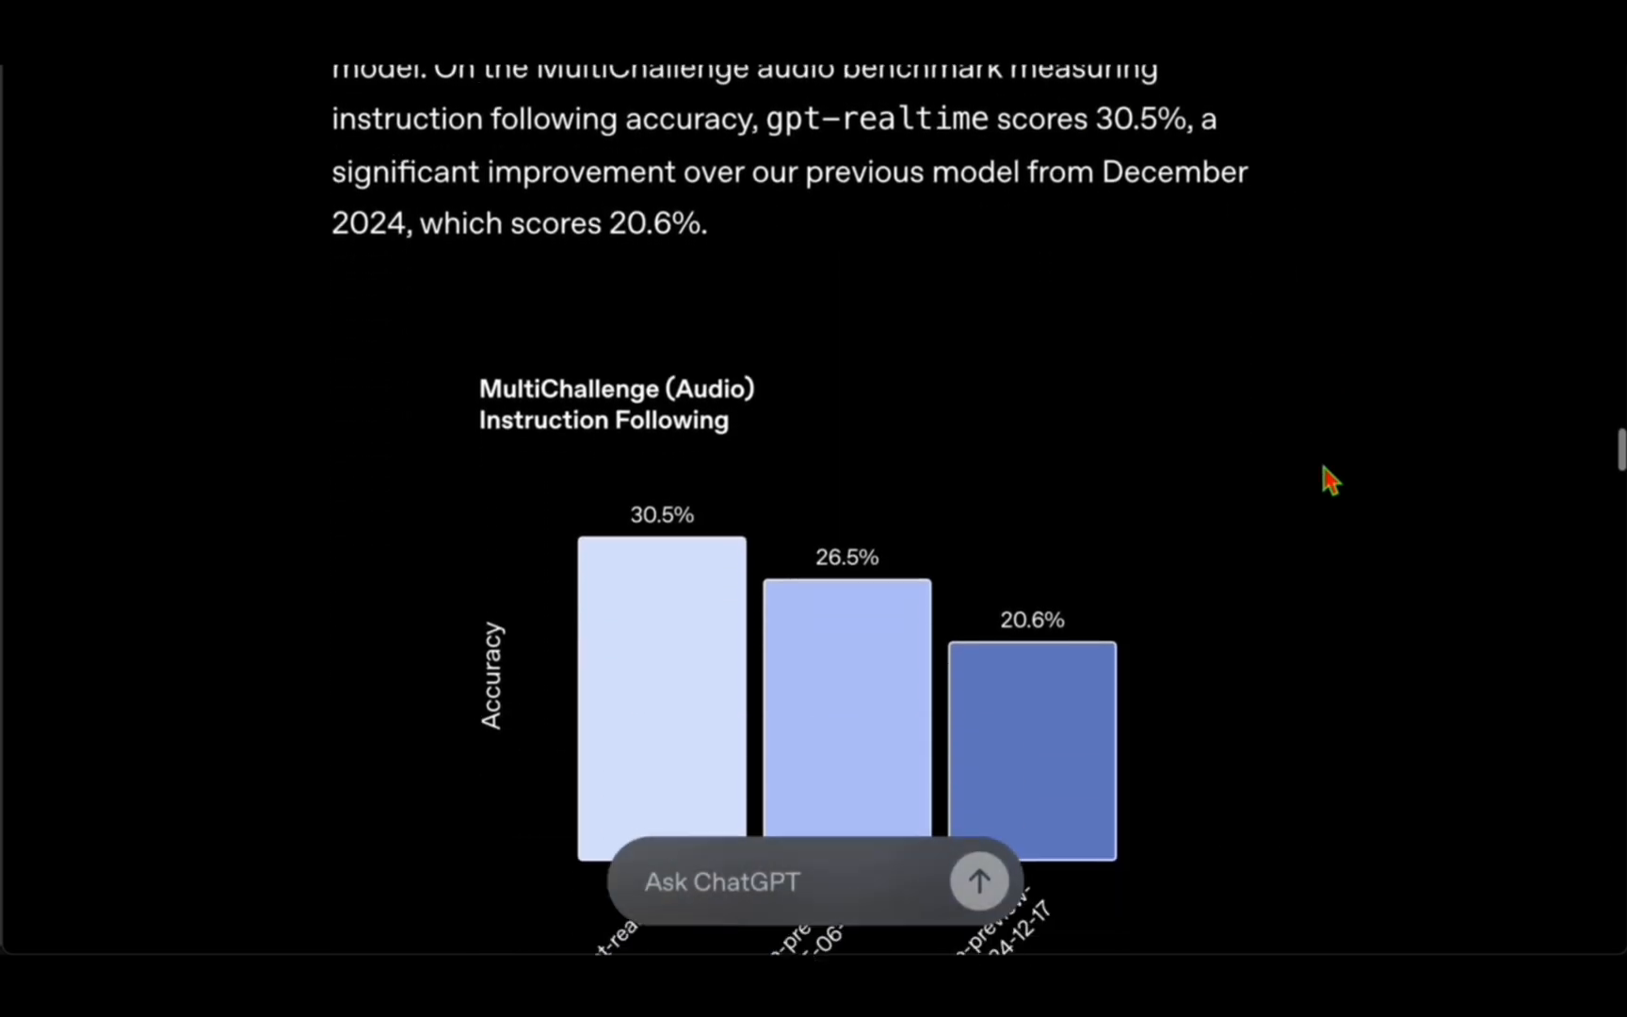
{"action": "scroll", "scroll_direction": "down", "scroll_amount": 3}
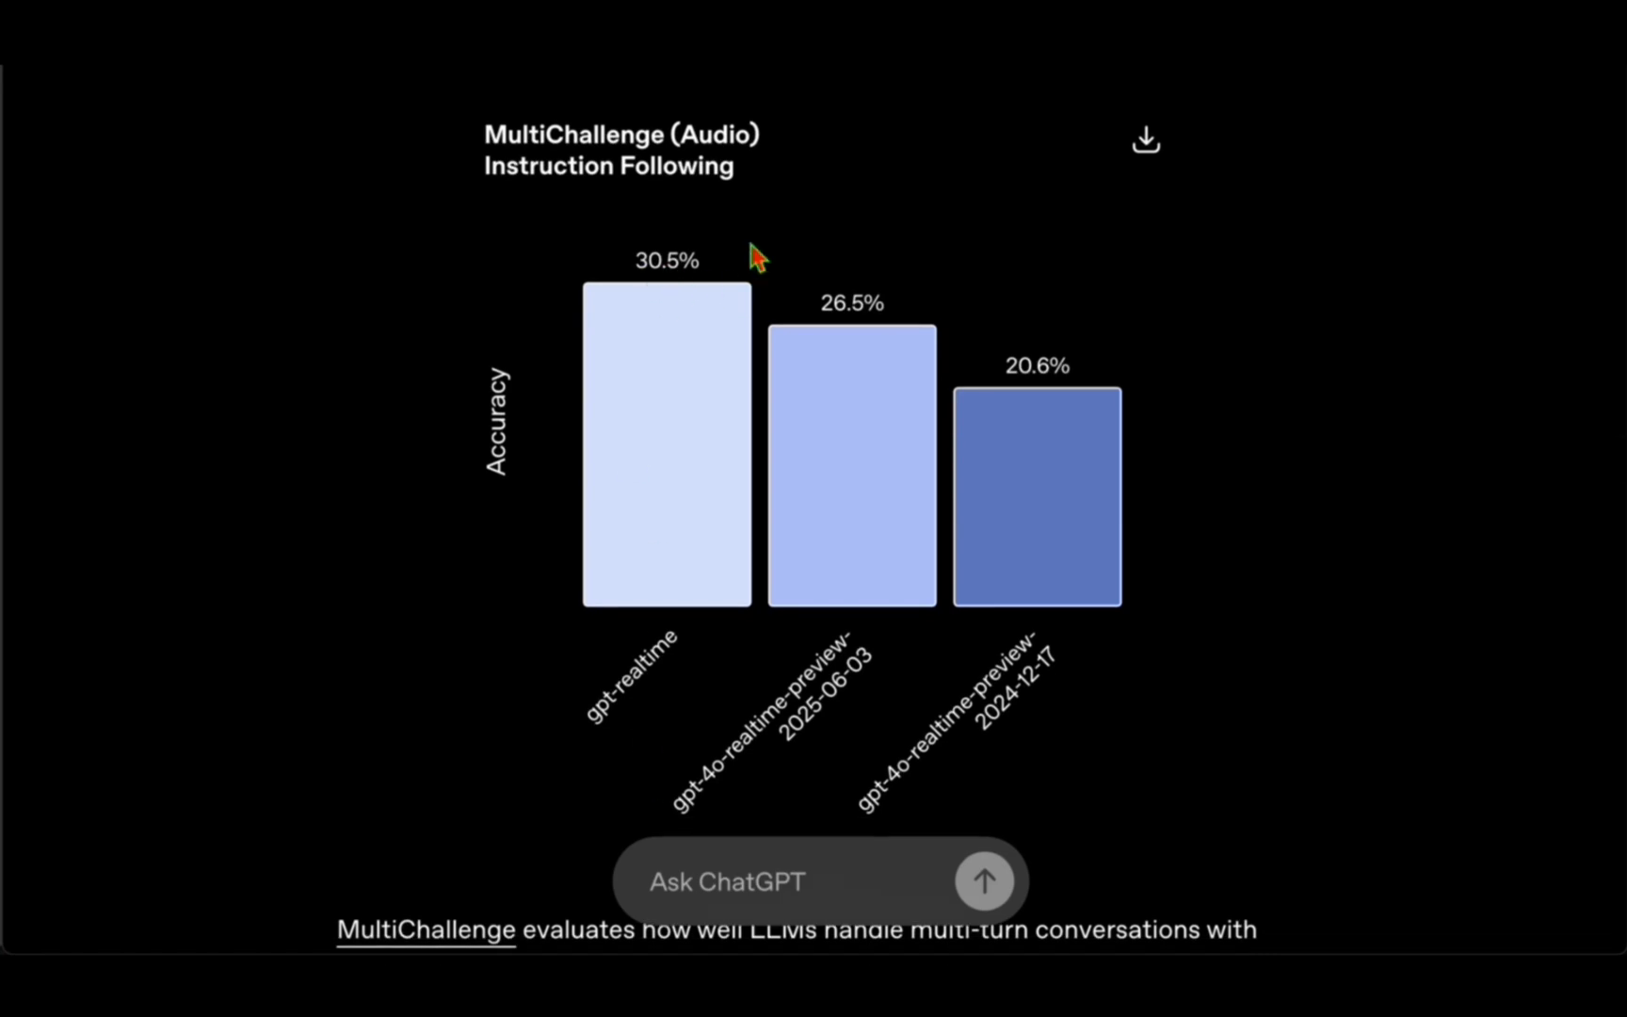
{"action": "mouse_move", "coordinate": [1084, 451]}
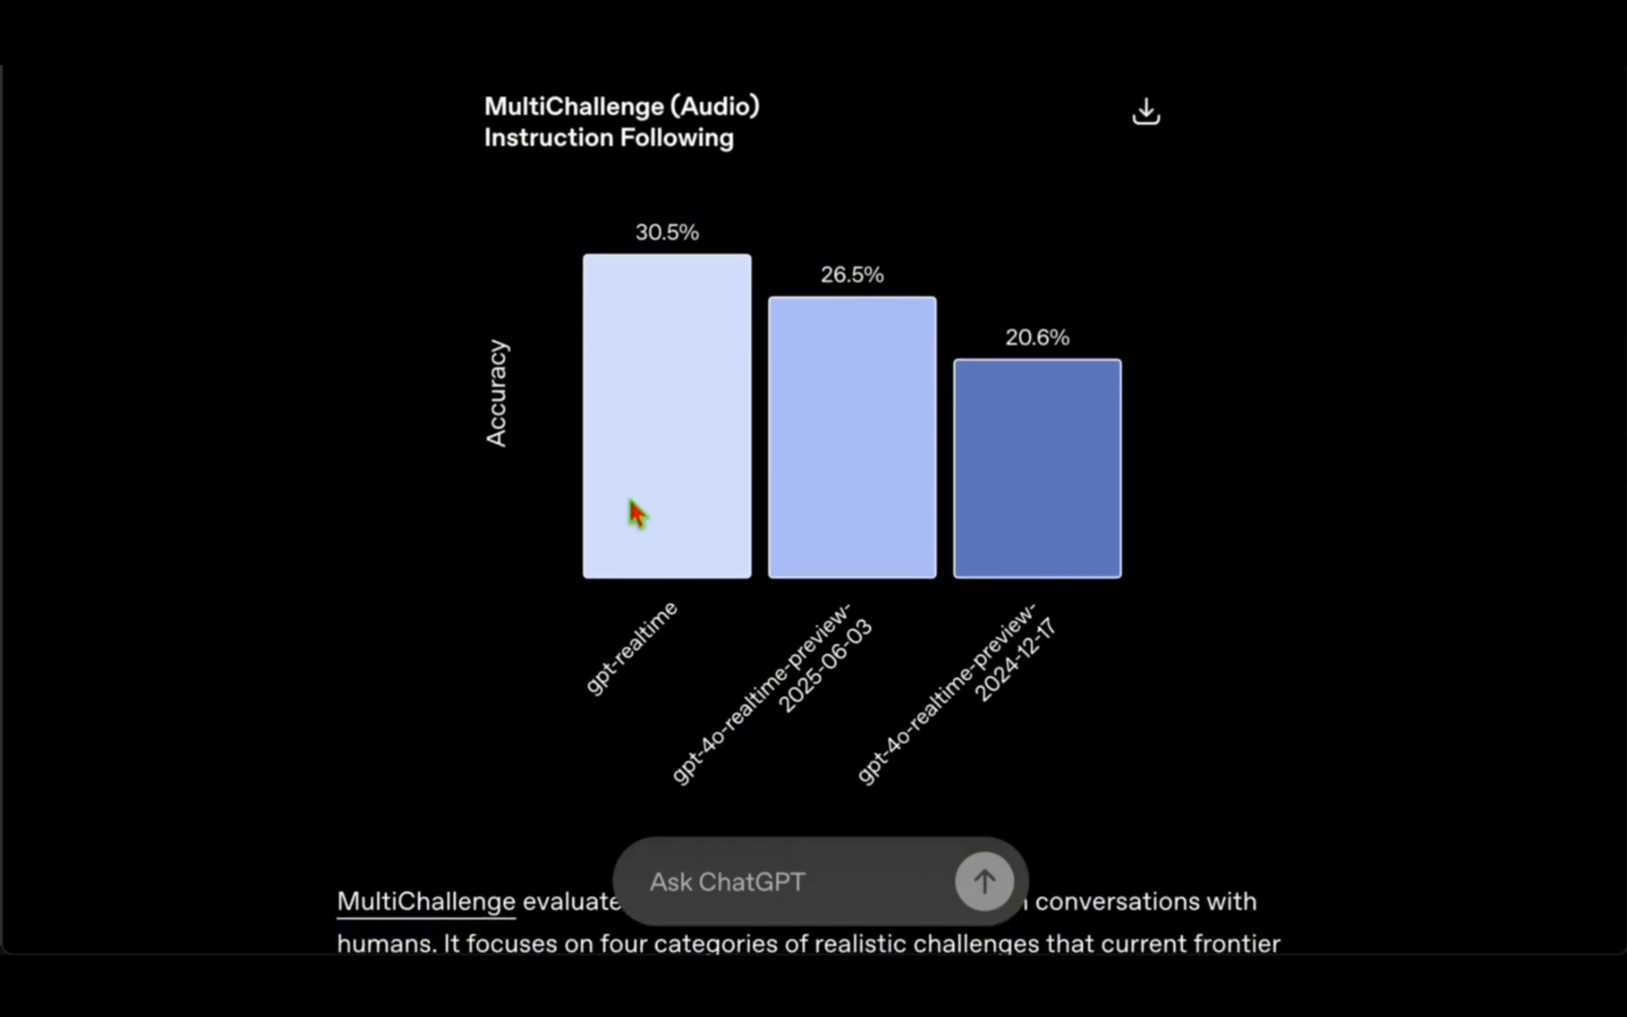
{"action": "scroll", "scroll_direction": "down", "scroll_amount": 3}
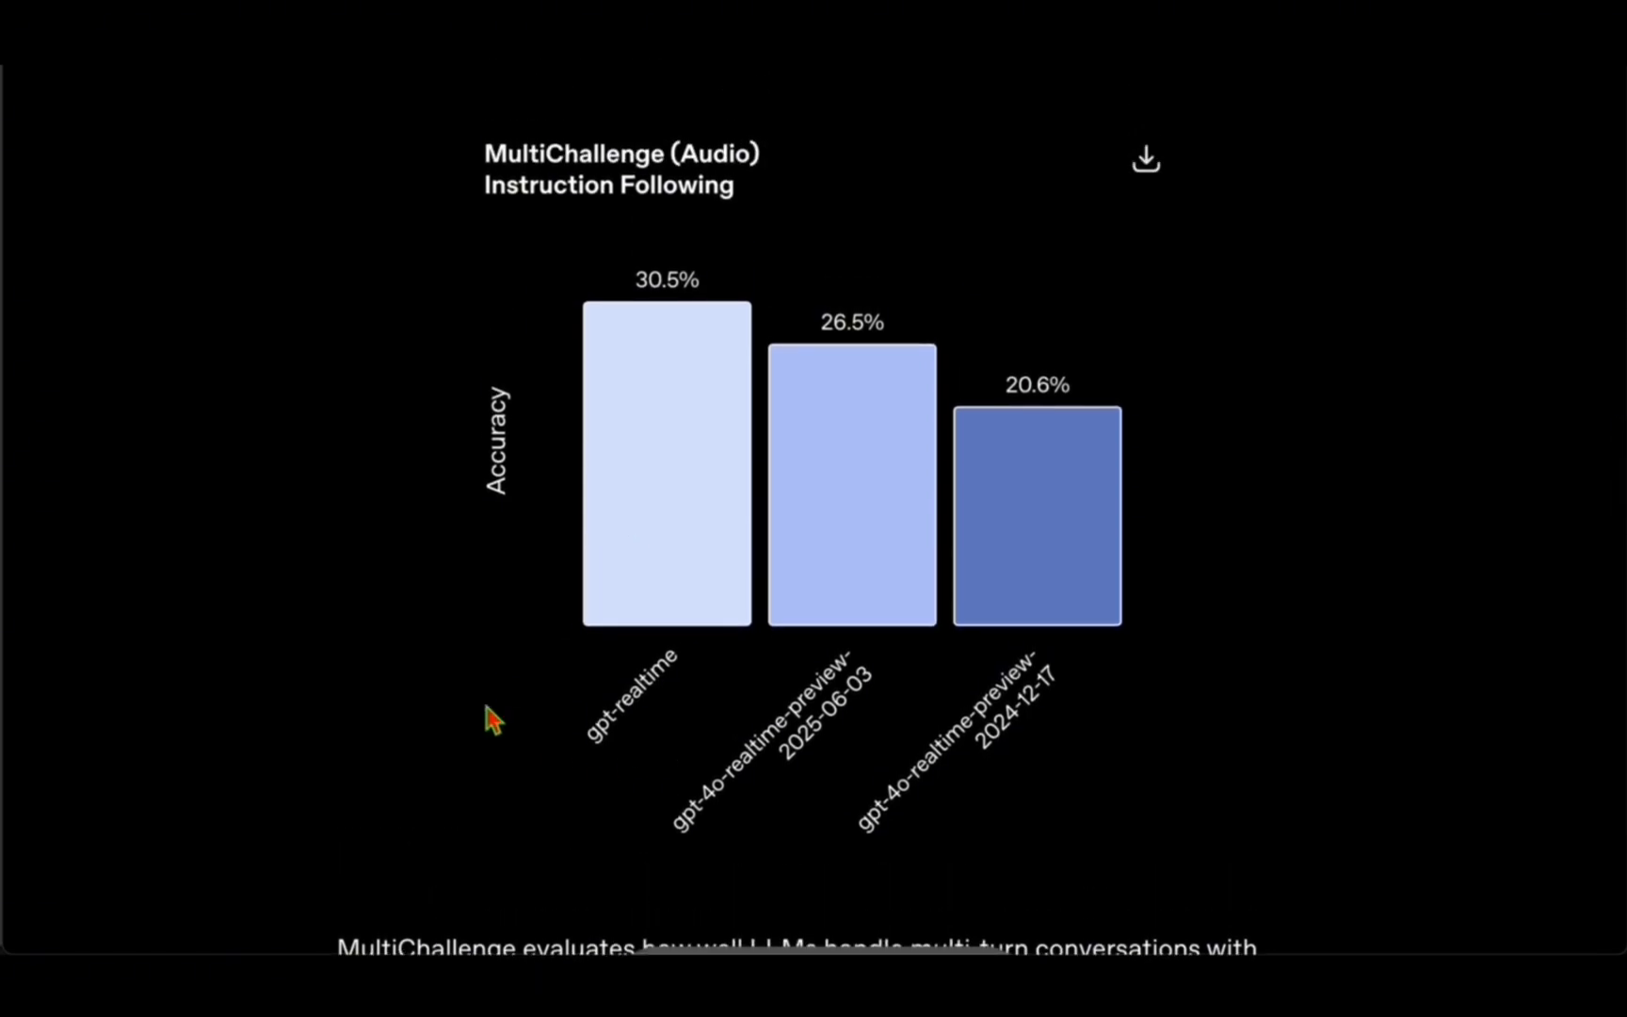
{"action": "mouse_move", "coordinate": [1365, 475]}
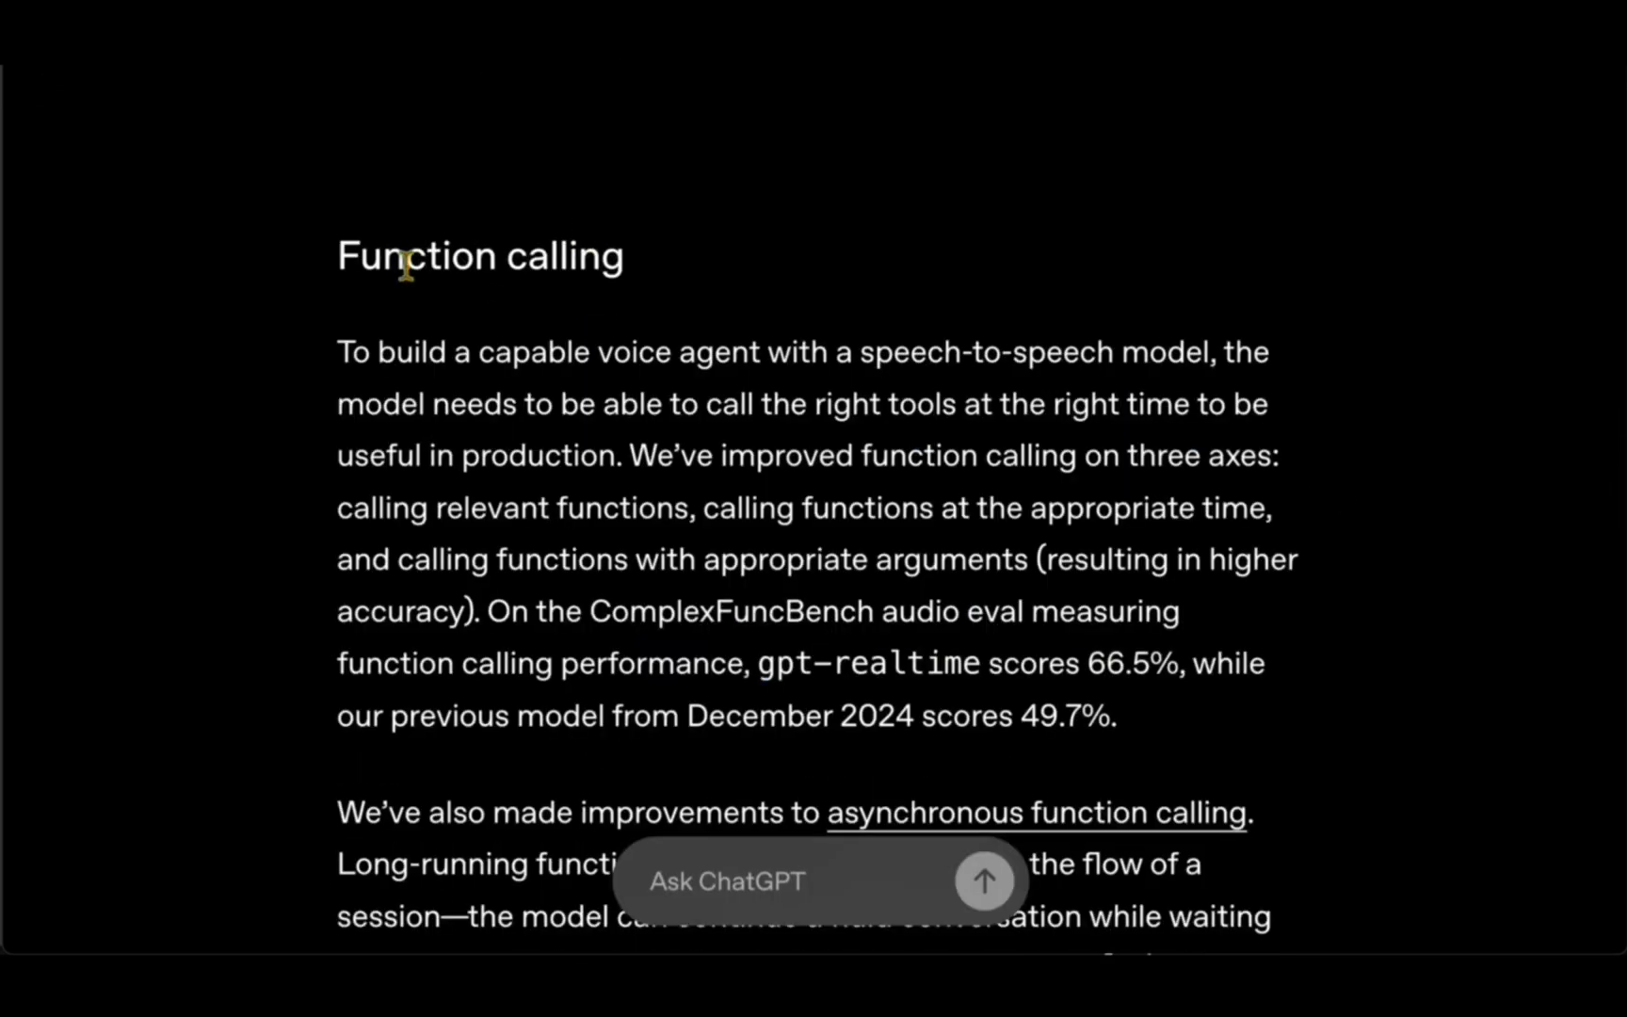
{"action": "mouse_move", "coordinate": [787, 454]}
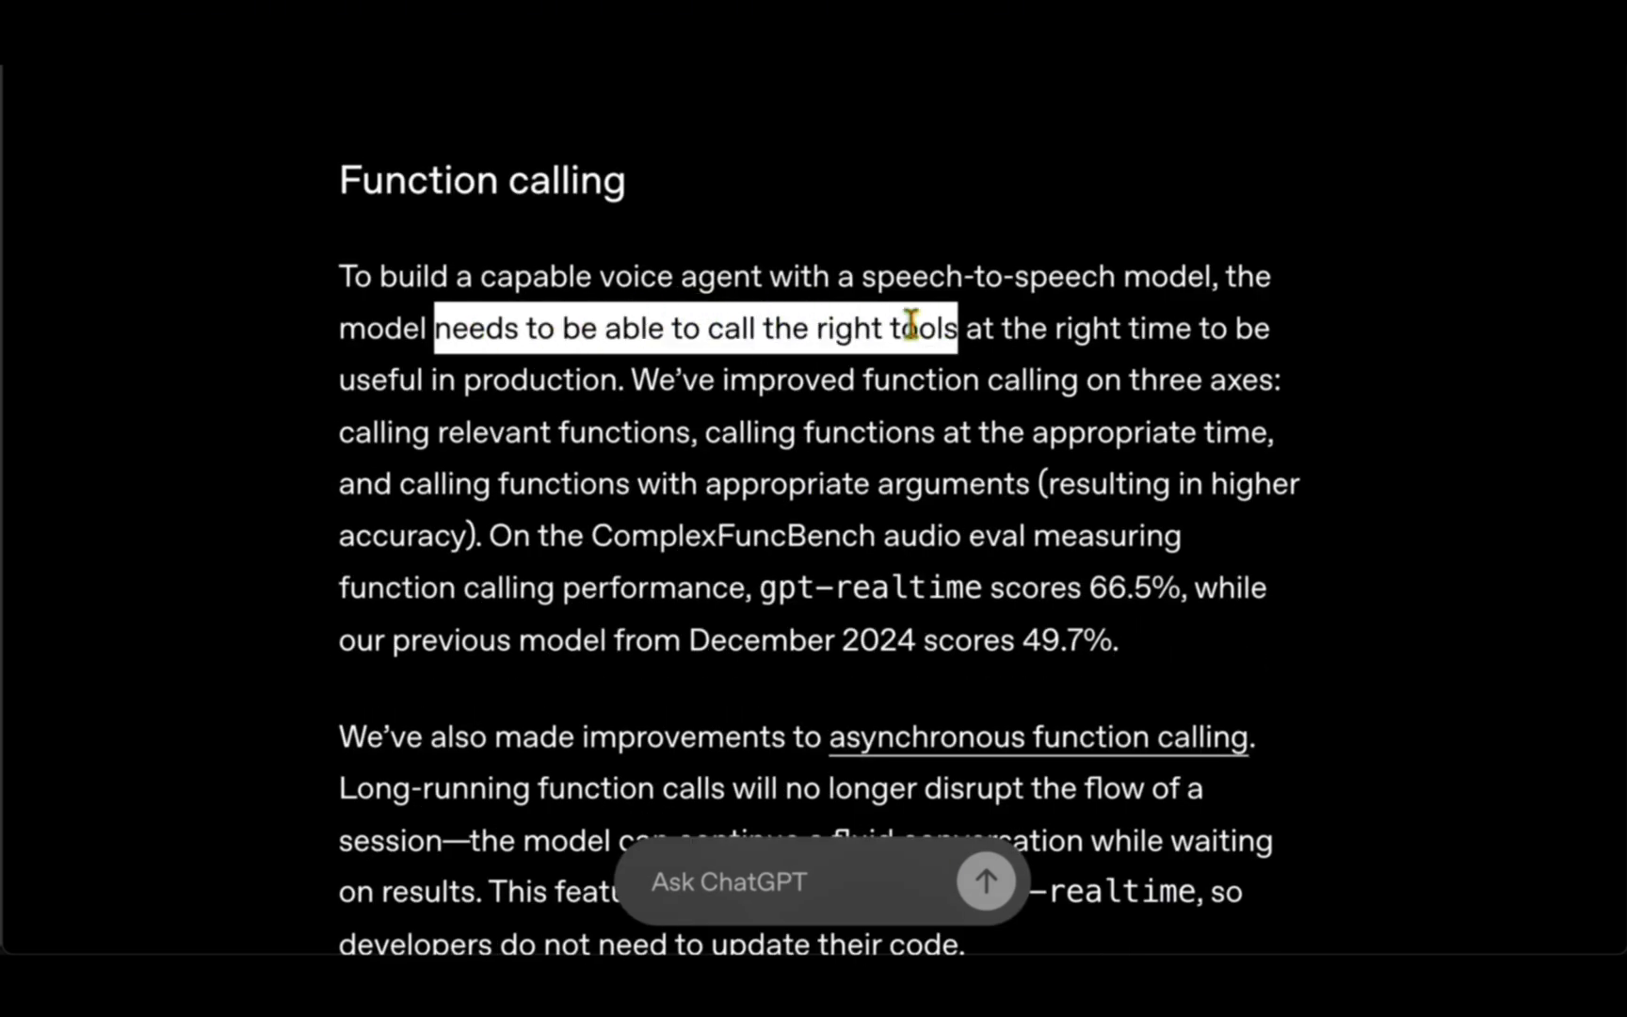
Highlight 'ComplexFuncBench audio' and reach its chart showing gpt-realtime at 66.5%.
{"action": "left_click_drag", "start_coordinate": [908, 327], "coordinate": [576, 369]}
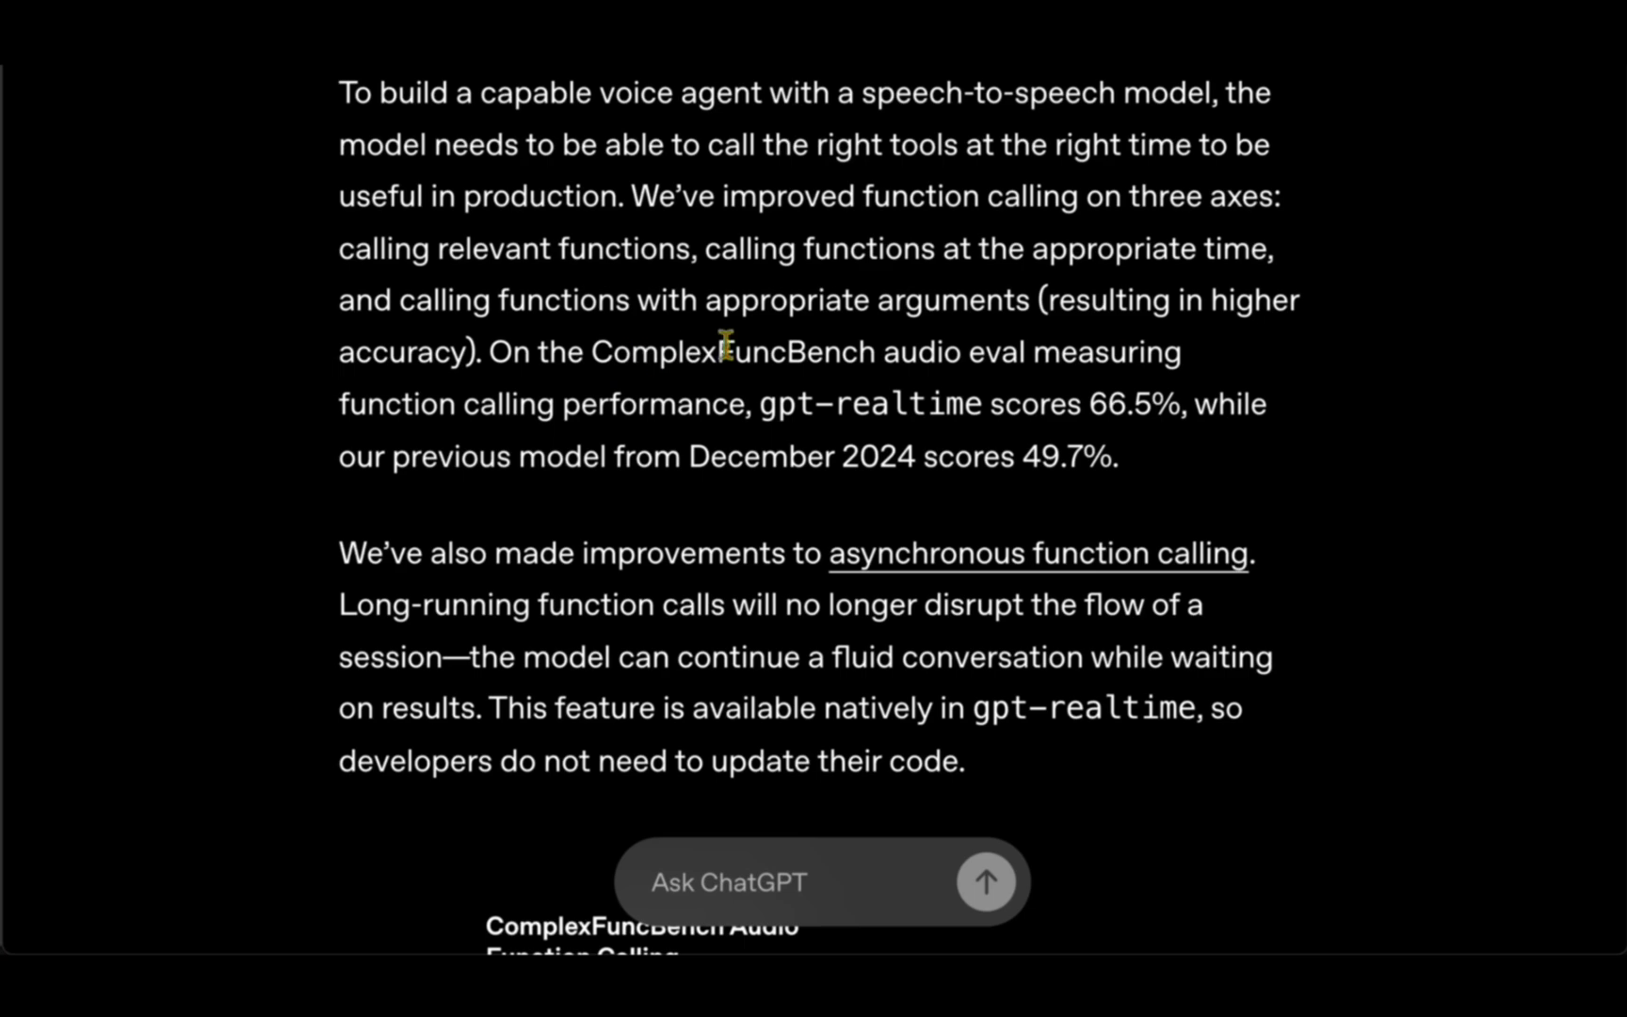
{"action": "double_click", "coordinate": [731, 352]}
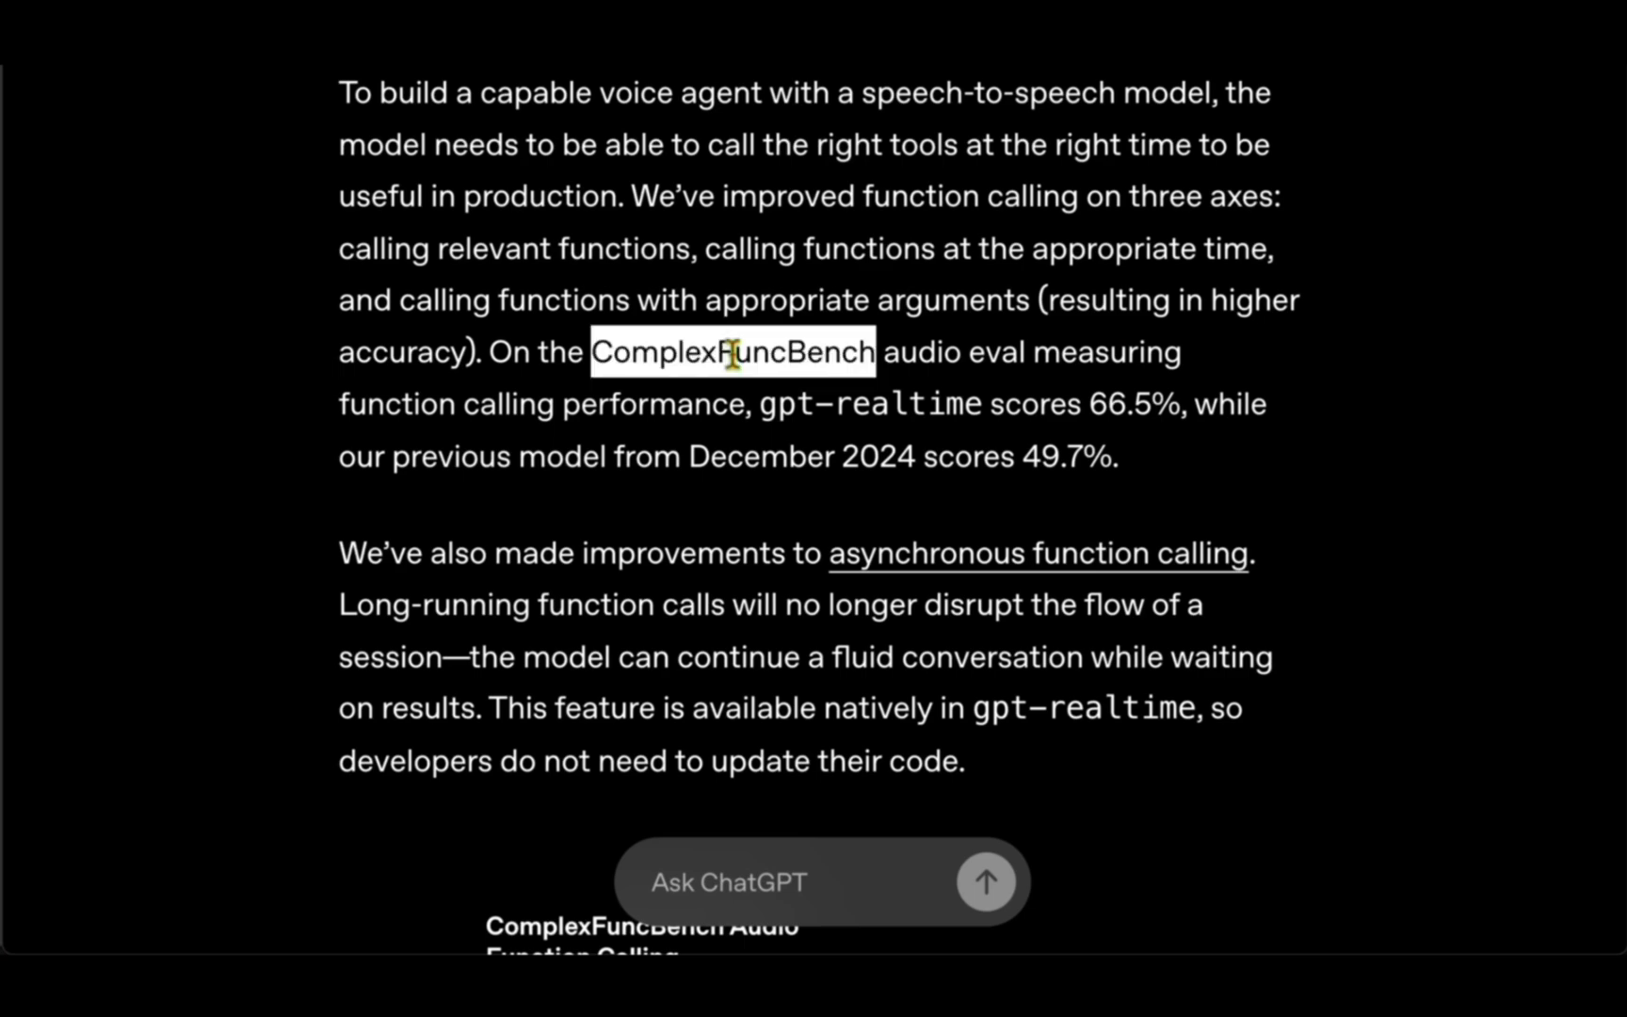
{"action": "left_click_drag", "start_coordinate": [727, 352], "coordinate": [1086, 352]}
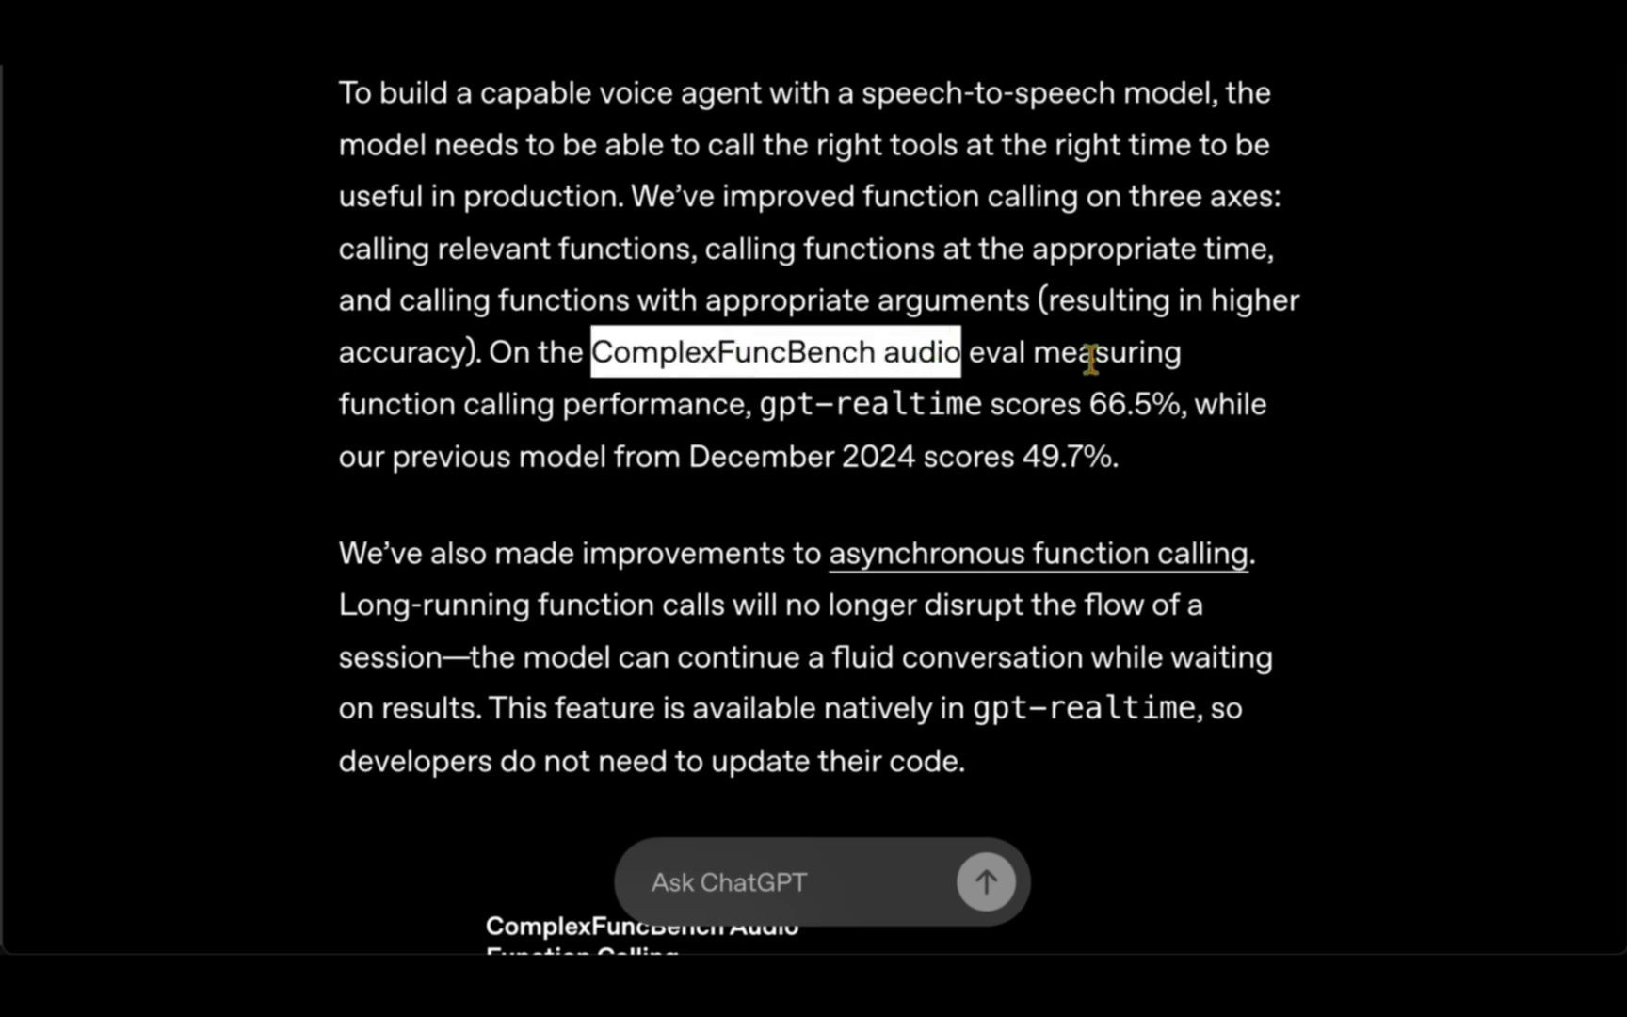
{"action": "scroll", "scroll_direction": "down", "scroll_amount": 3}
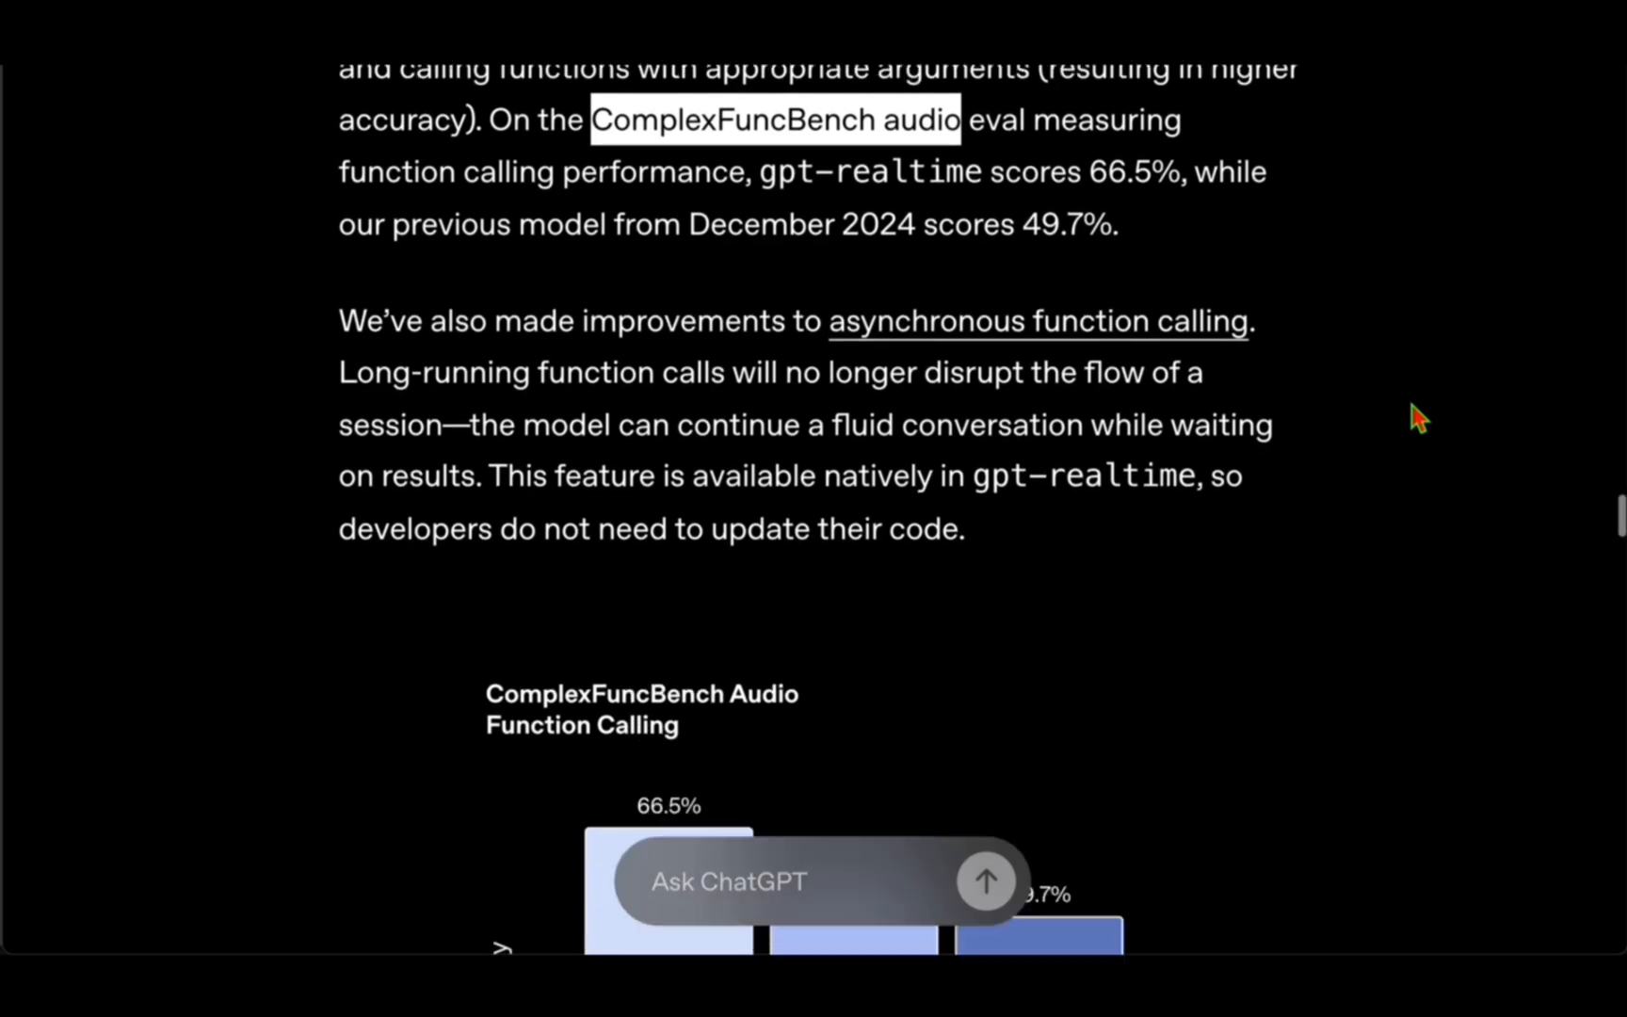
{"action": "scroll", "scroll_direction": "down", "scroll_amount": 3}
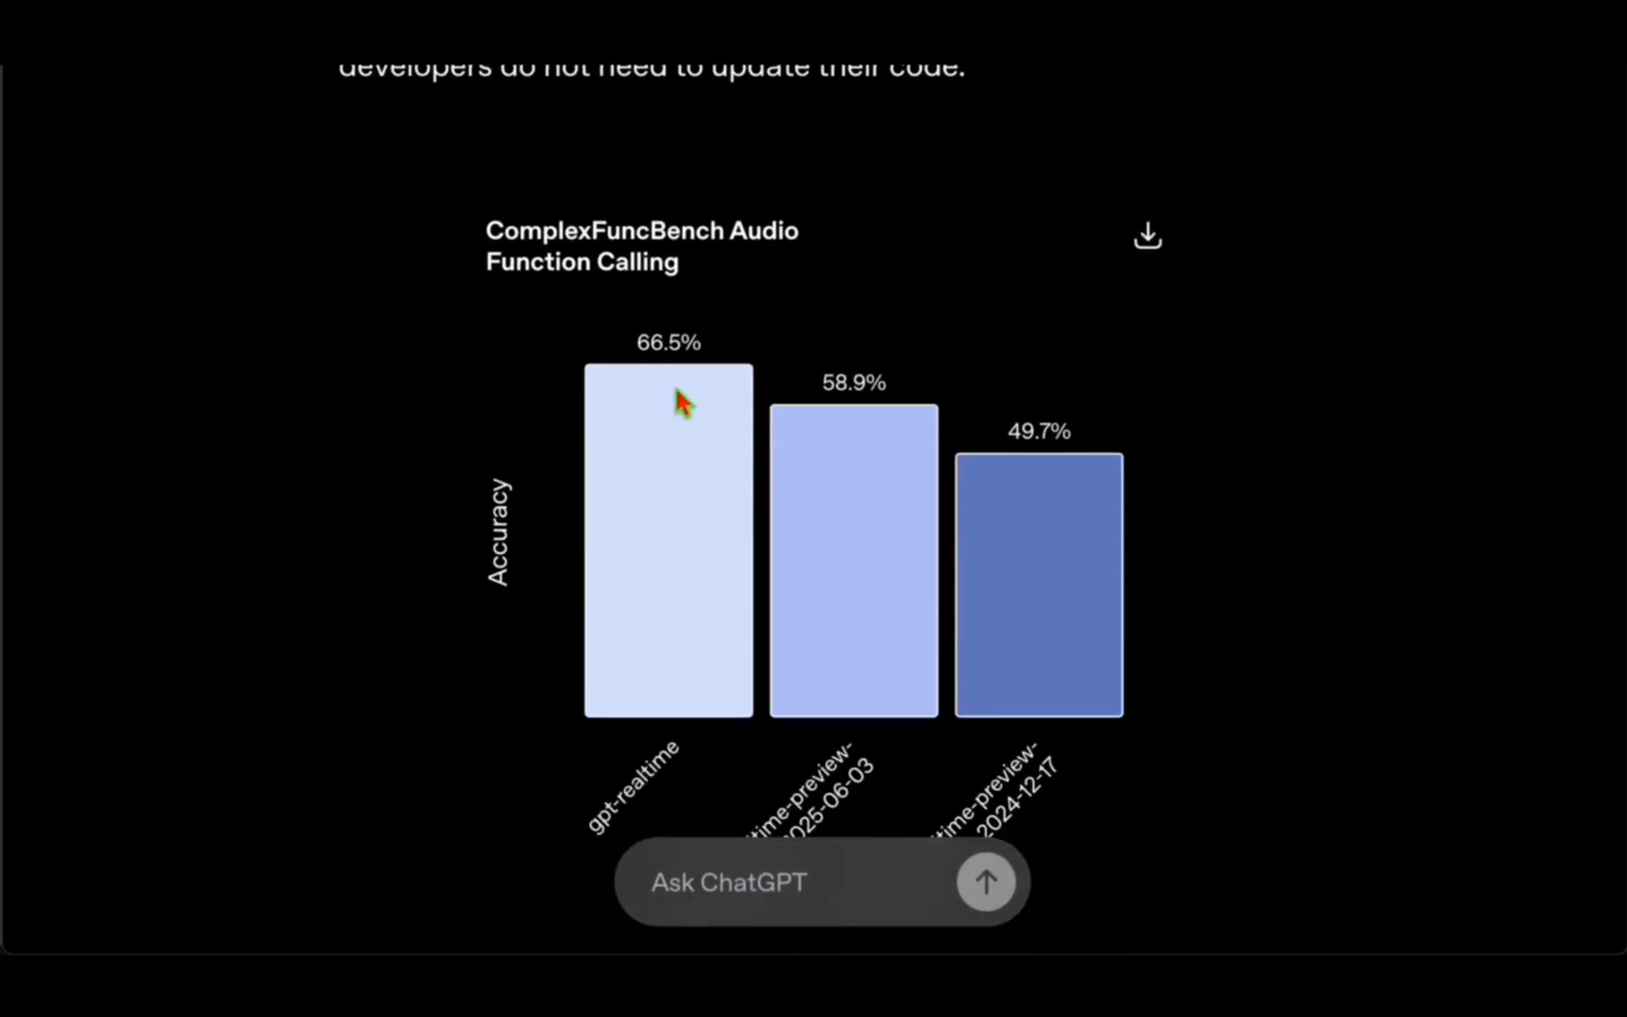
{"action": "scroll", "scroll_direction": "down", "scroll_amount": 3}
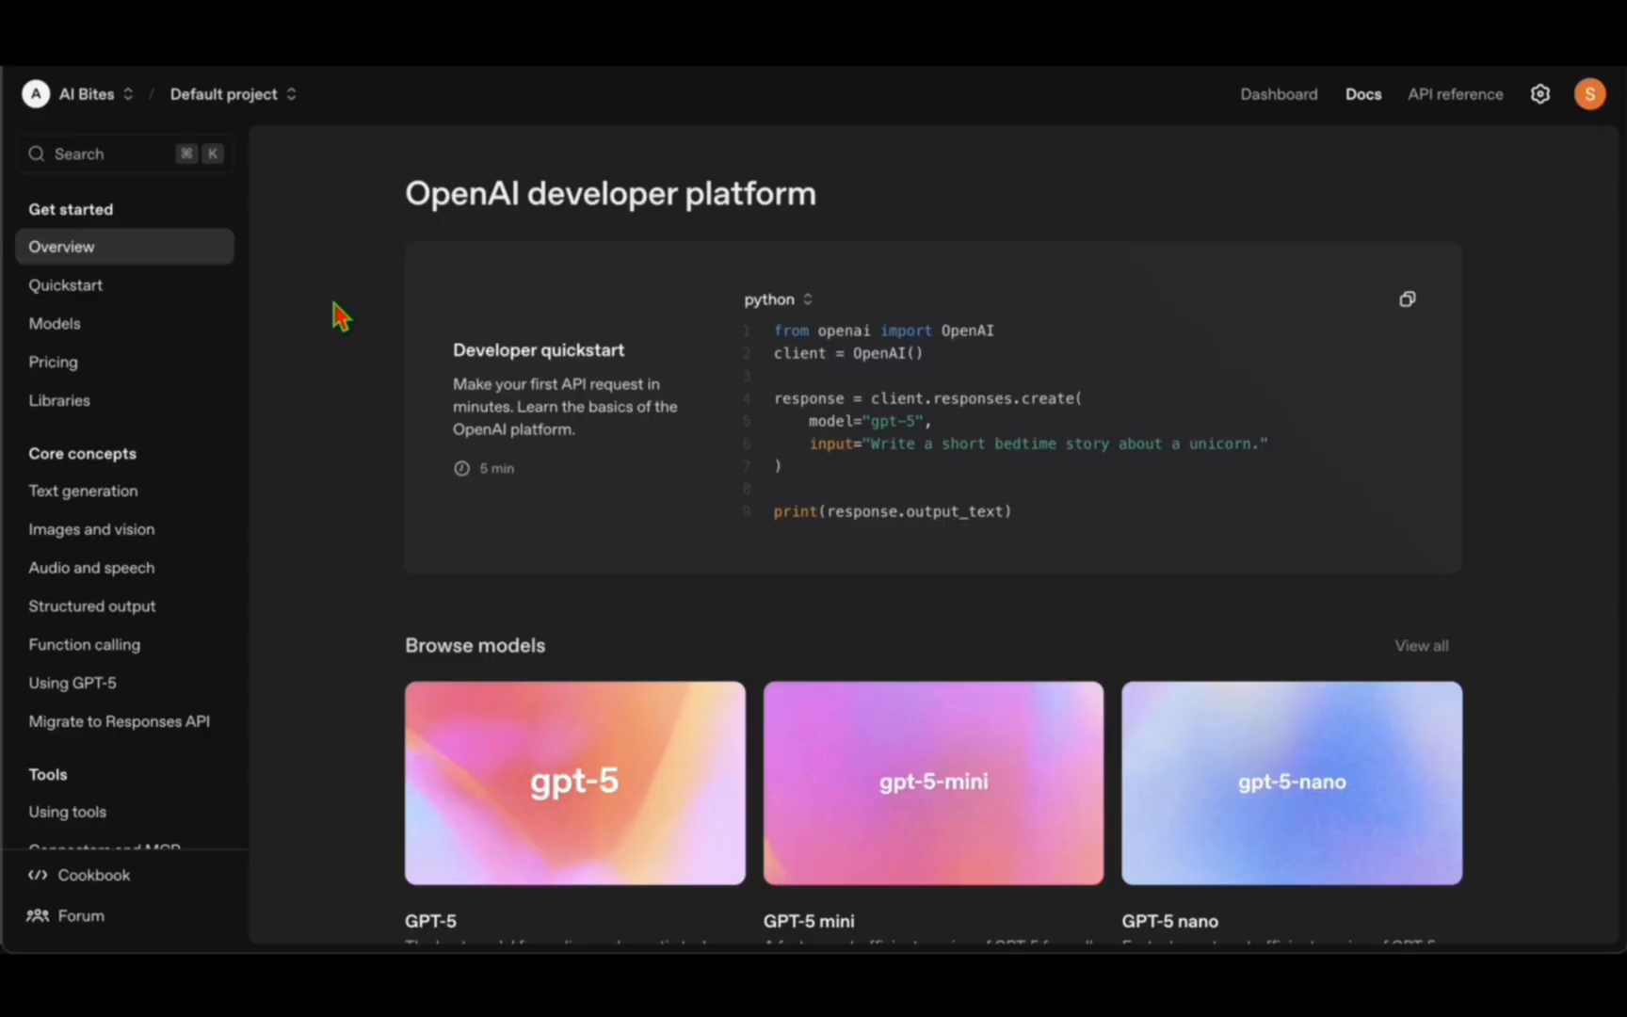
{"action": "mouse_move", "coordinate": [294, 361]}
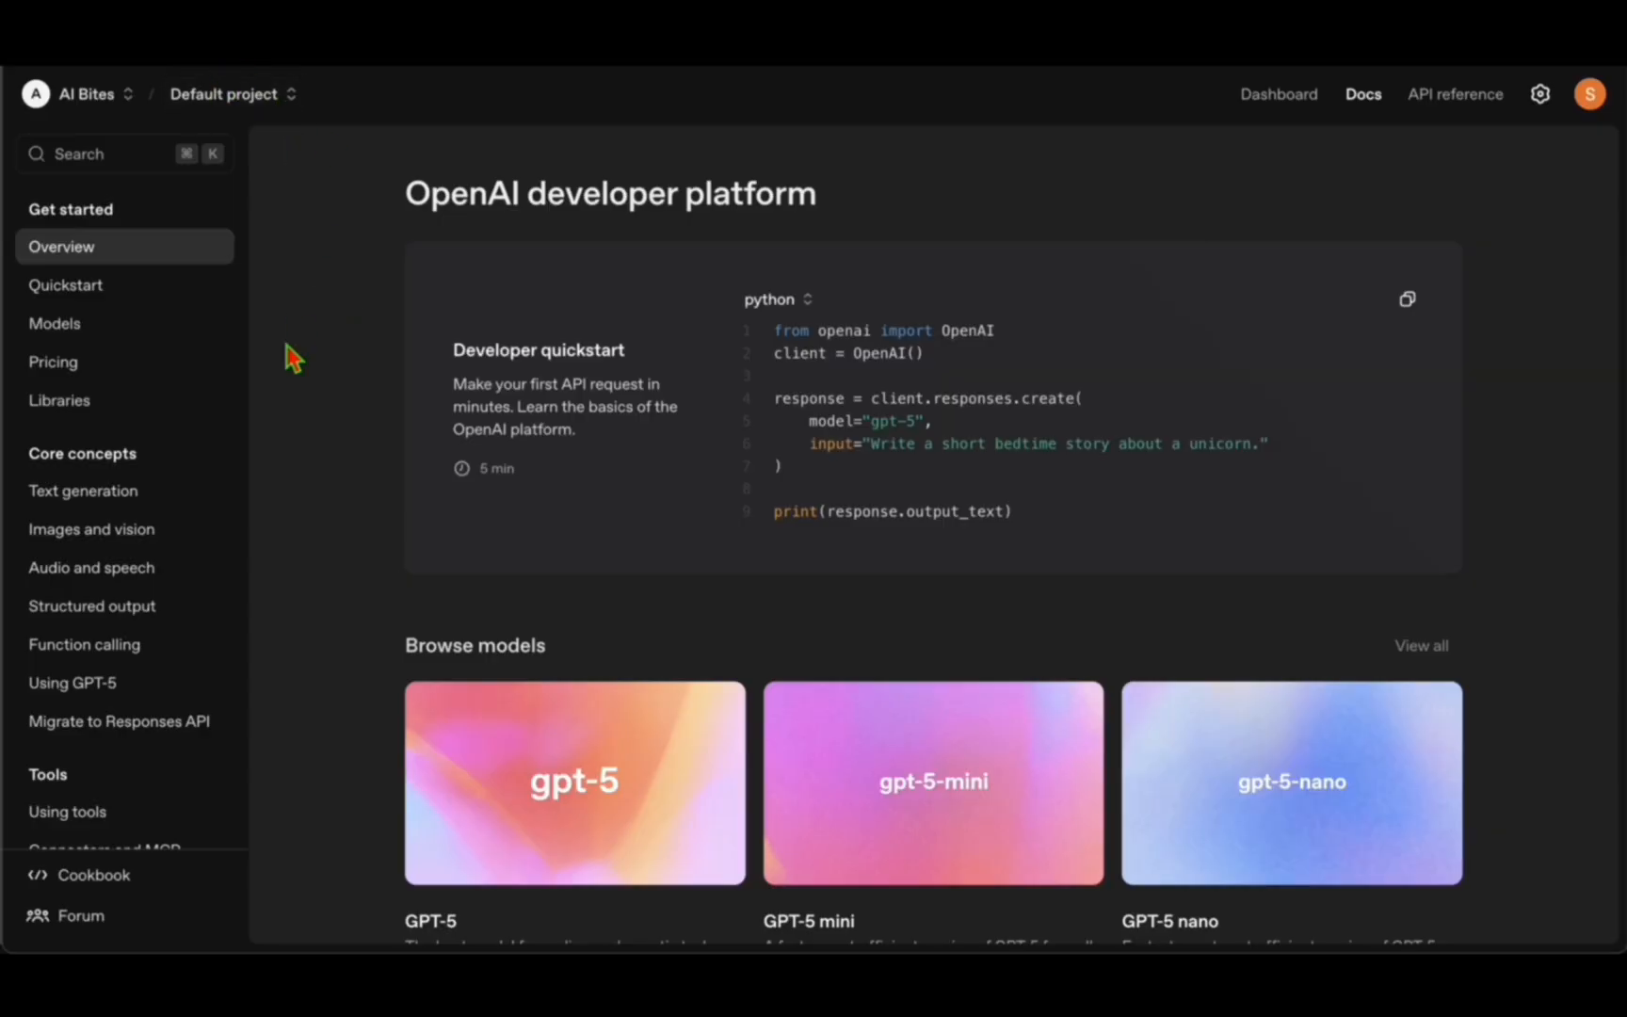
{"action": "mouse_move", "coordinate": [320, 275]}
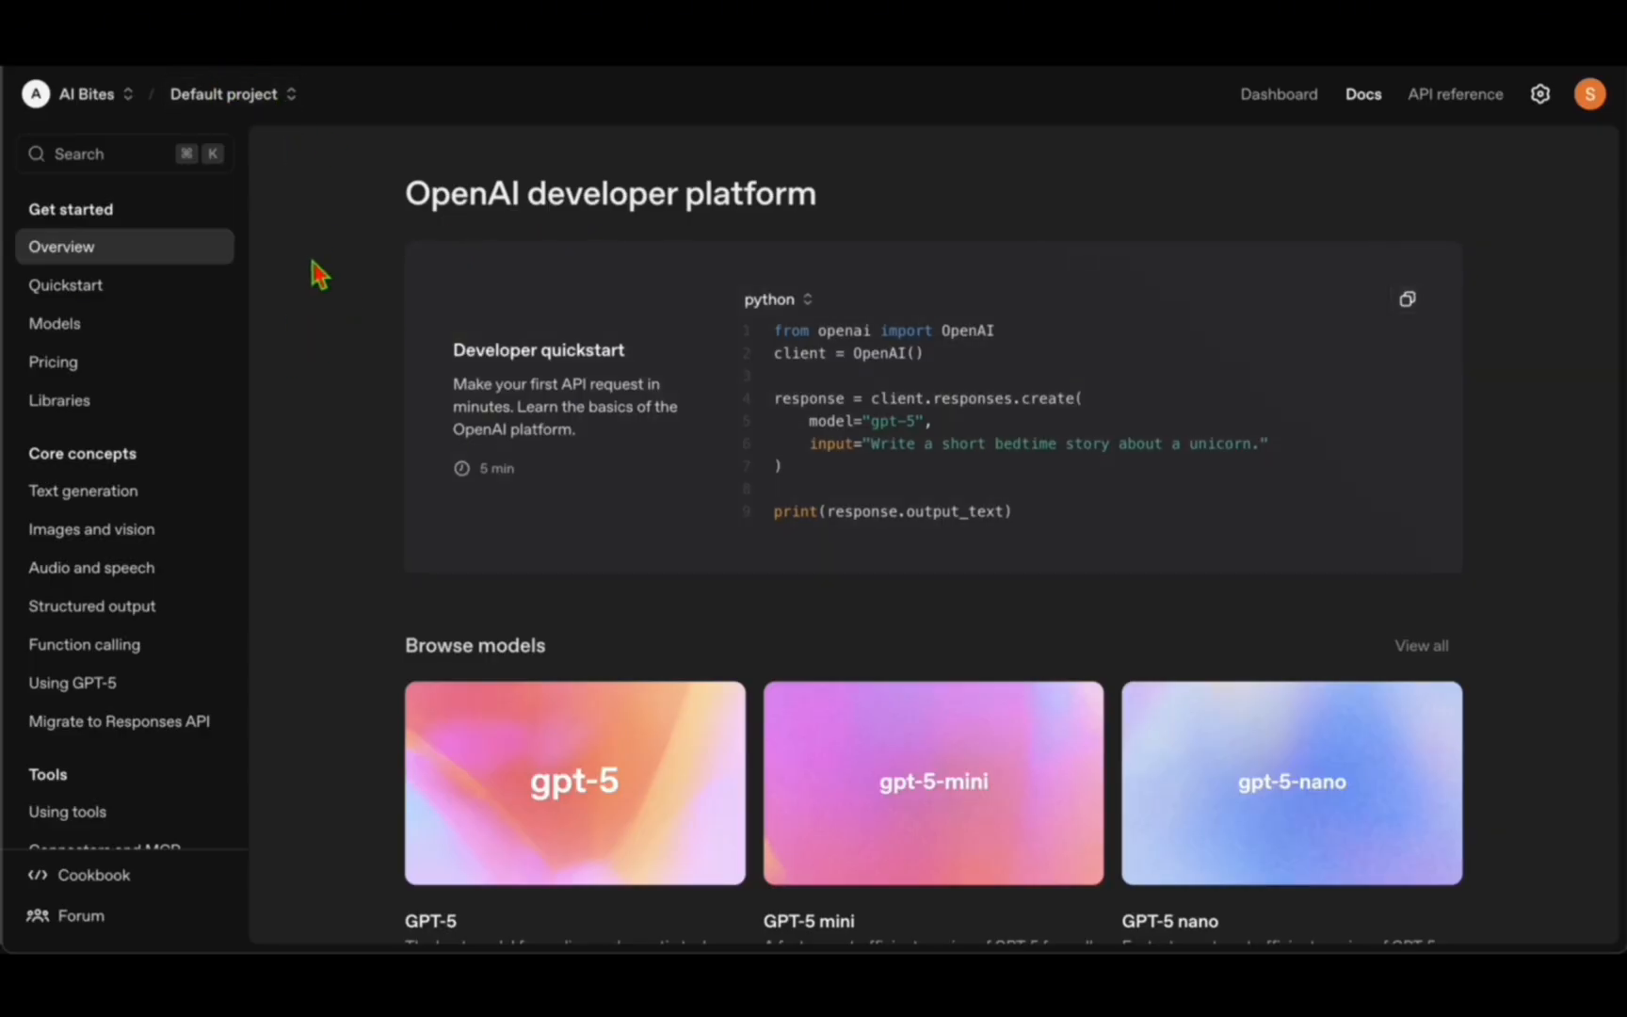
{"action": "mouse_move", "coordinate": [405, 317]}
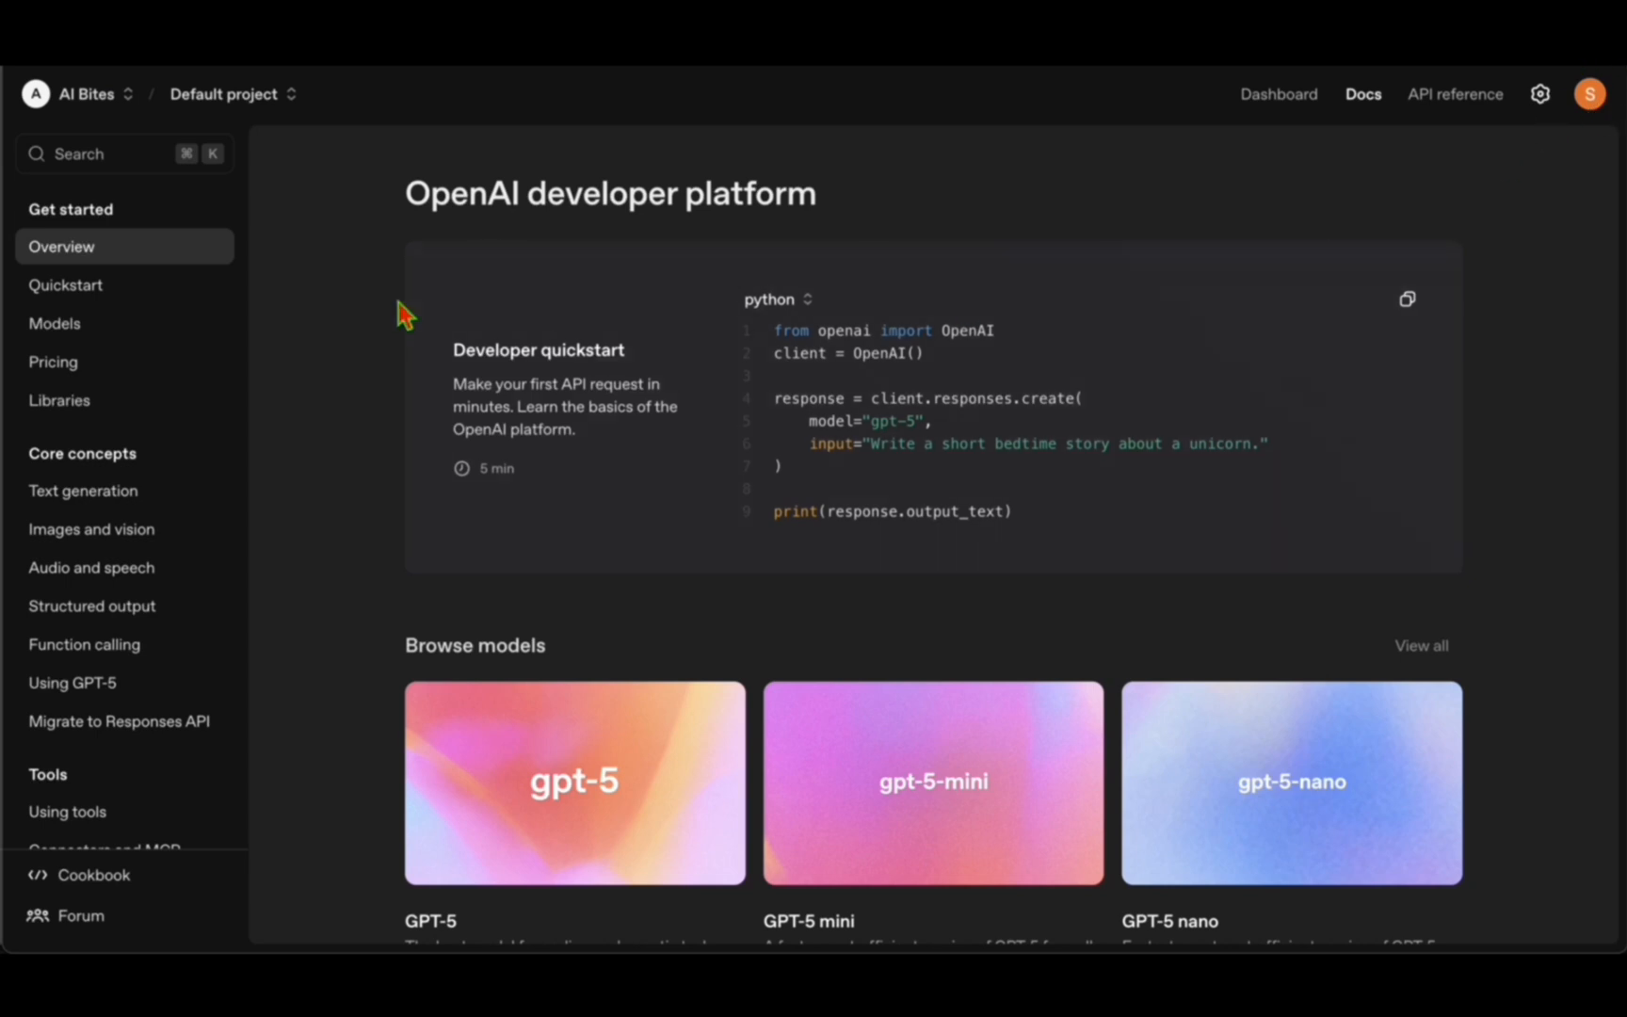
{"action": "mouse_move", "coordinate": [335, 305]}
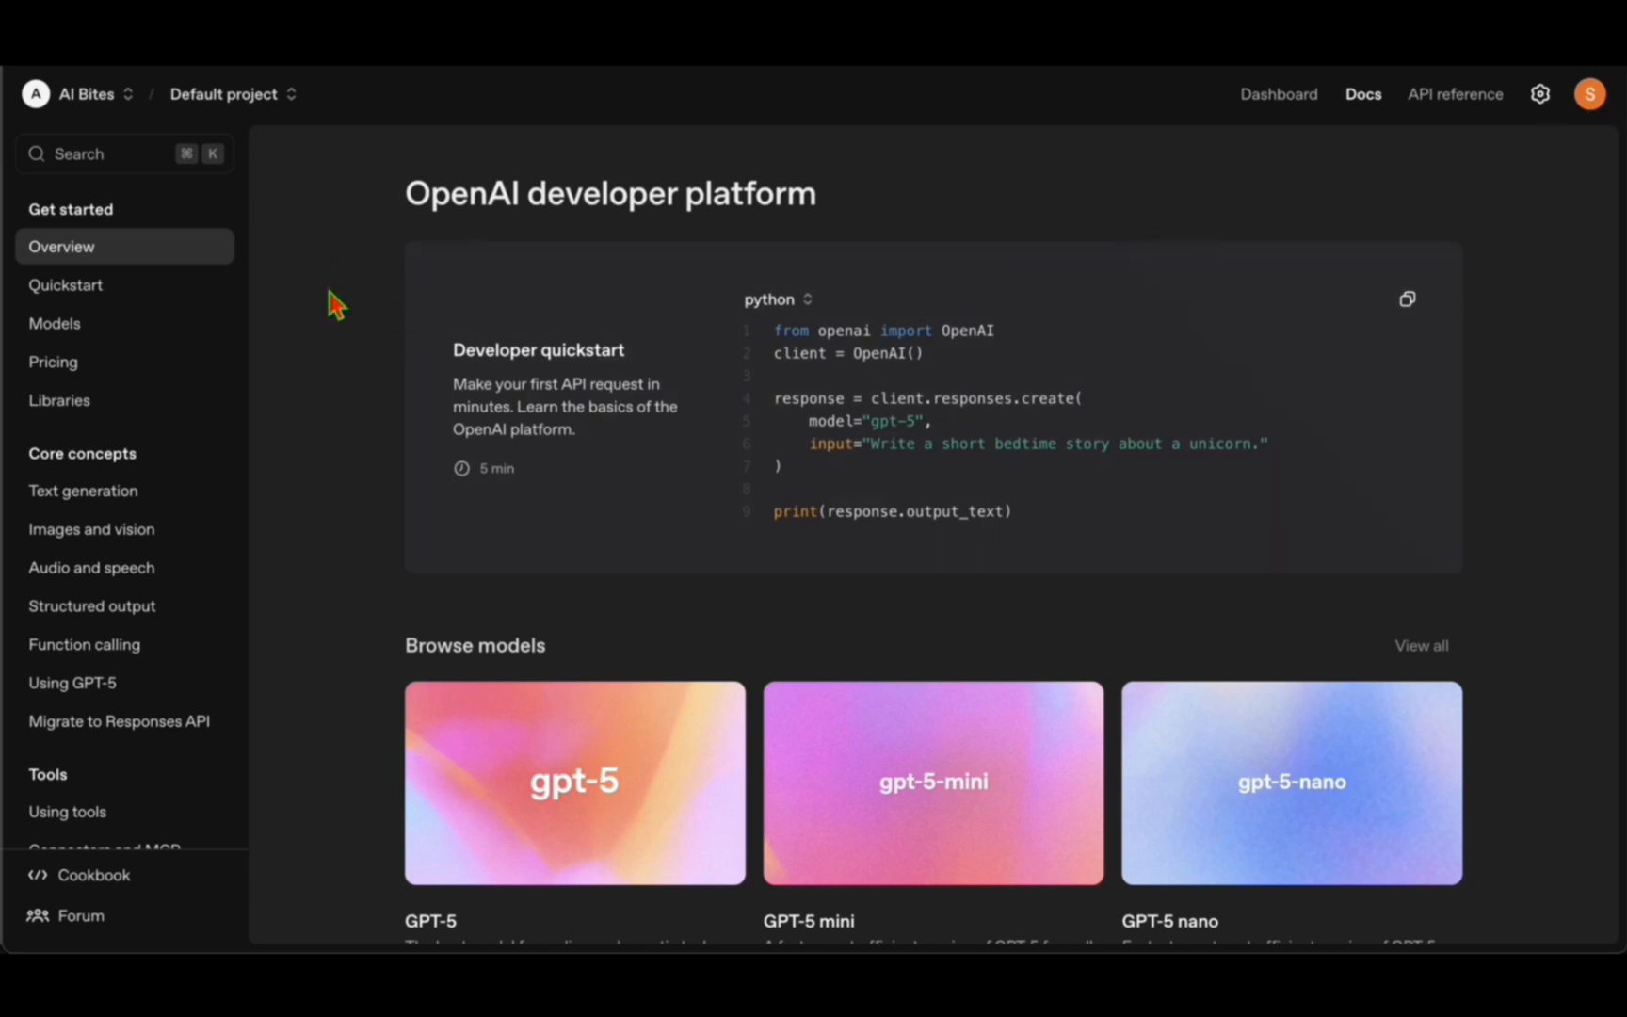
{"action": "mouse_move", "coordinate": [136, 145]}
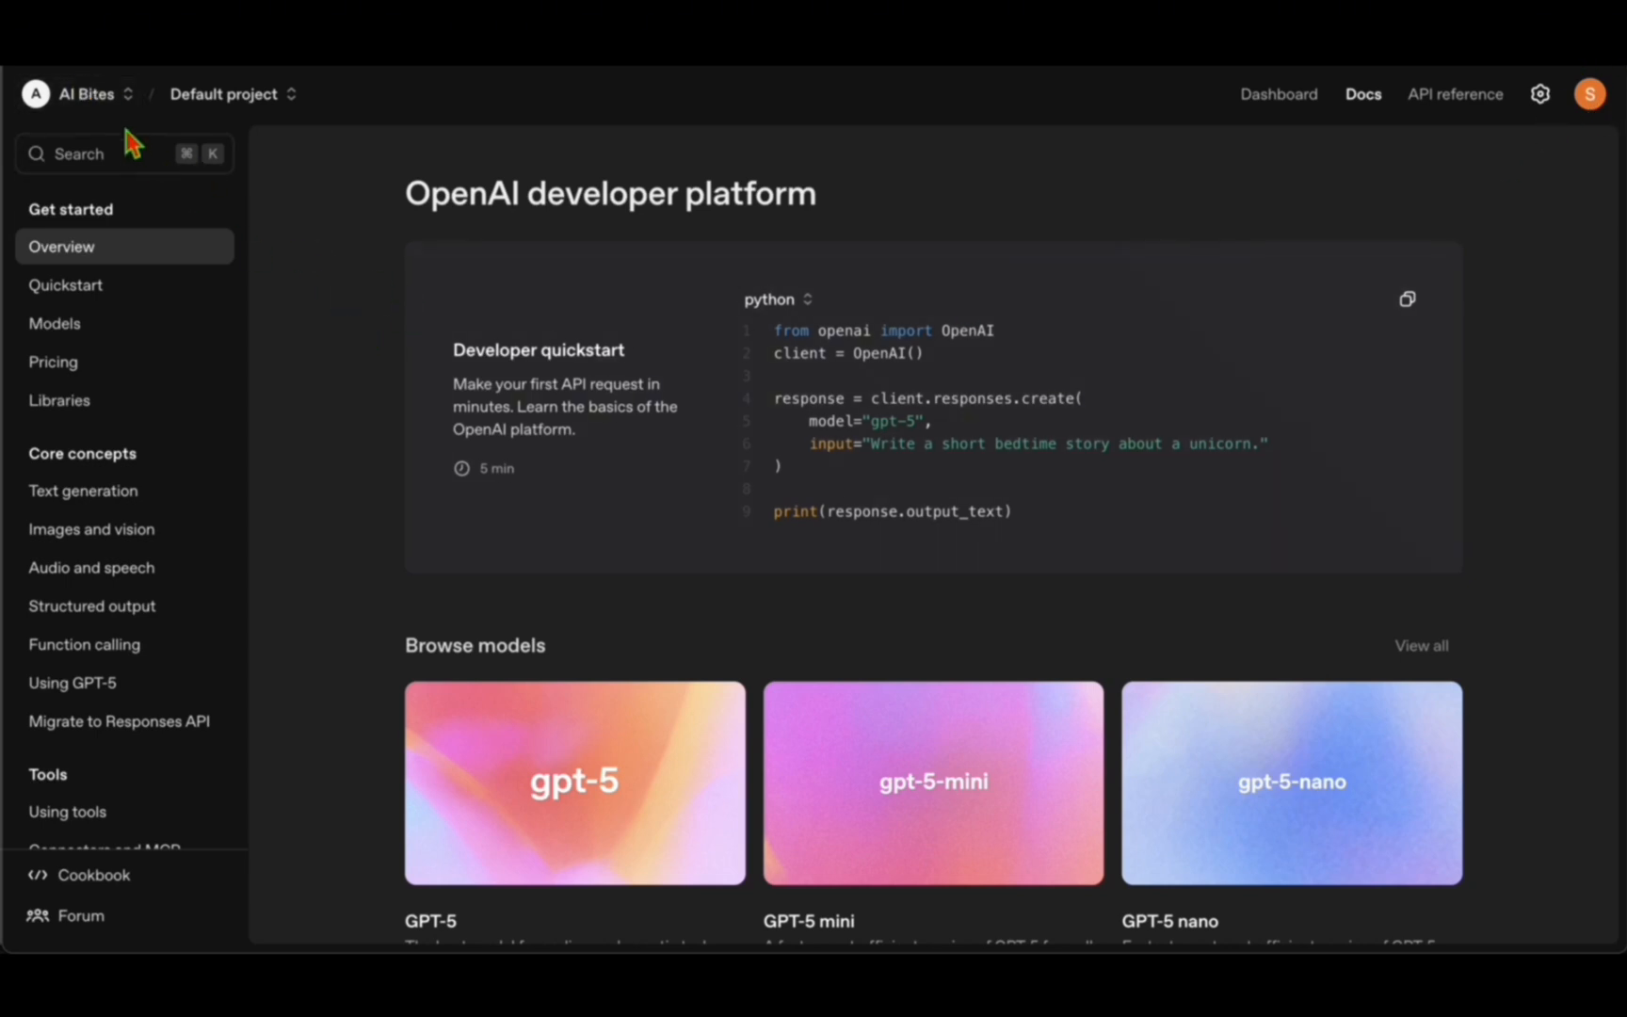
{"action": "mouse_move", "coordinate": [1277, 94]}
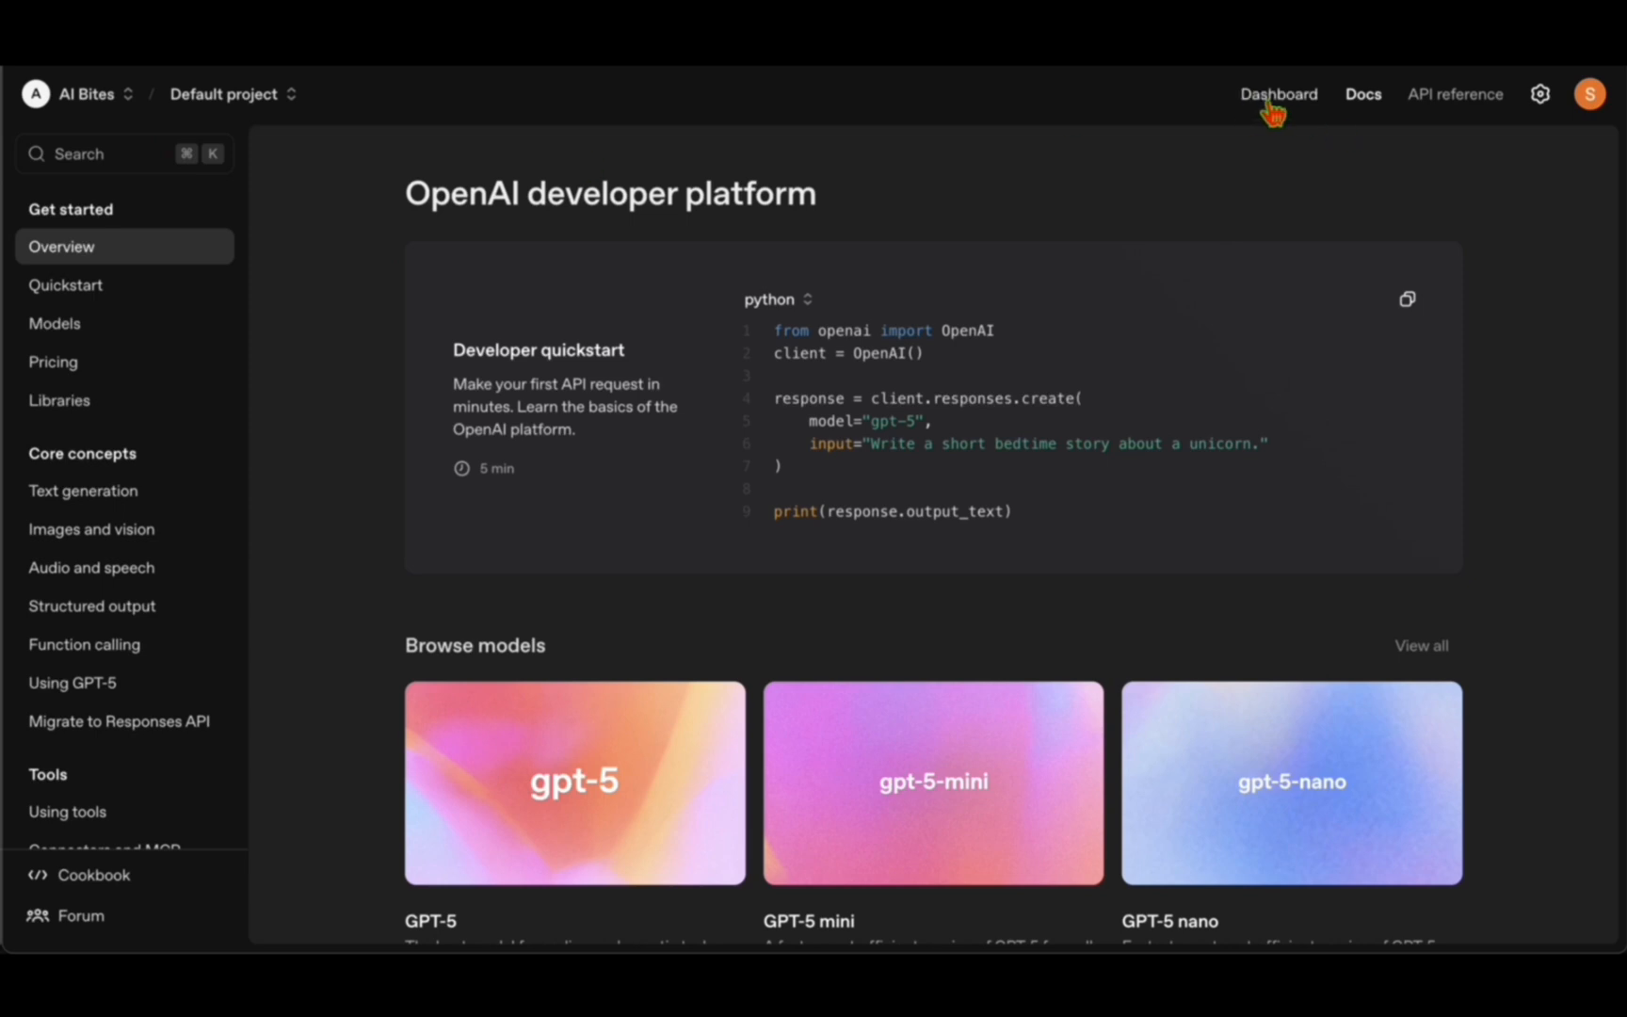
Go to the project dashboard's Audio section with the Realtime prompts page.
{"action": "left_click", "coordinate": [1278, 94]}
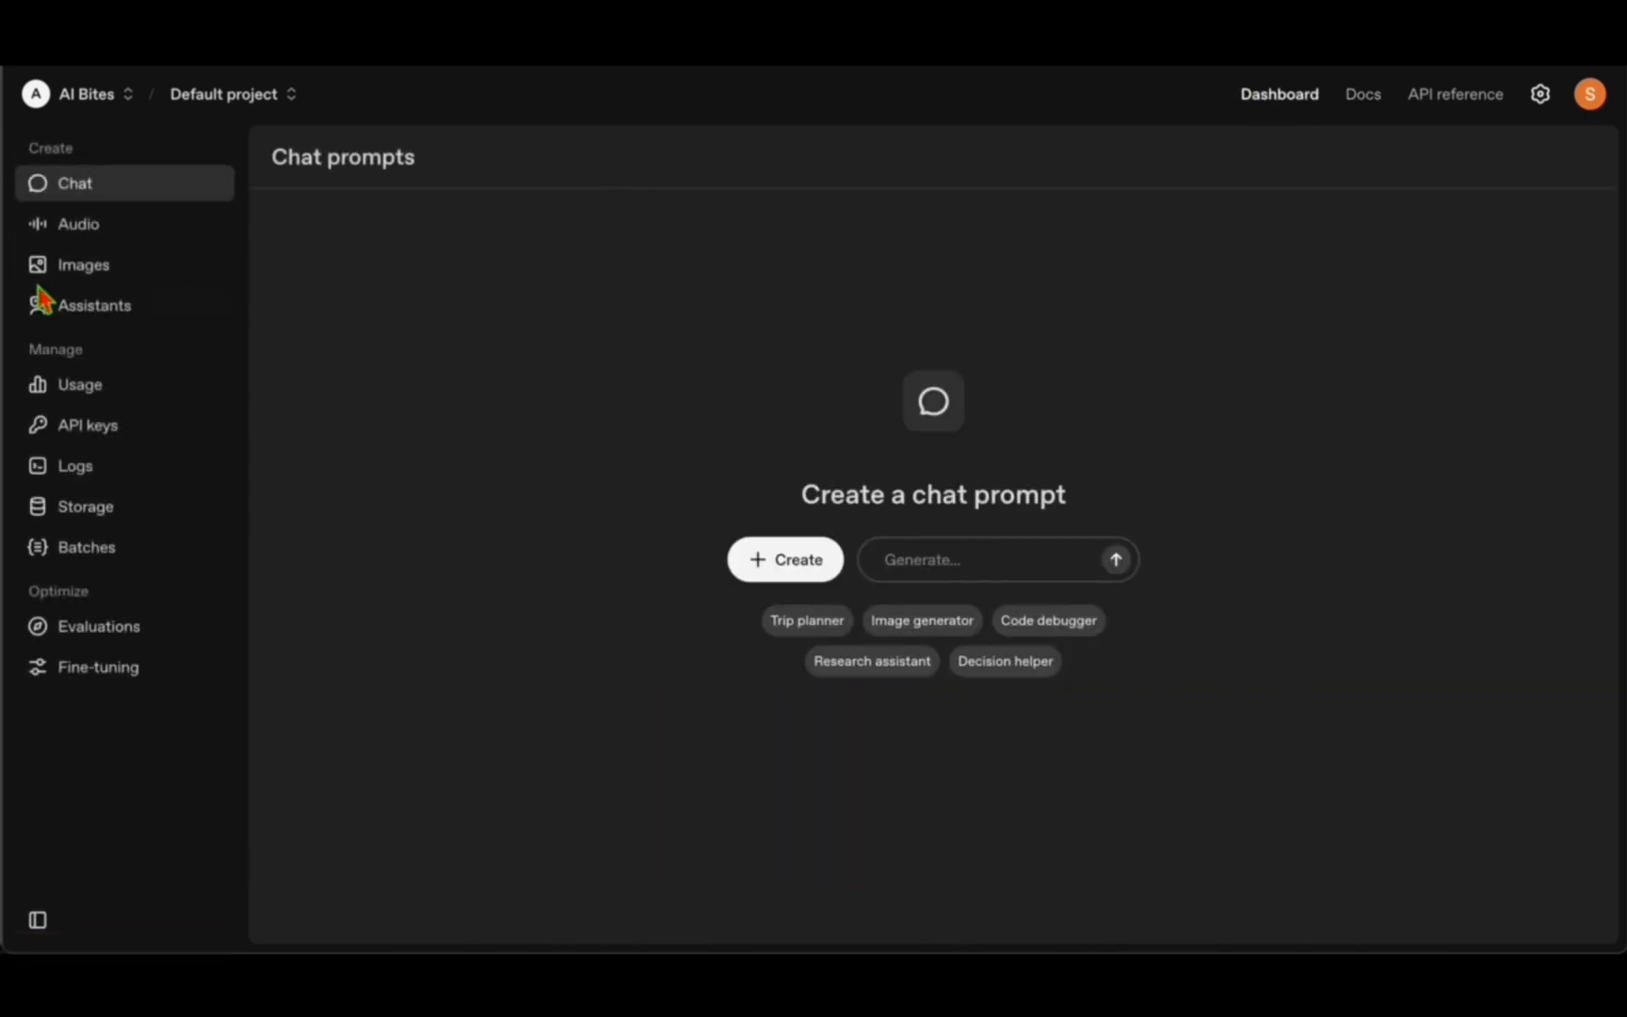
{"action": "left_click", "coordinate": [77, 222]}
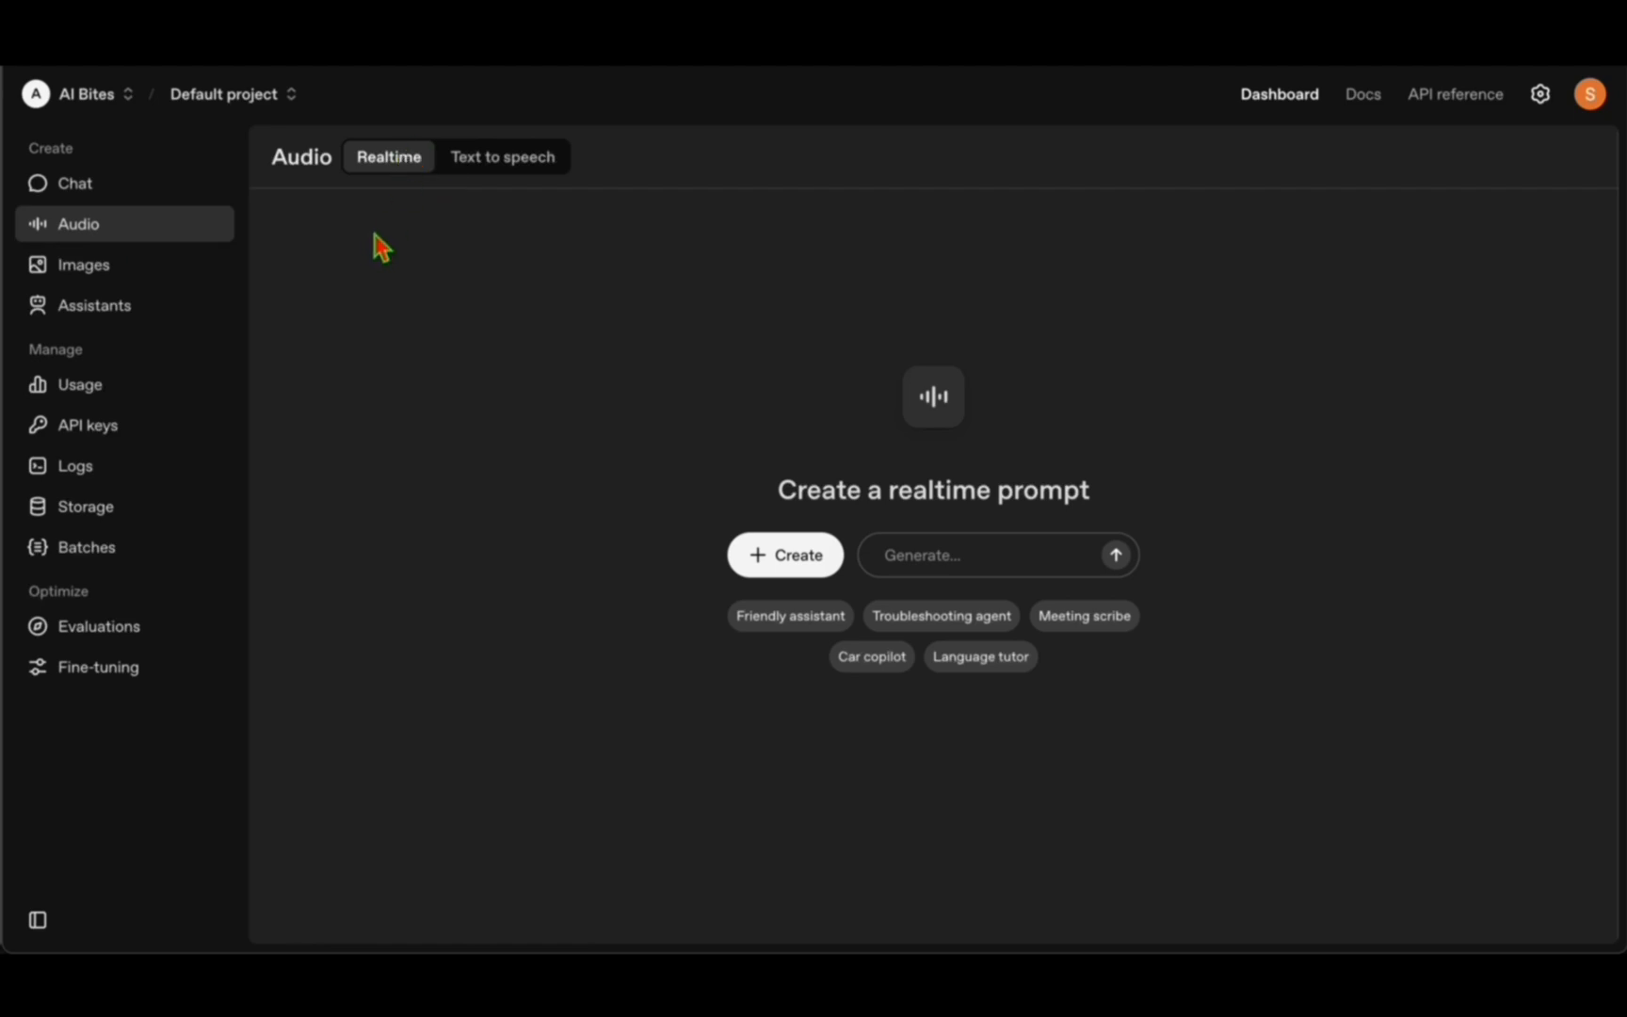
{"action": "mouse_move", "coordinate": [822, 602]}
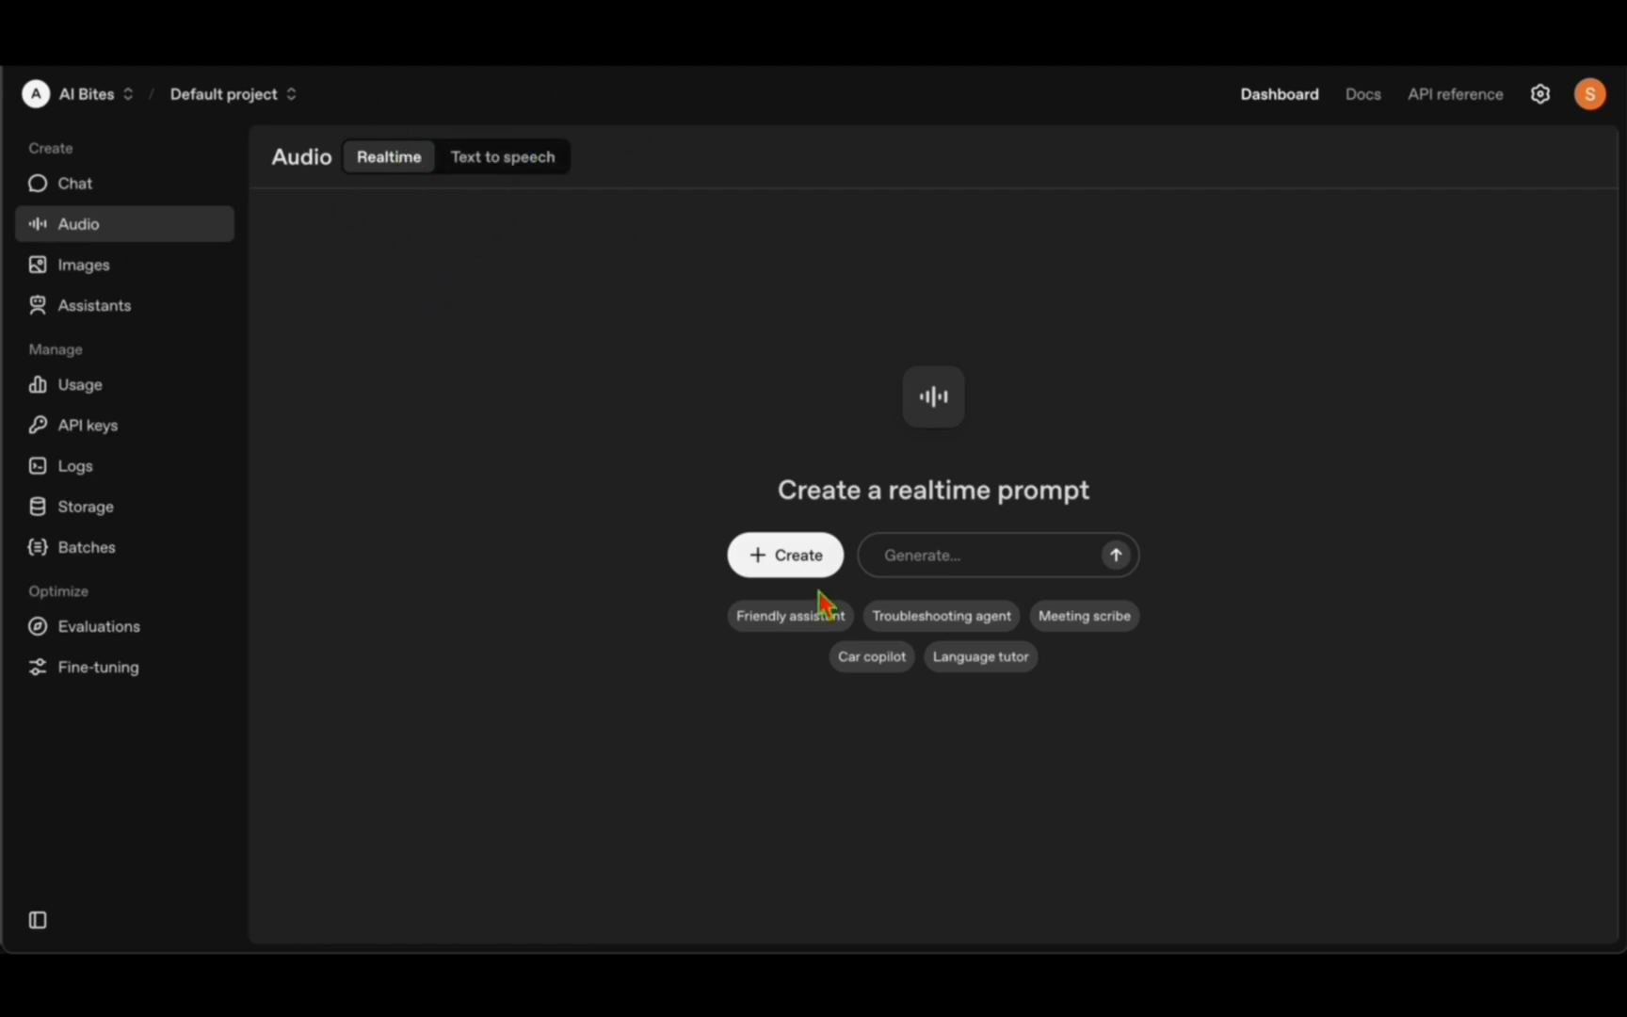
Create a new realtime audio prompt, enable microphone access and start a live voice session.
{"action": "left_click", "coordinate": [785, 553]}
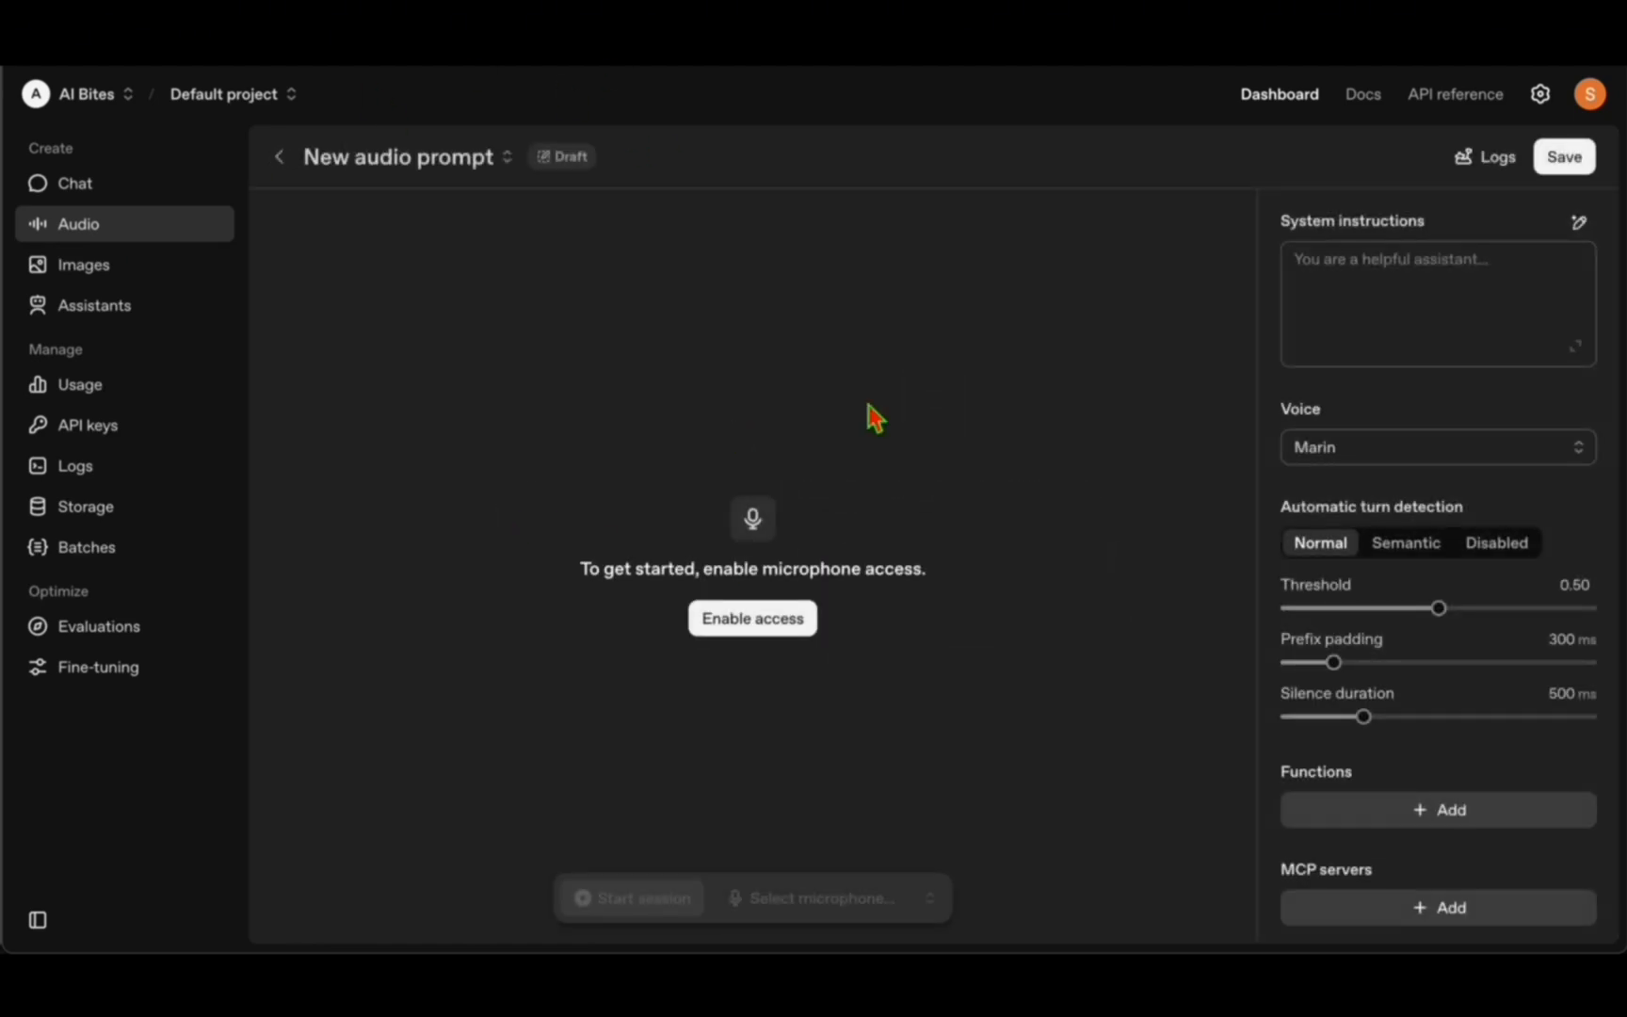
{"action": "mouse_move", "coordinate": [1096, 442]}
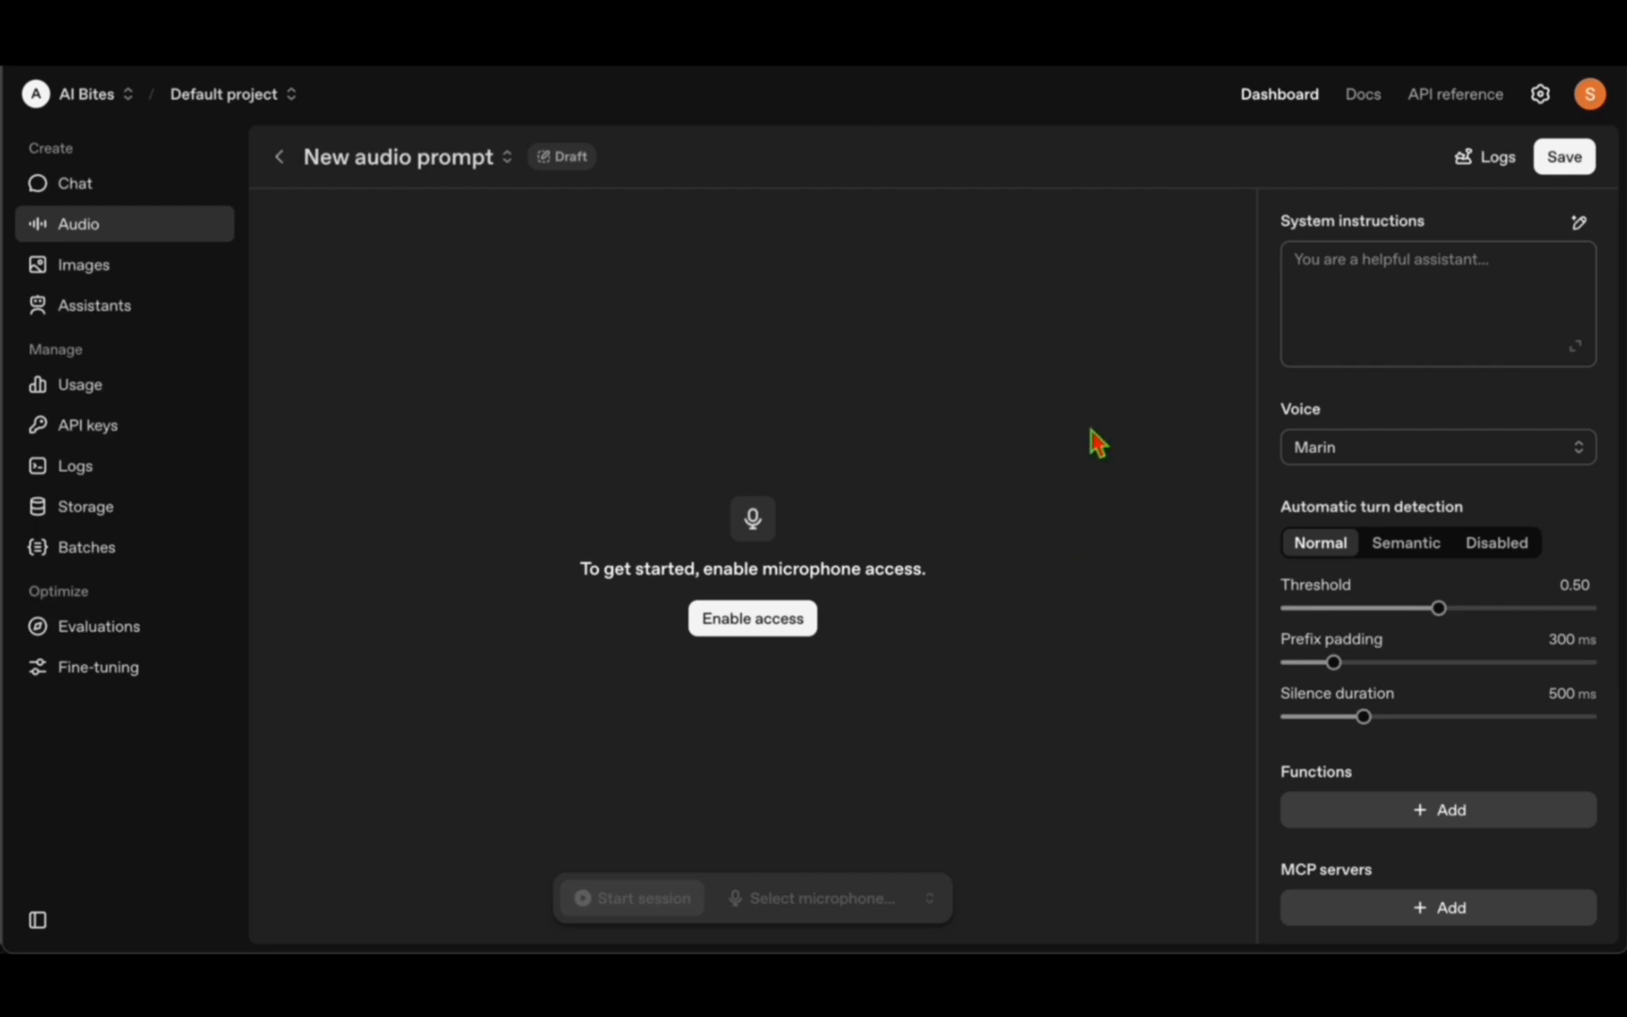
{"action": "mouse_move", "coordinate": [928, 372]}
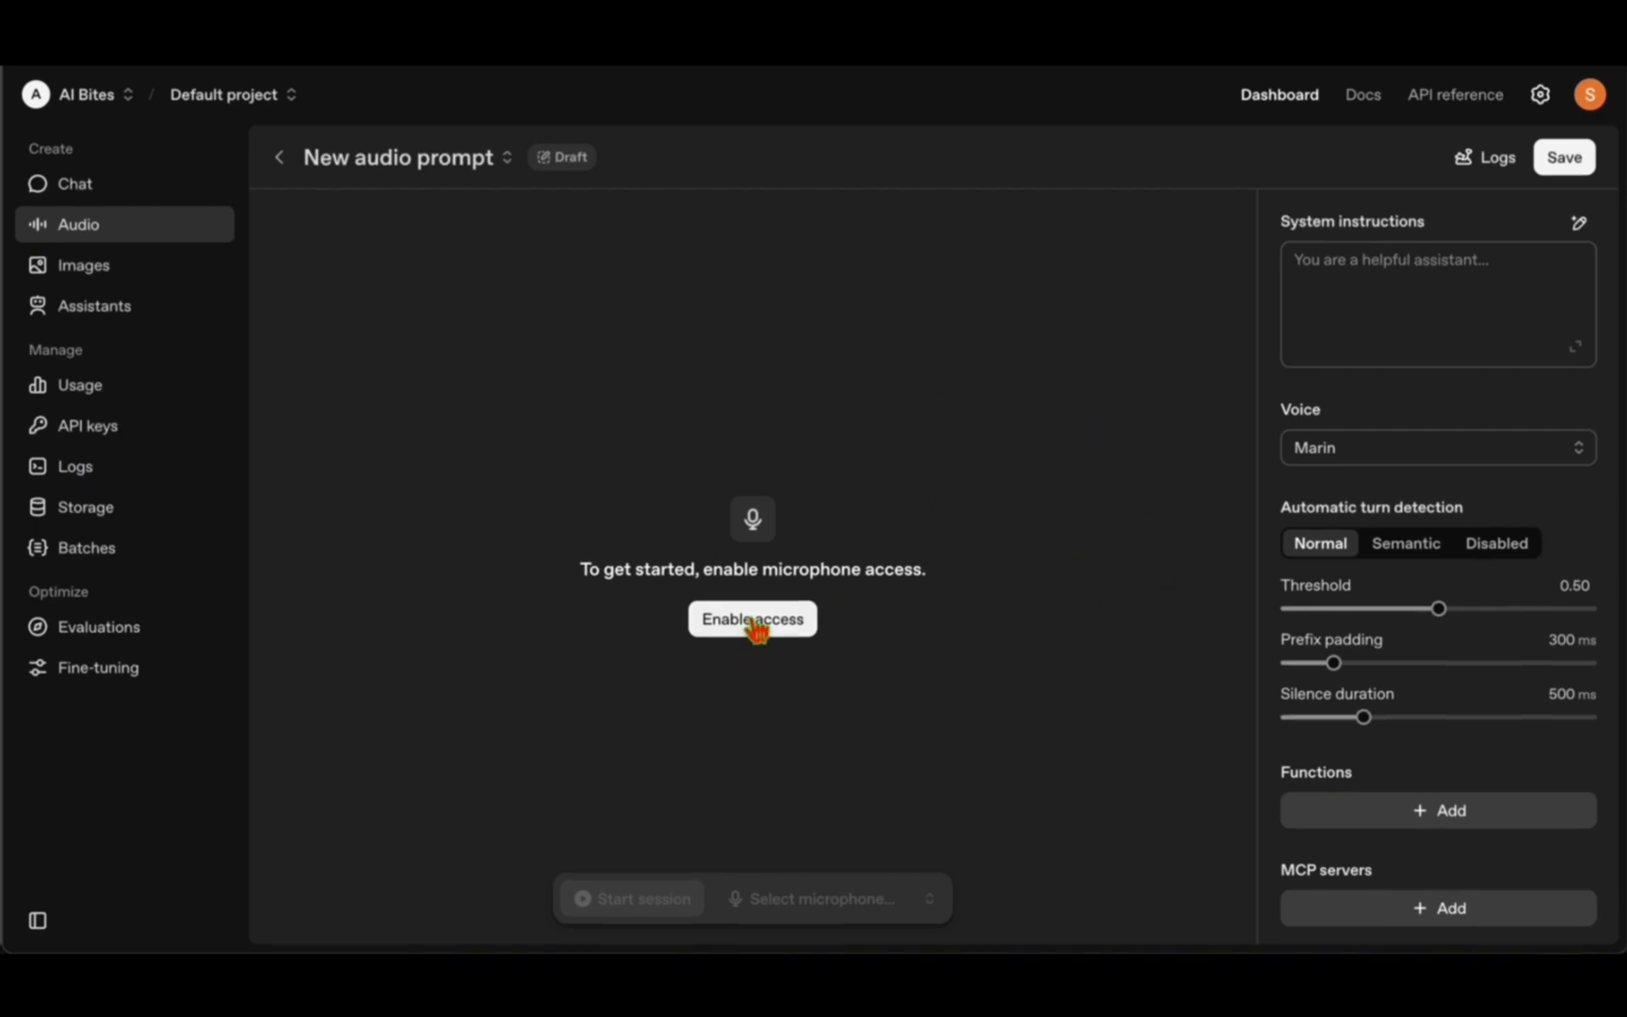
{"action": "left_click", "coordinate": [751, 617]}
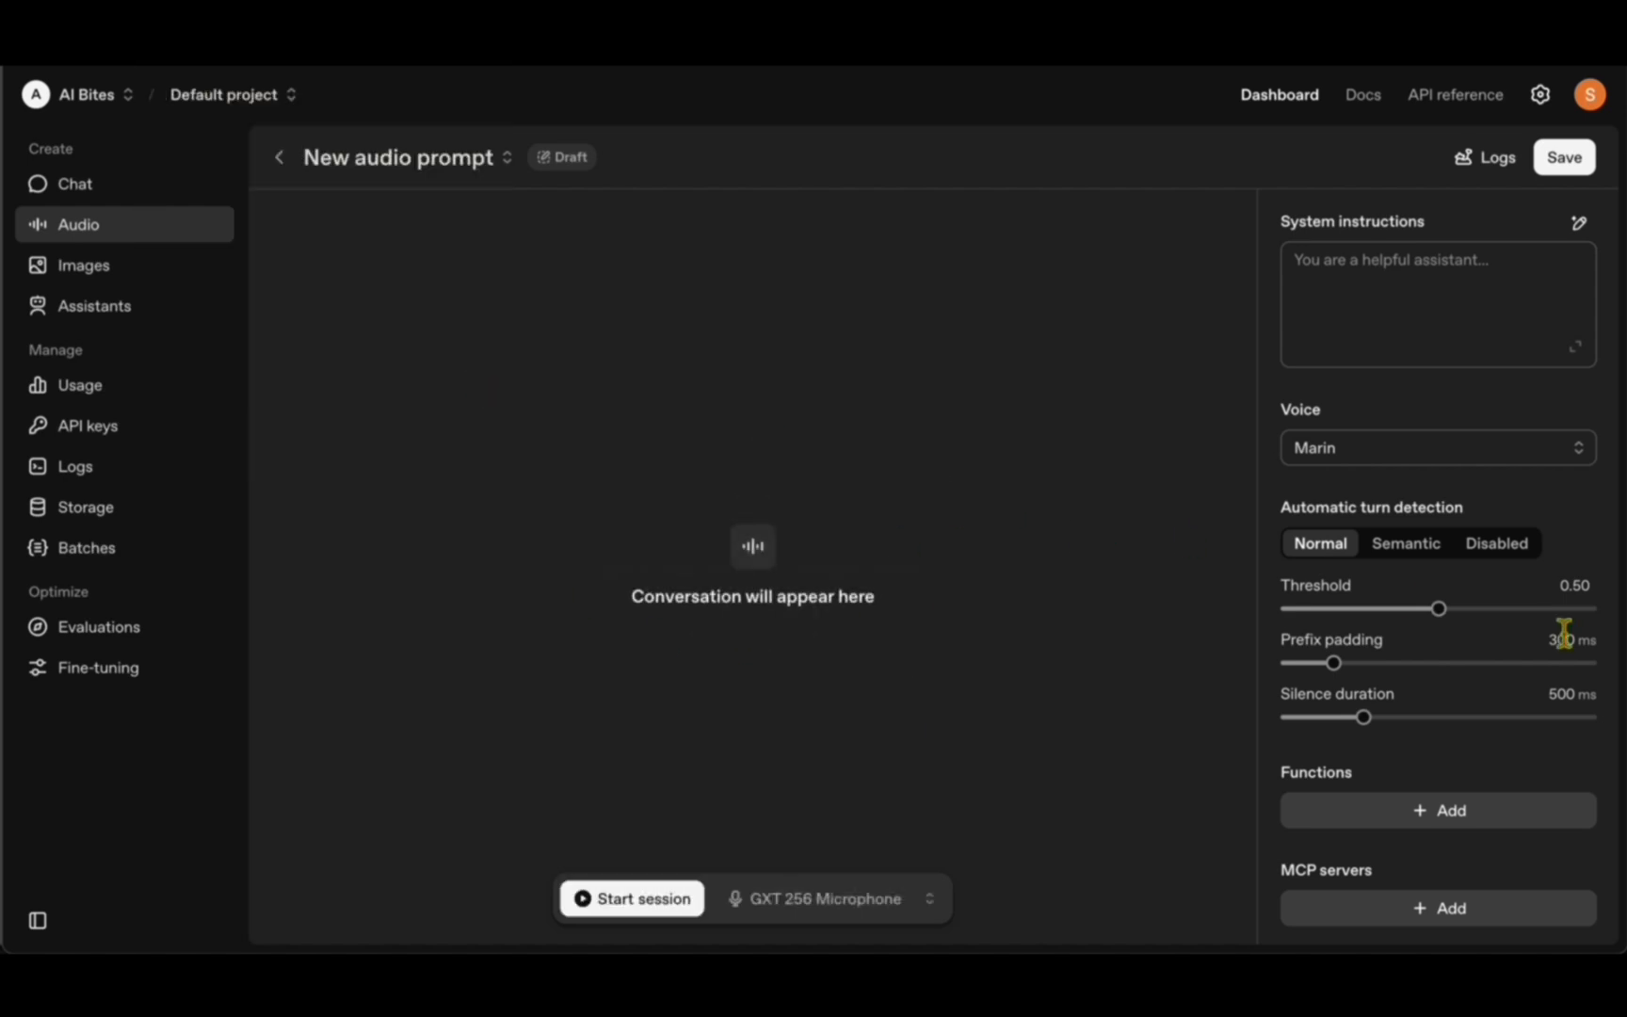
{"action": "left_click", "coordinate": [1437, 447]}
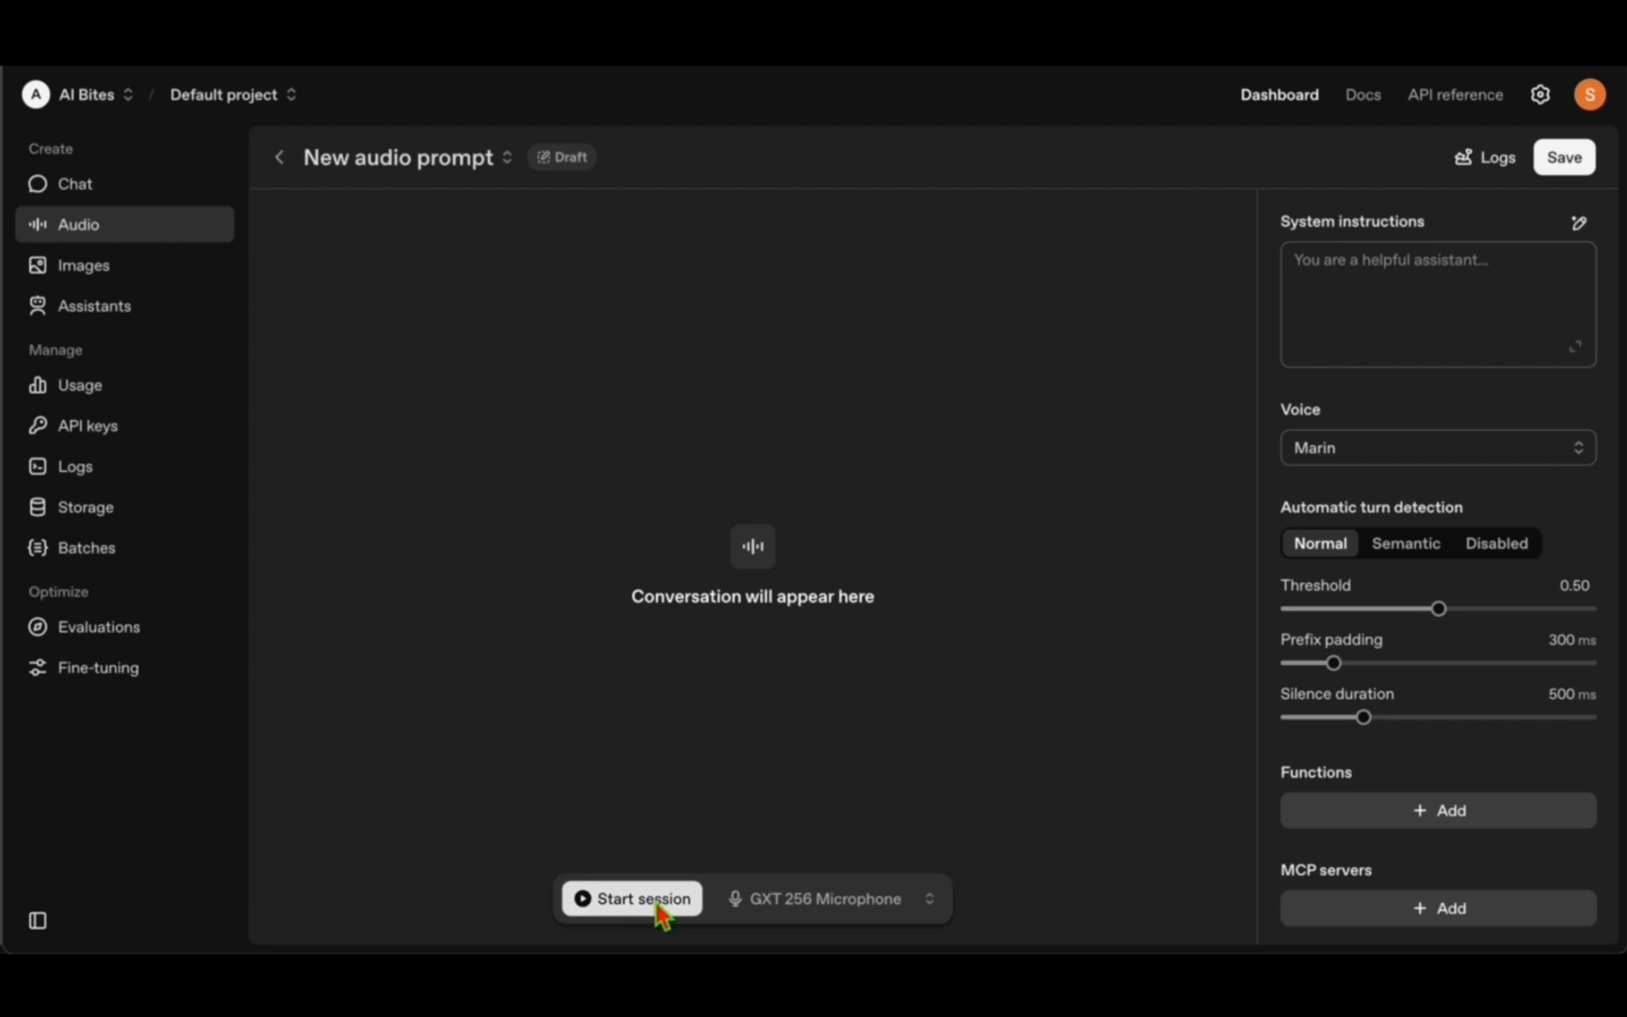
{"action": "left_click", "coordinate": [631, 899]}
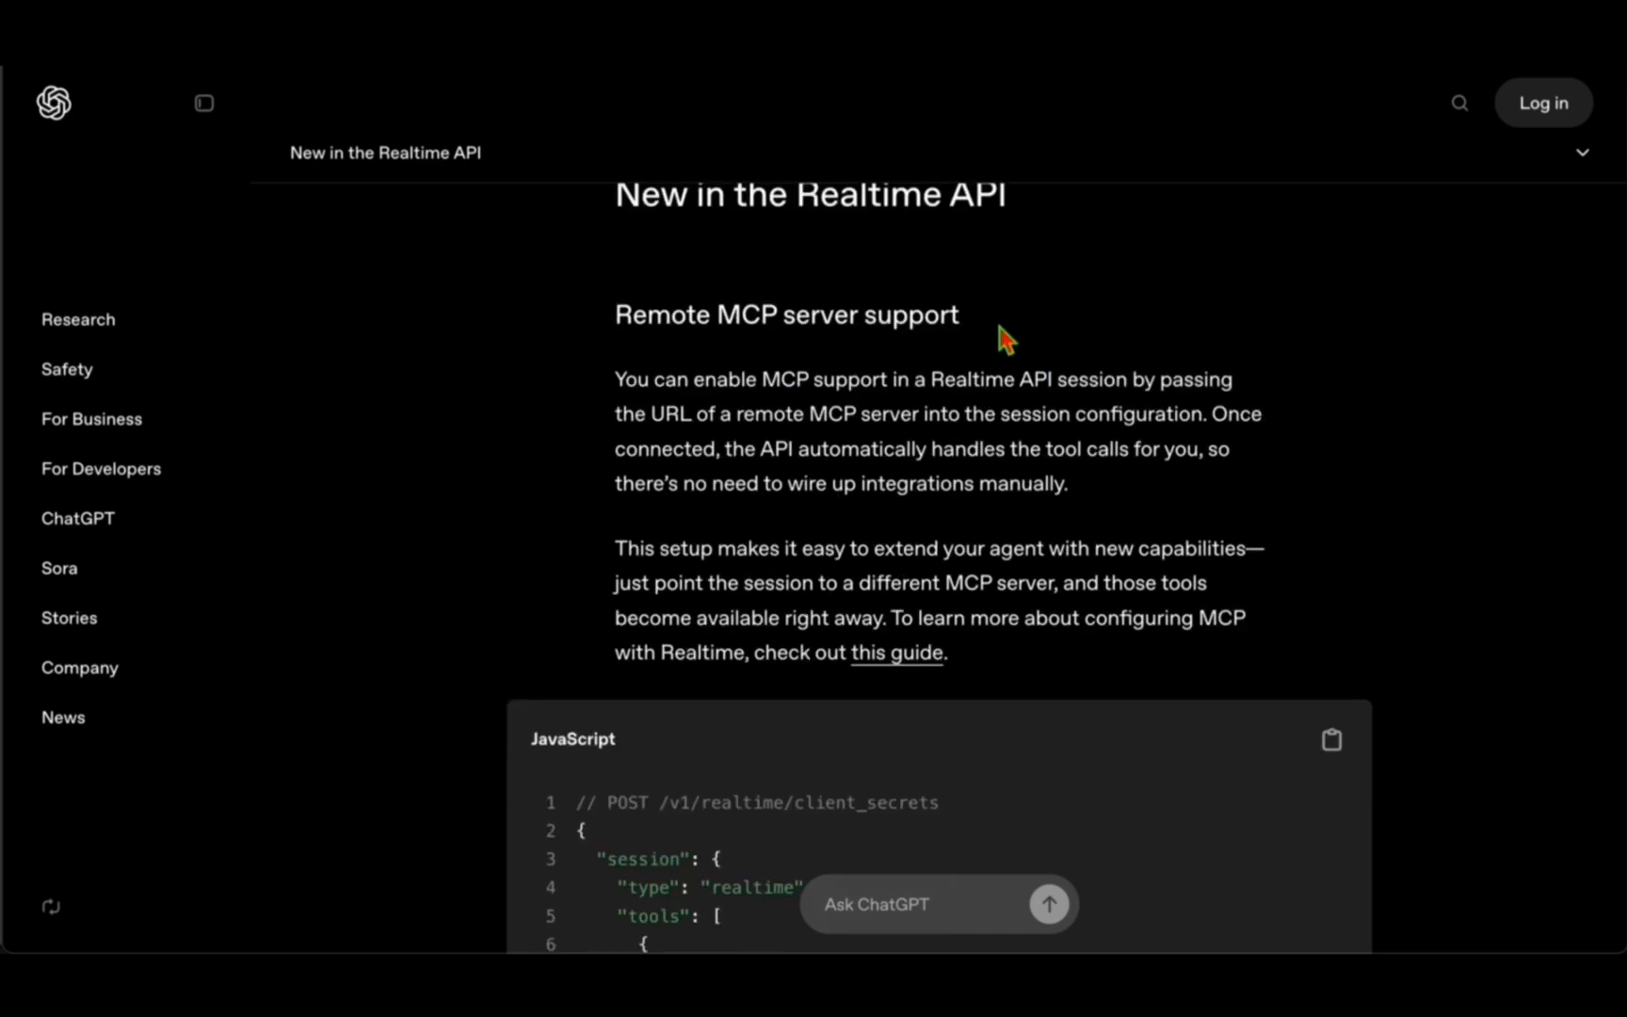
Read the Remote MCP server and Image input sections, marking image_url in the code sample, to Additional capabilities.
{"action": "scroll", "scroll_direction": "down", "scroll_amount": 3}
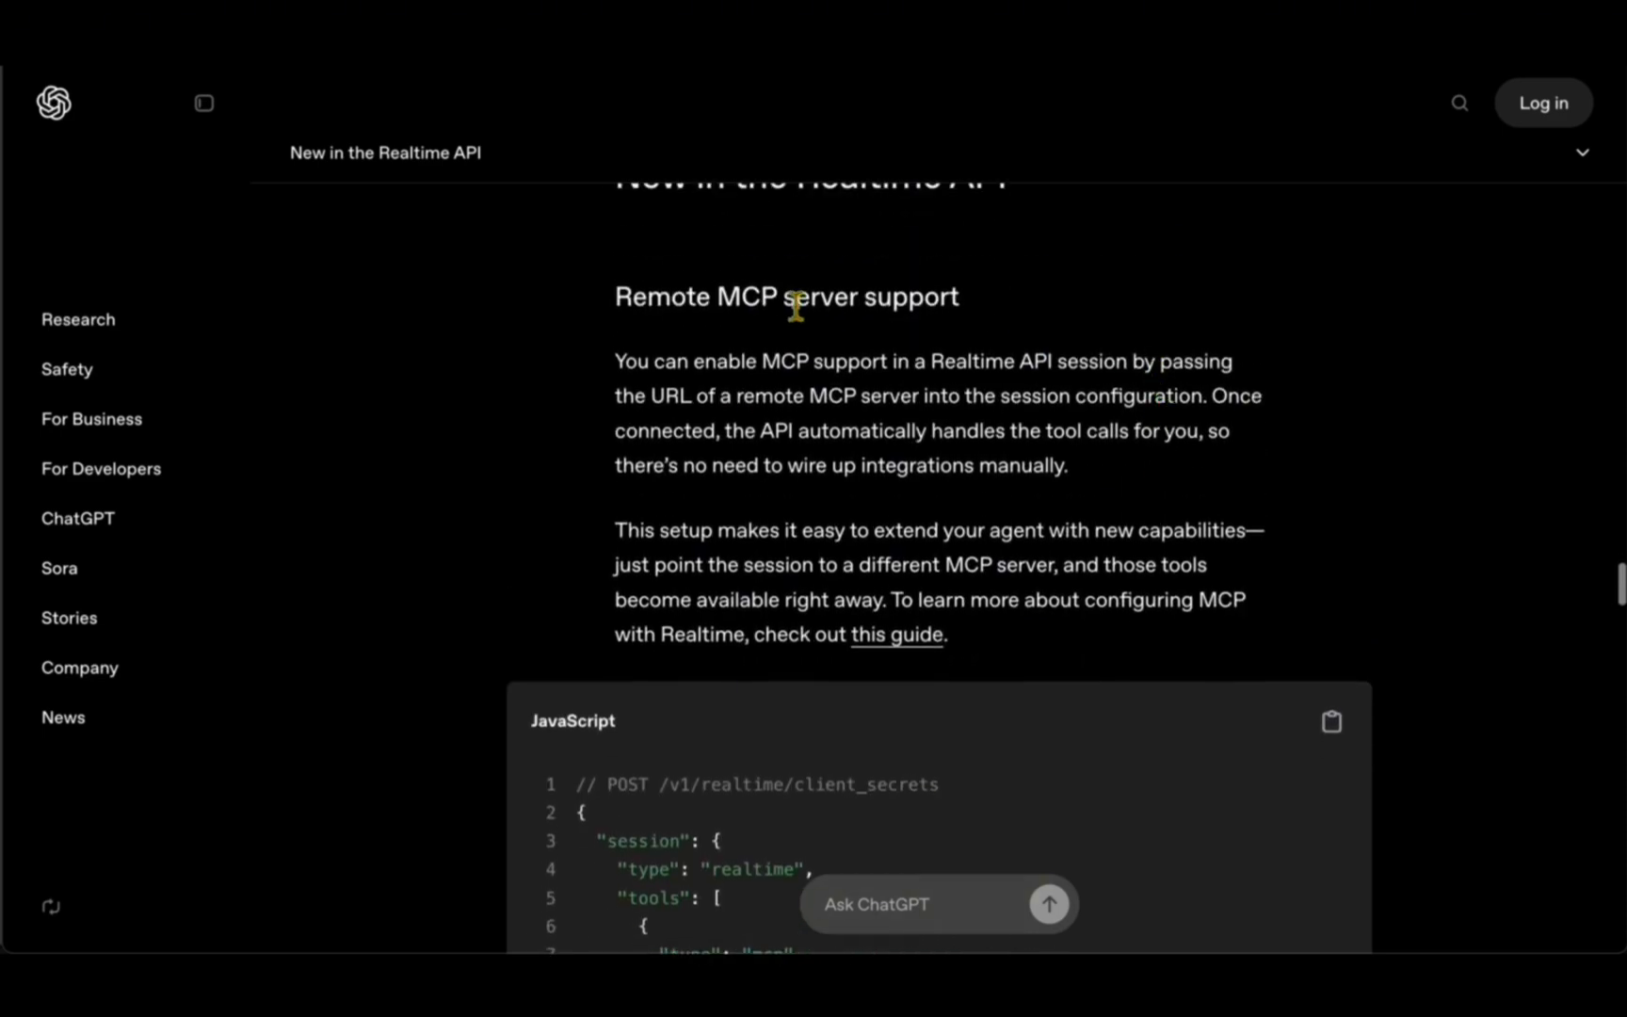
{"action": "scroll", "scroll_direction": "down", "scroll_amount": 3}
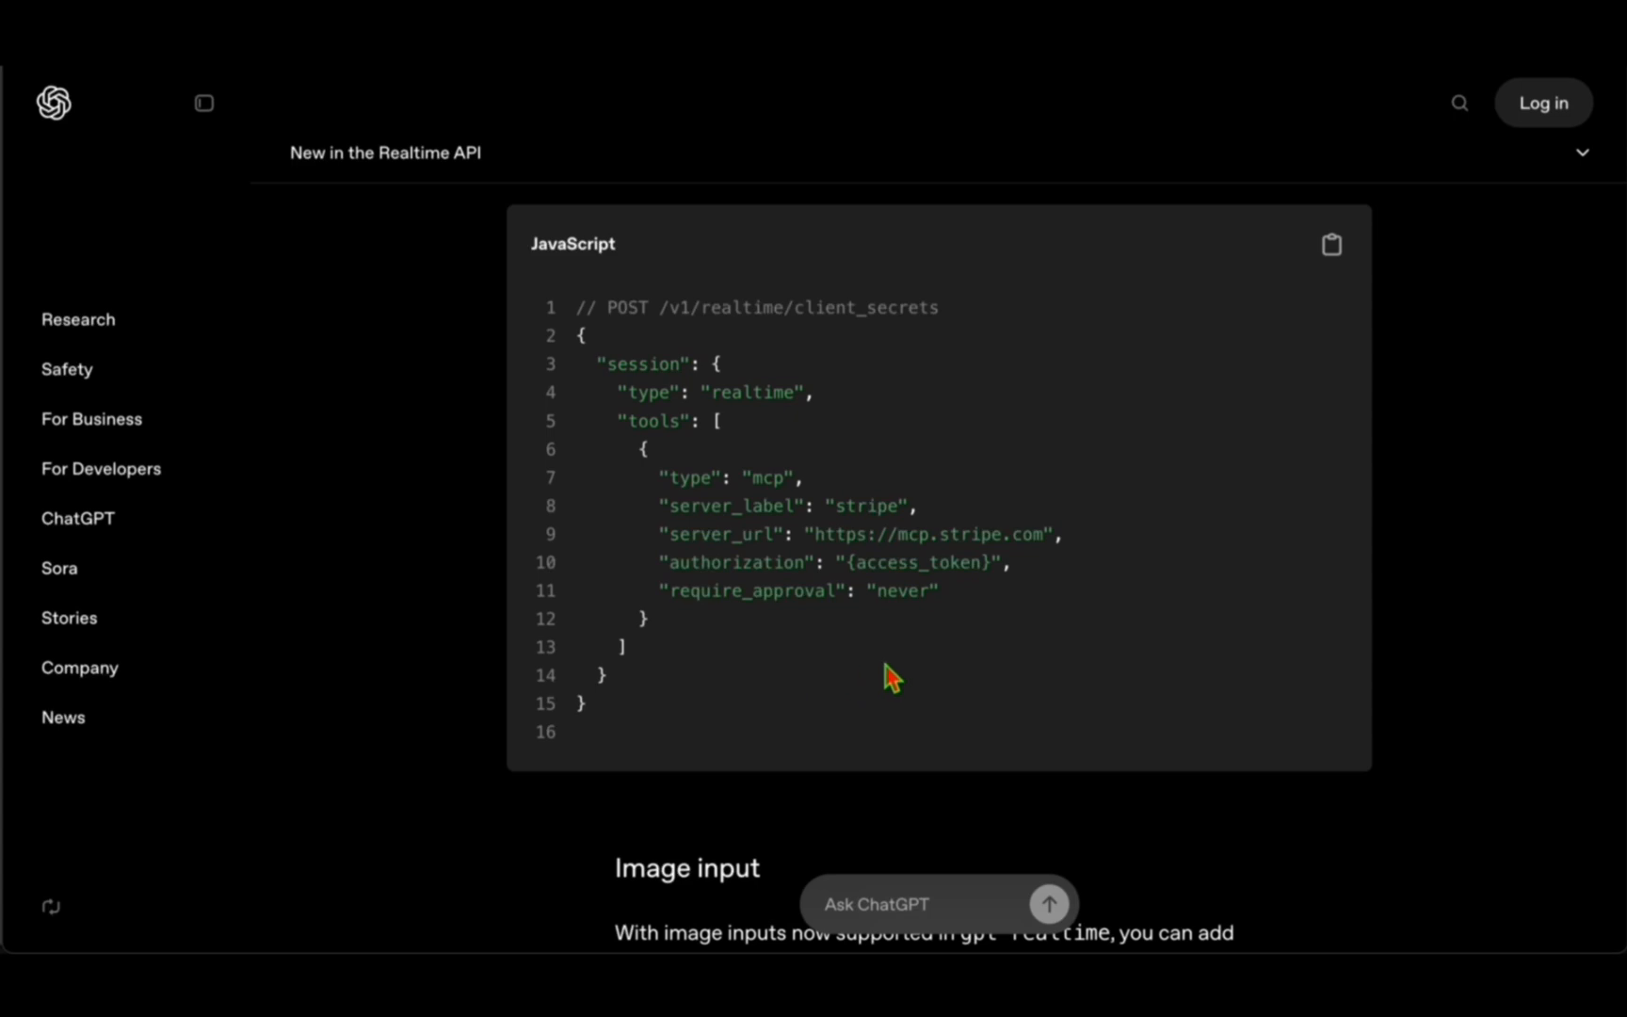
{"action": "scroll", "scroll_direction": "down", "scroll_amount": 3}
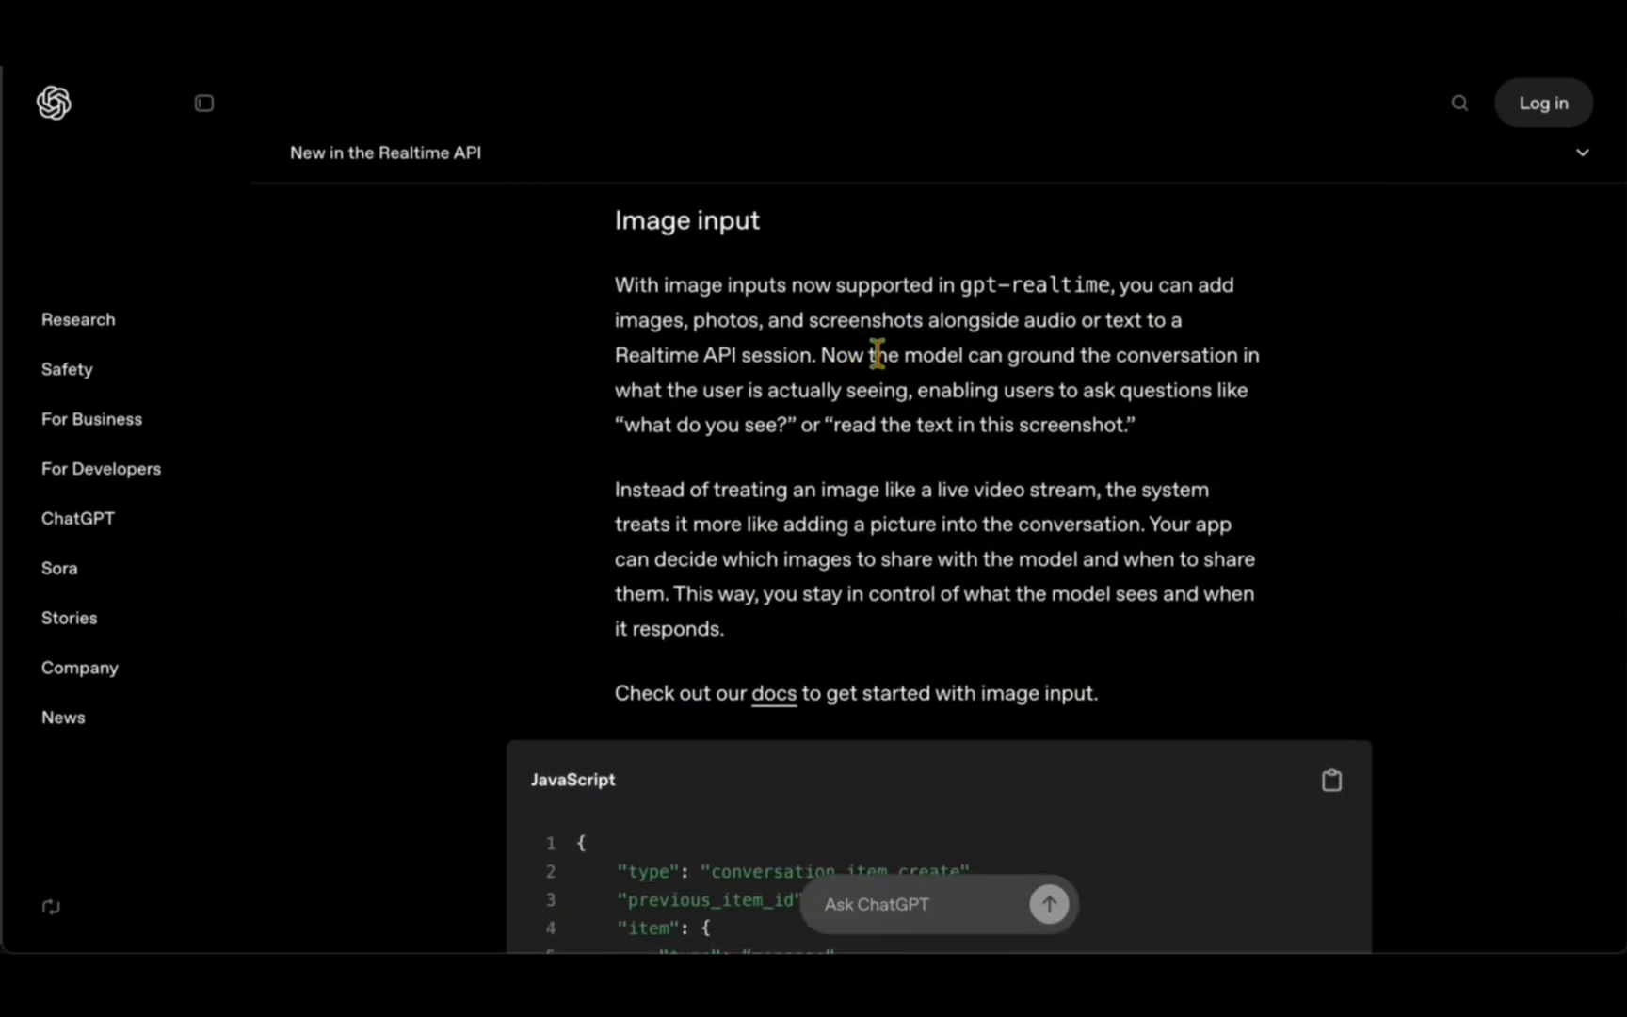
{"action": "scroll", "scroll_direction": "down", "scroll_amount": 3}
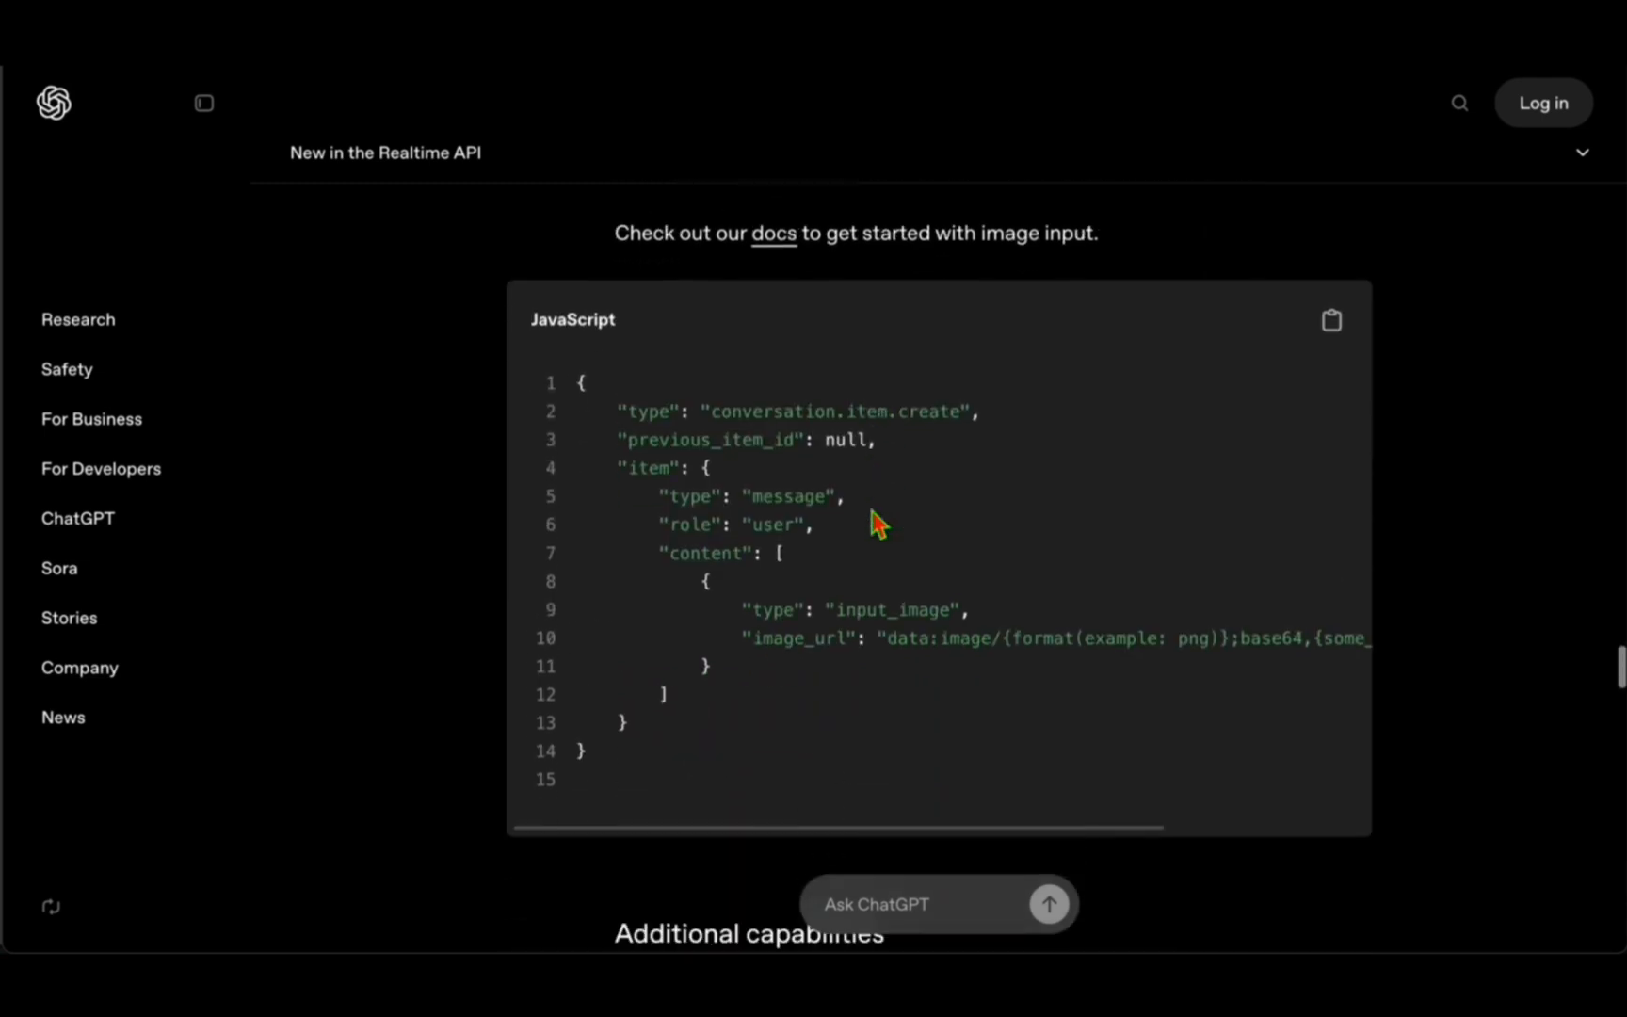
{"action": "double_click", "coordinate": [798, 639]}
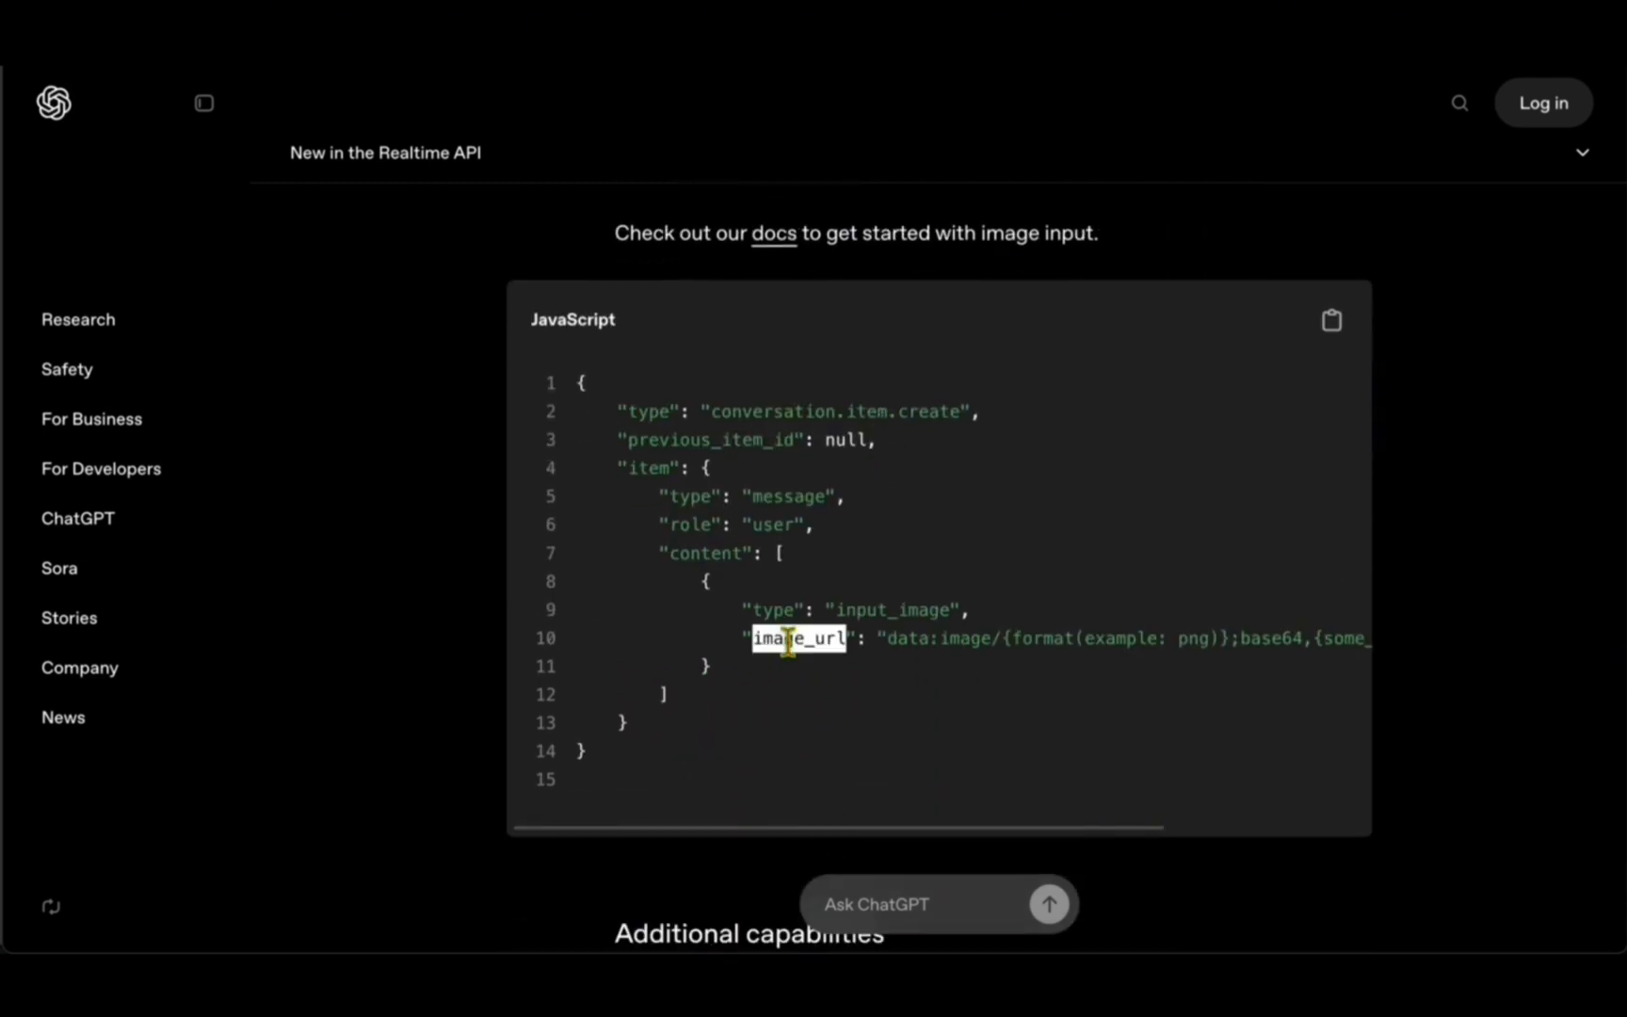
{"action": "scroll", "scroll_direction": "down", "scroll_amount": 3}
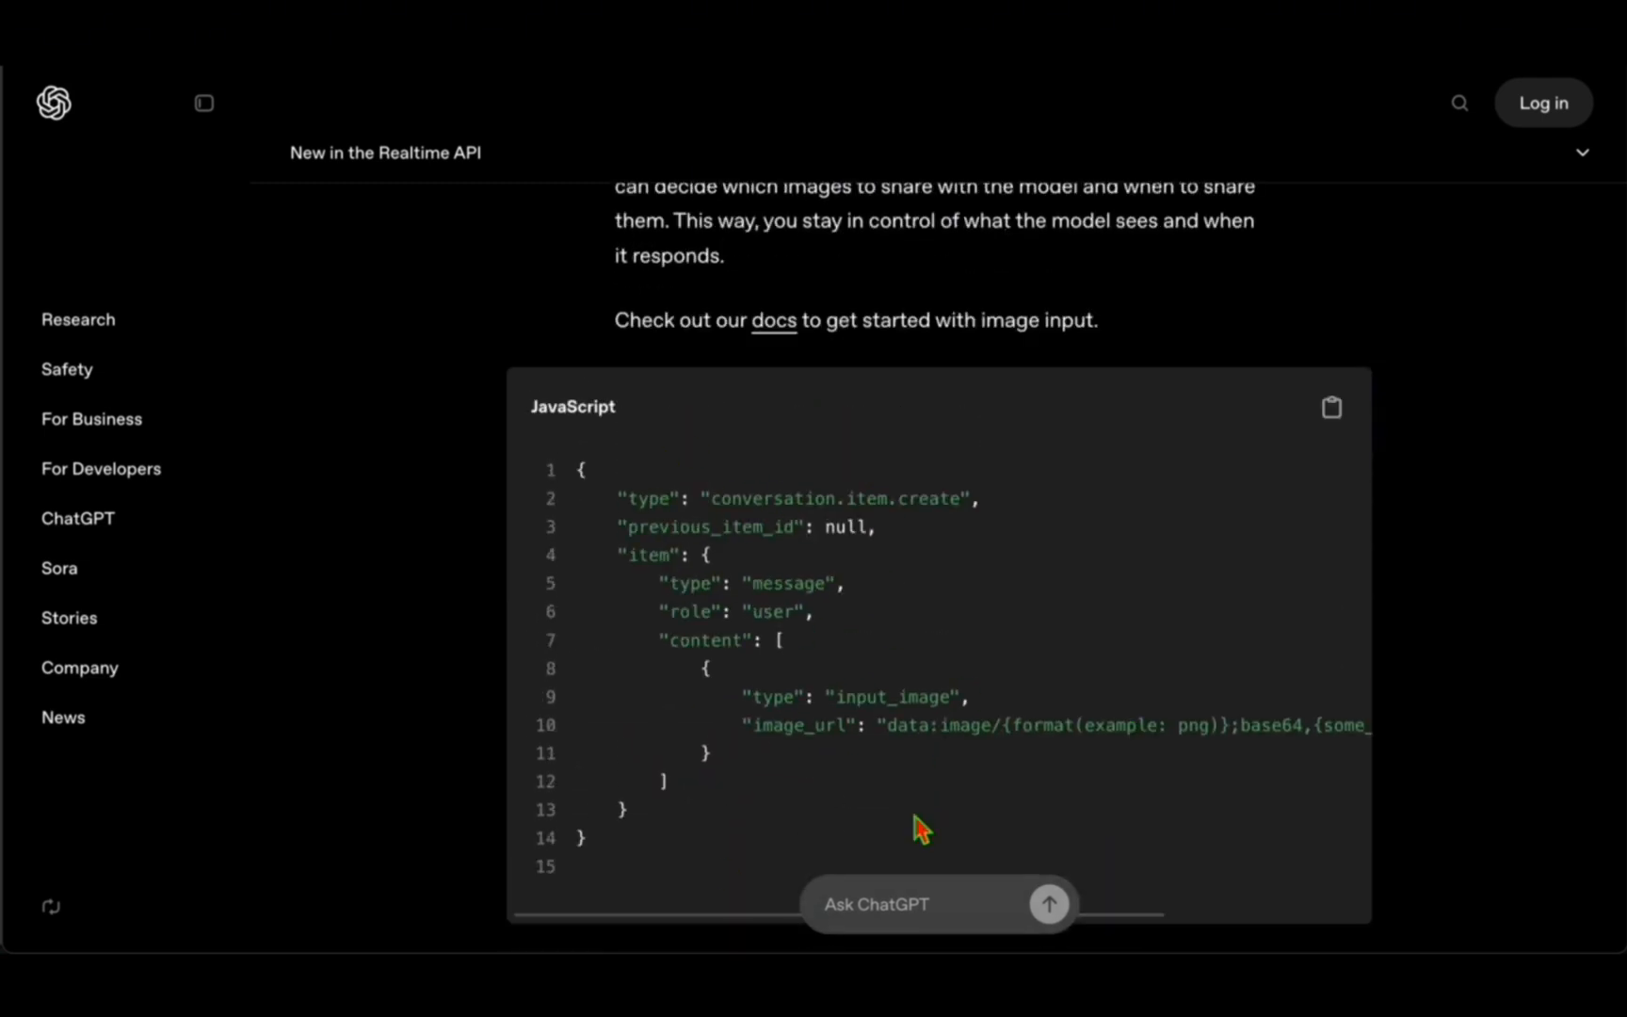
{"action": "mouse_move", "coordinate": [1011, 607]}
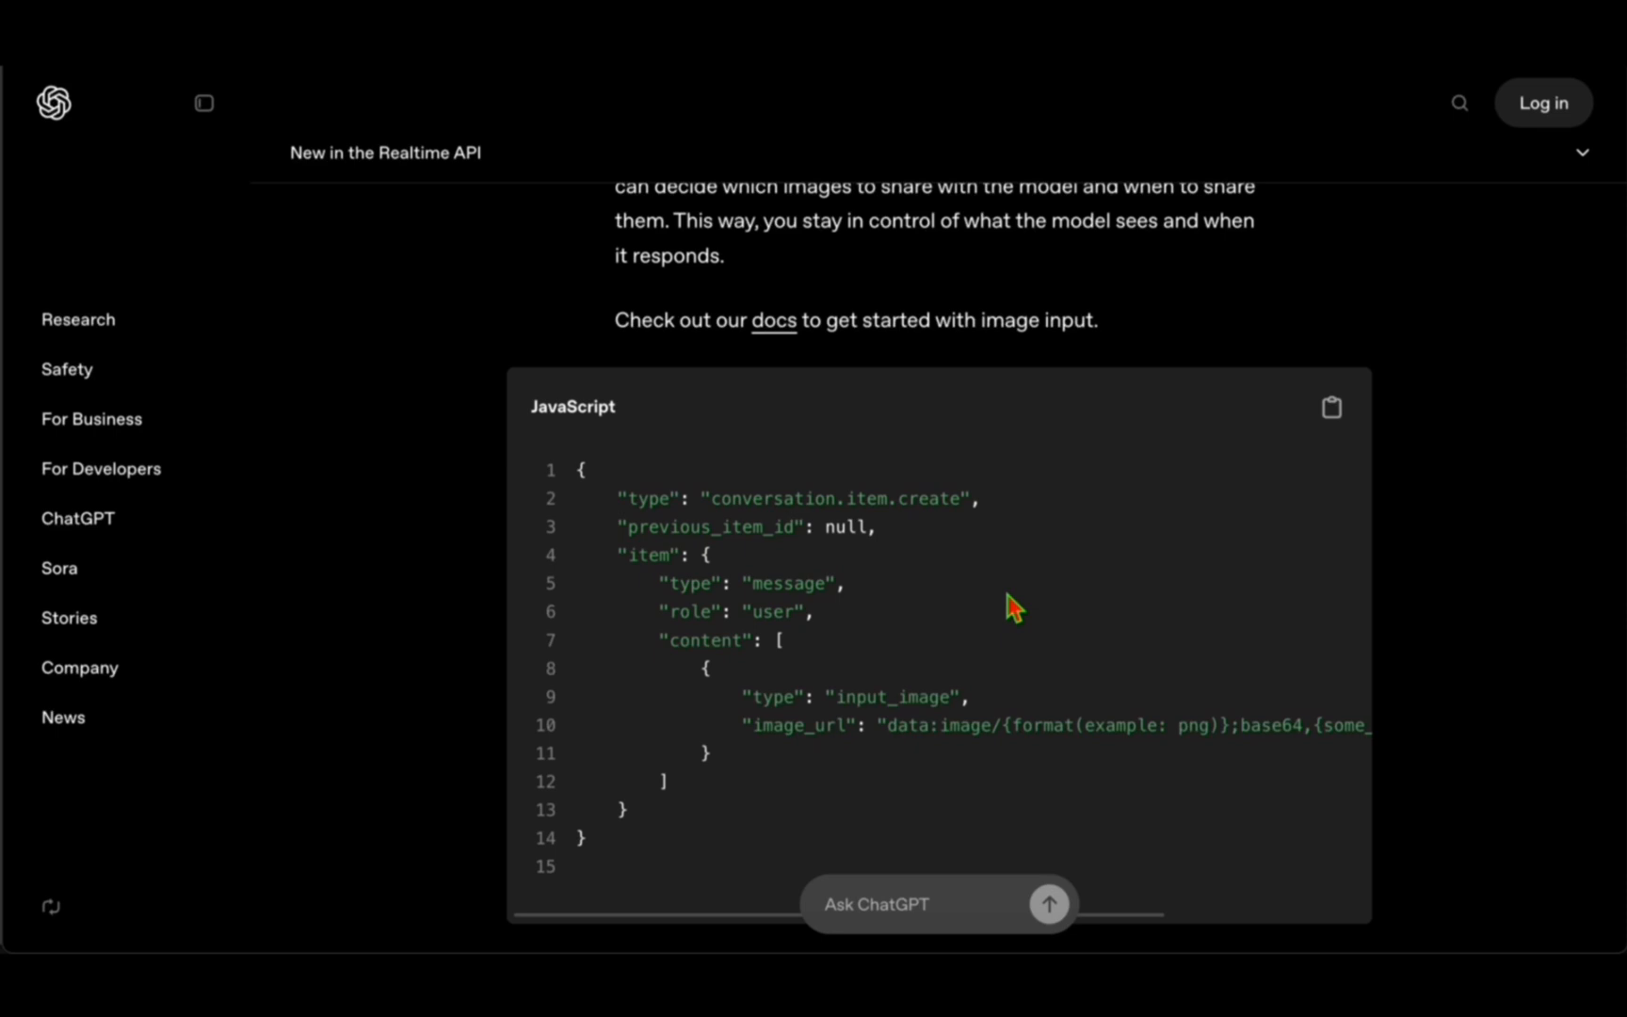
{"action": "scroll", "scroll_direction": "down", "scroll_amount": 3}
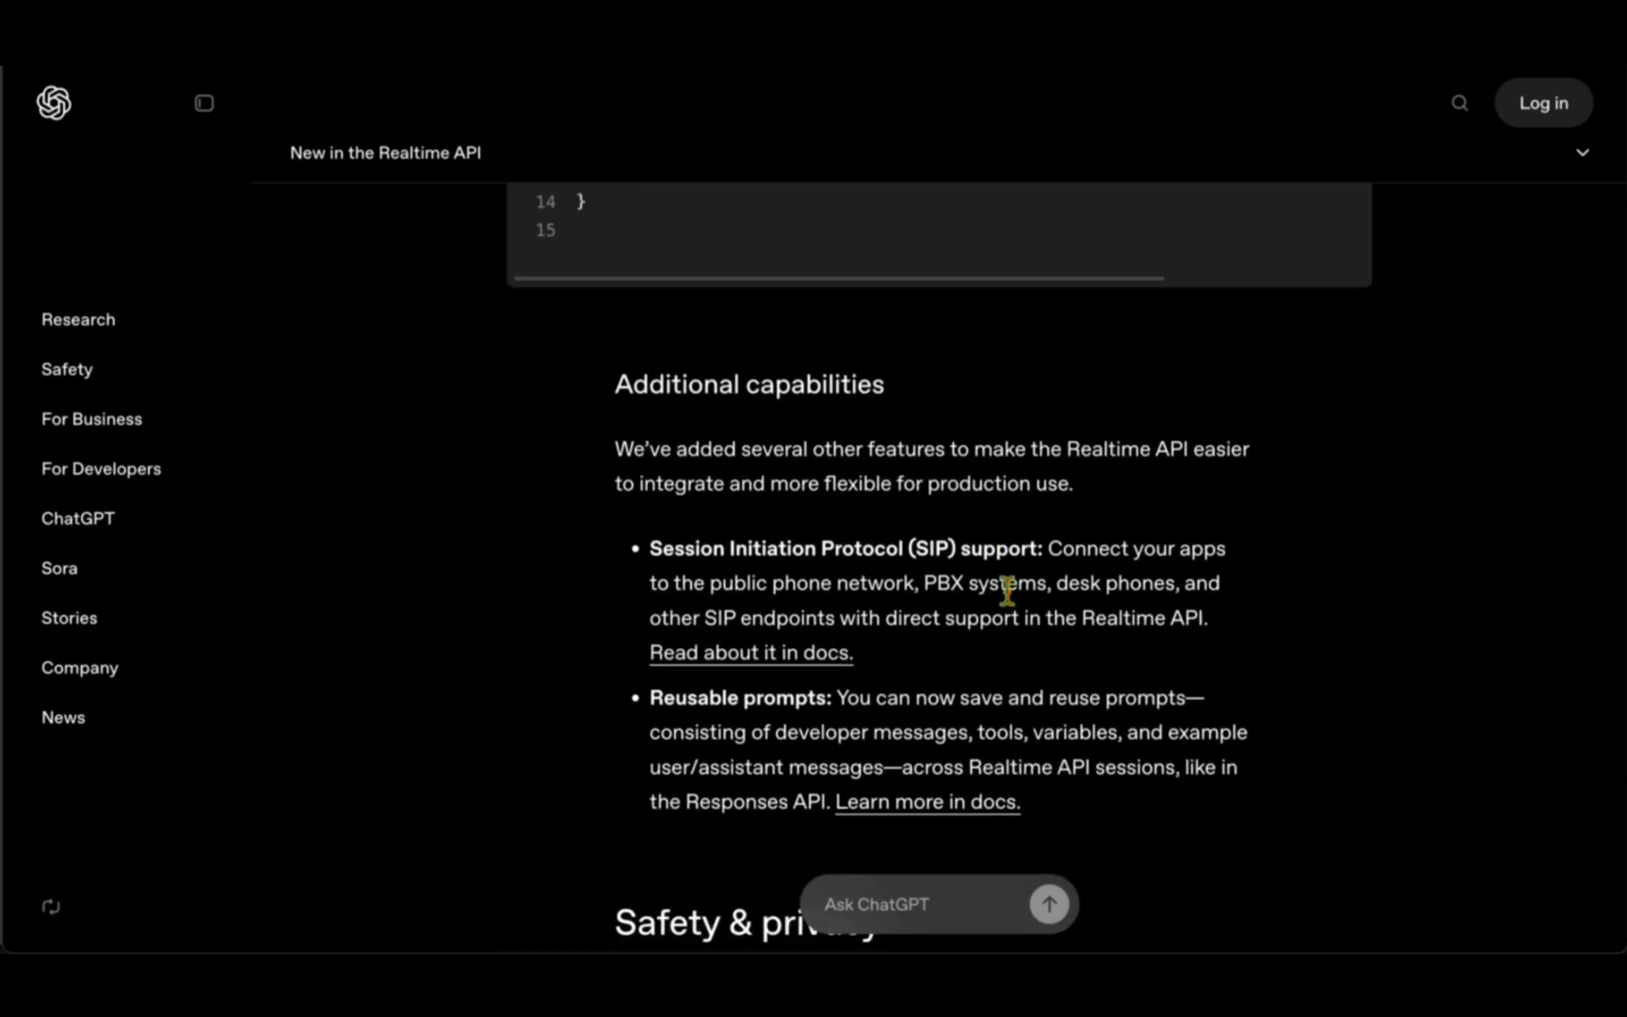
{"action": "mouse_move", "coordinate": [738, 495]}
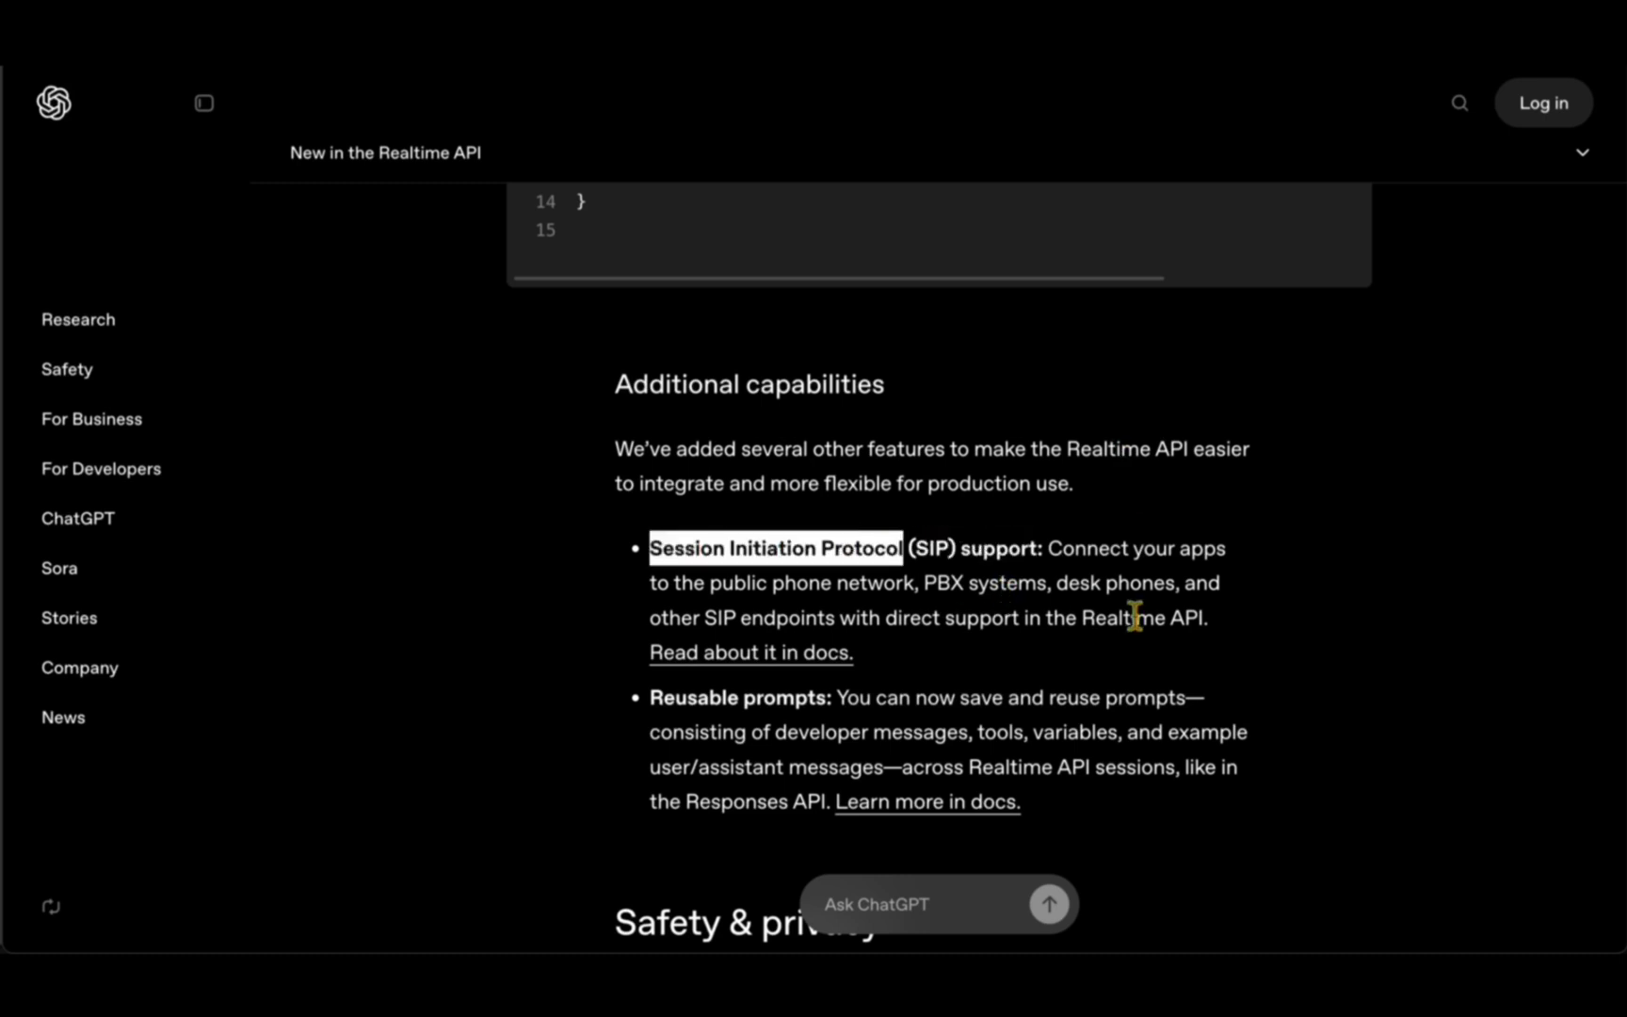
{"action": "mouse_move", "coordinate": [1190, 614]}
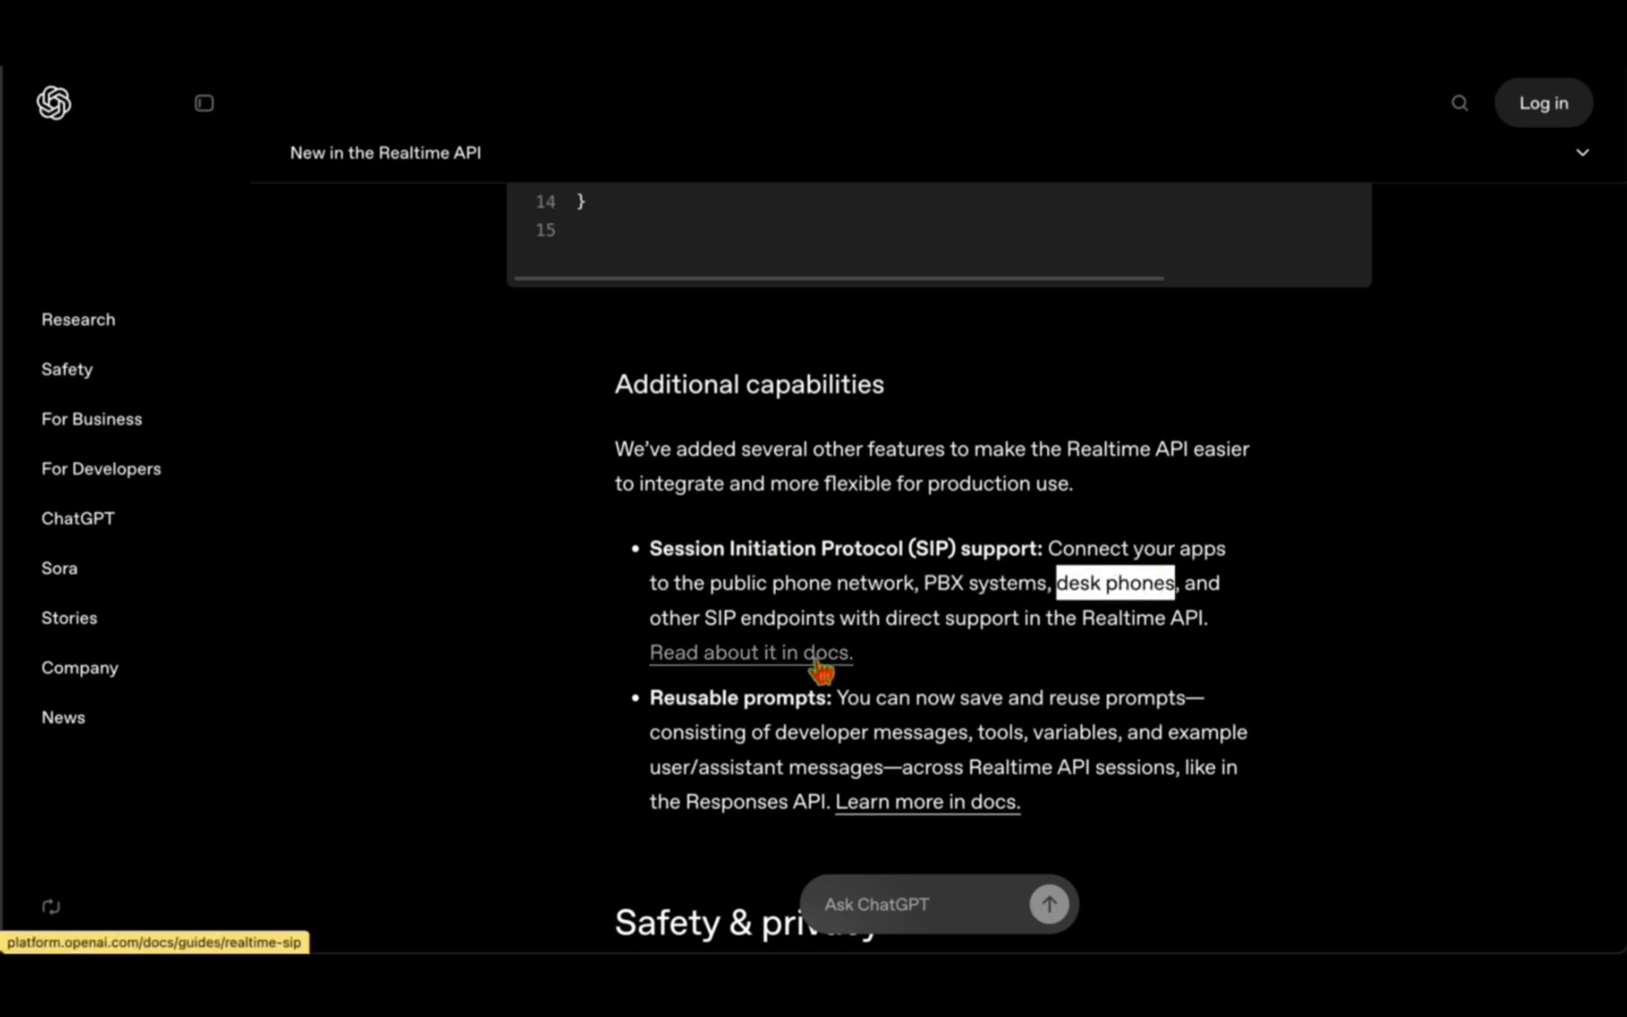
Follow the docs link from the SIP support bullet and scroll to Pricing & availability.
{"action": "left_click", "coordinate": [749, 654]}
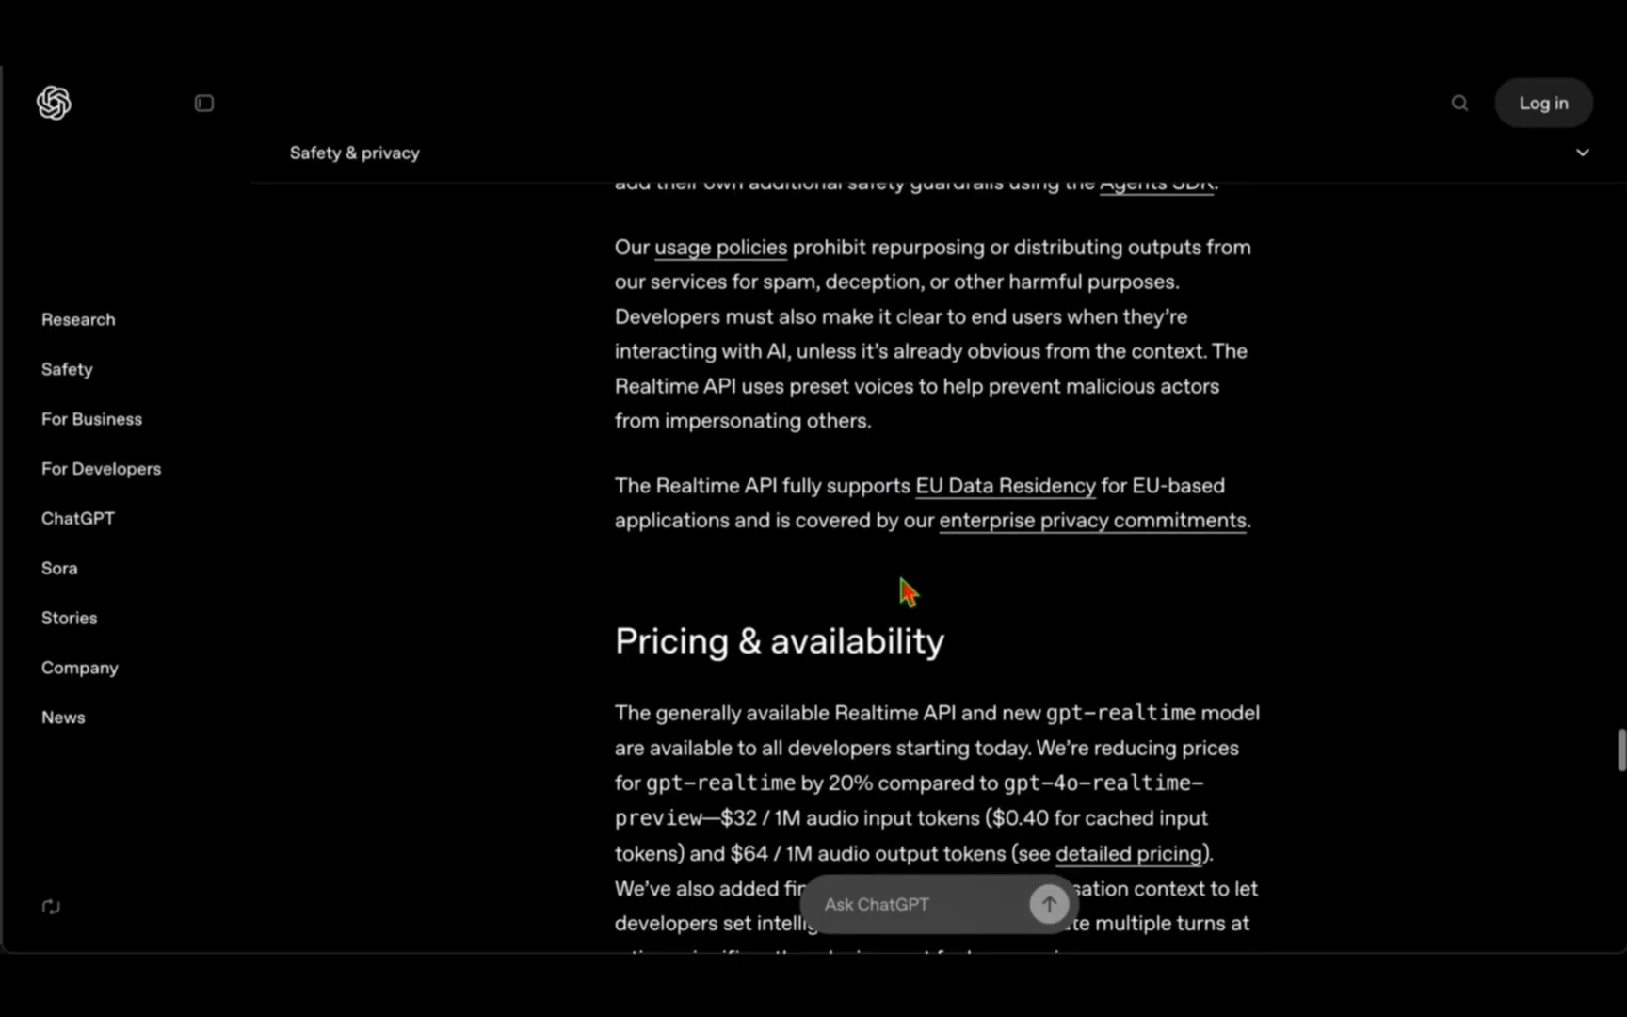
{"action": "scroll", "scroll_direction": "down", "scroll_amount": 3}
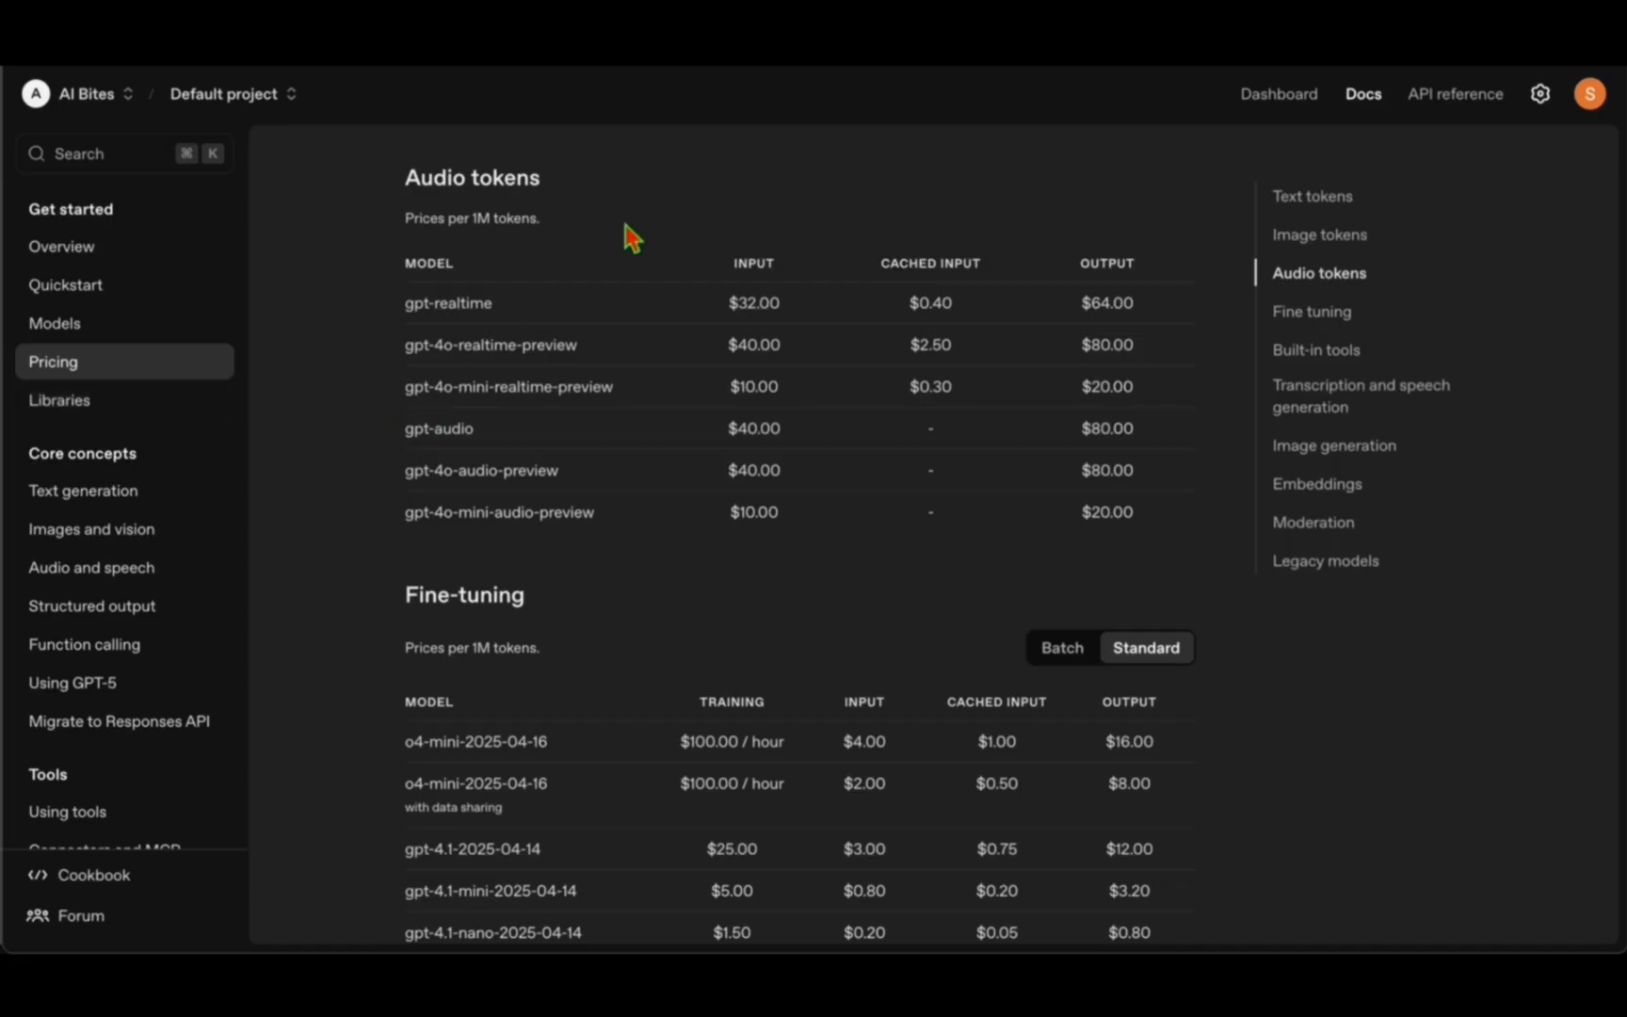
{"action": "mouse_move", "coordinate": [448, 304]}
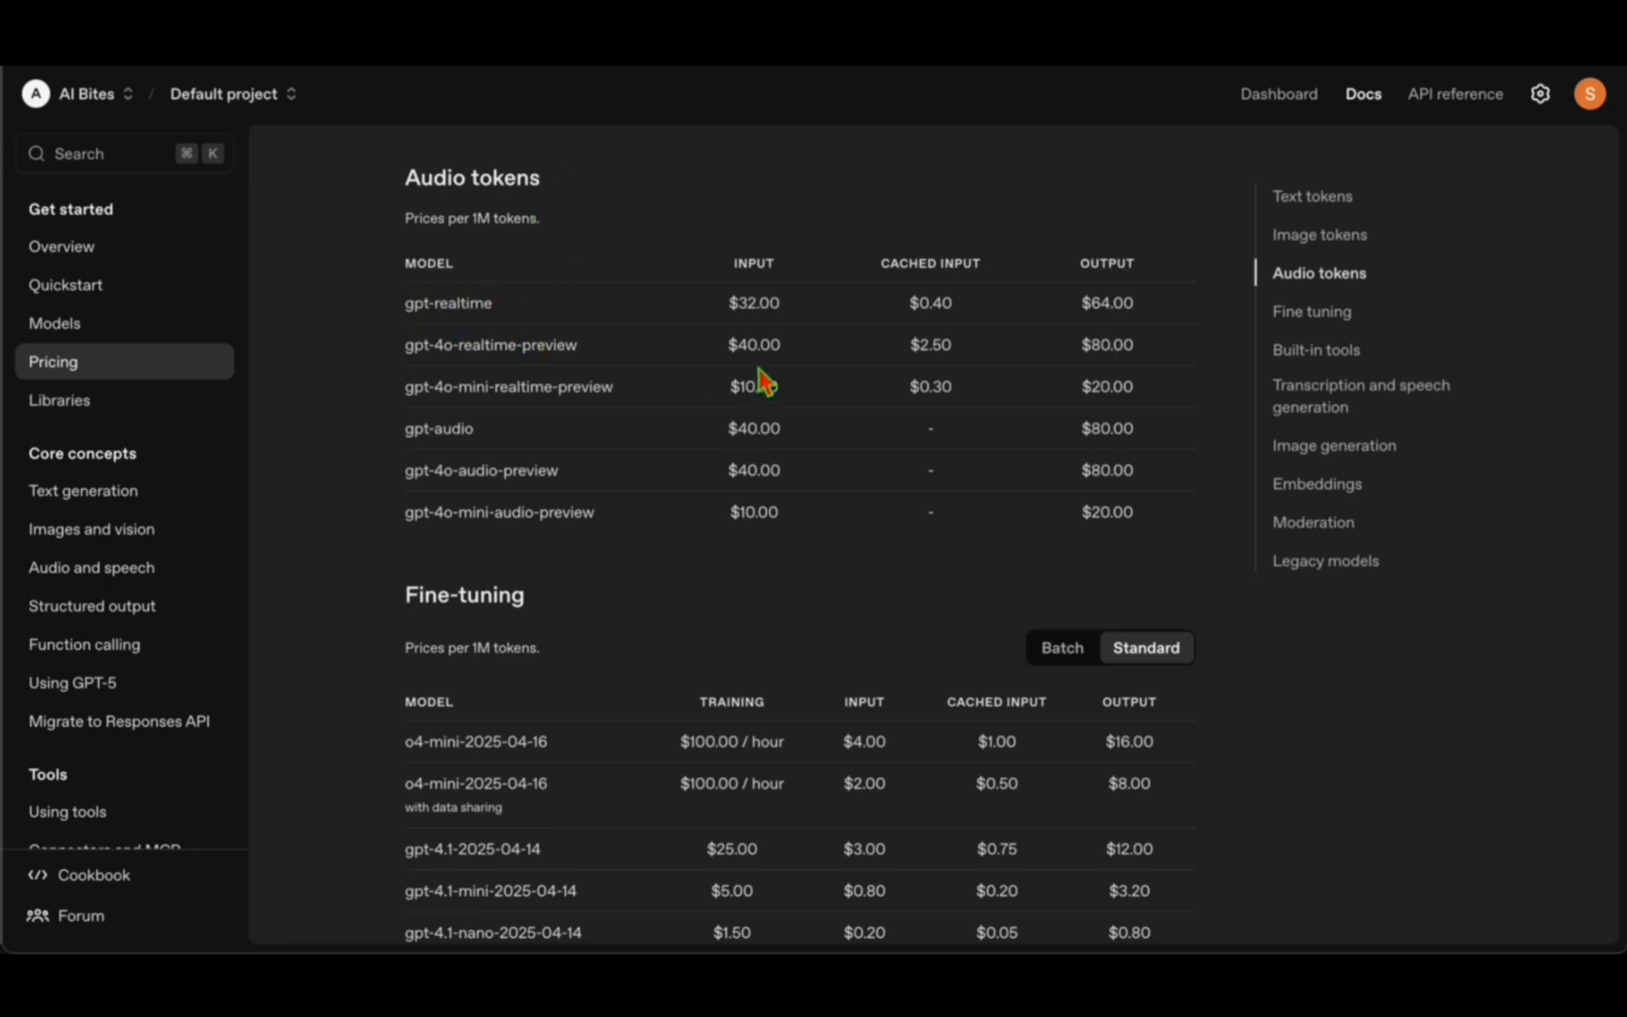
{"action": "mouse_move", "coordinate": [1073, 298]}
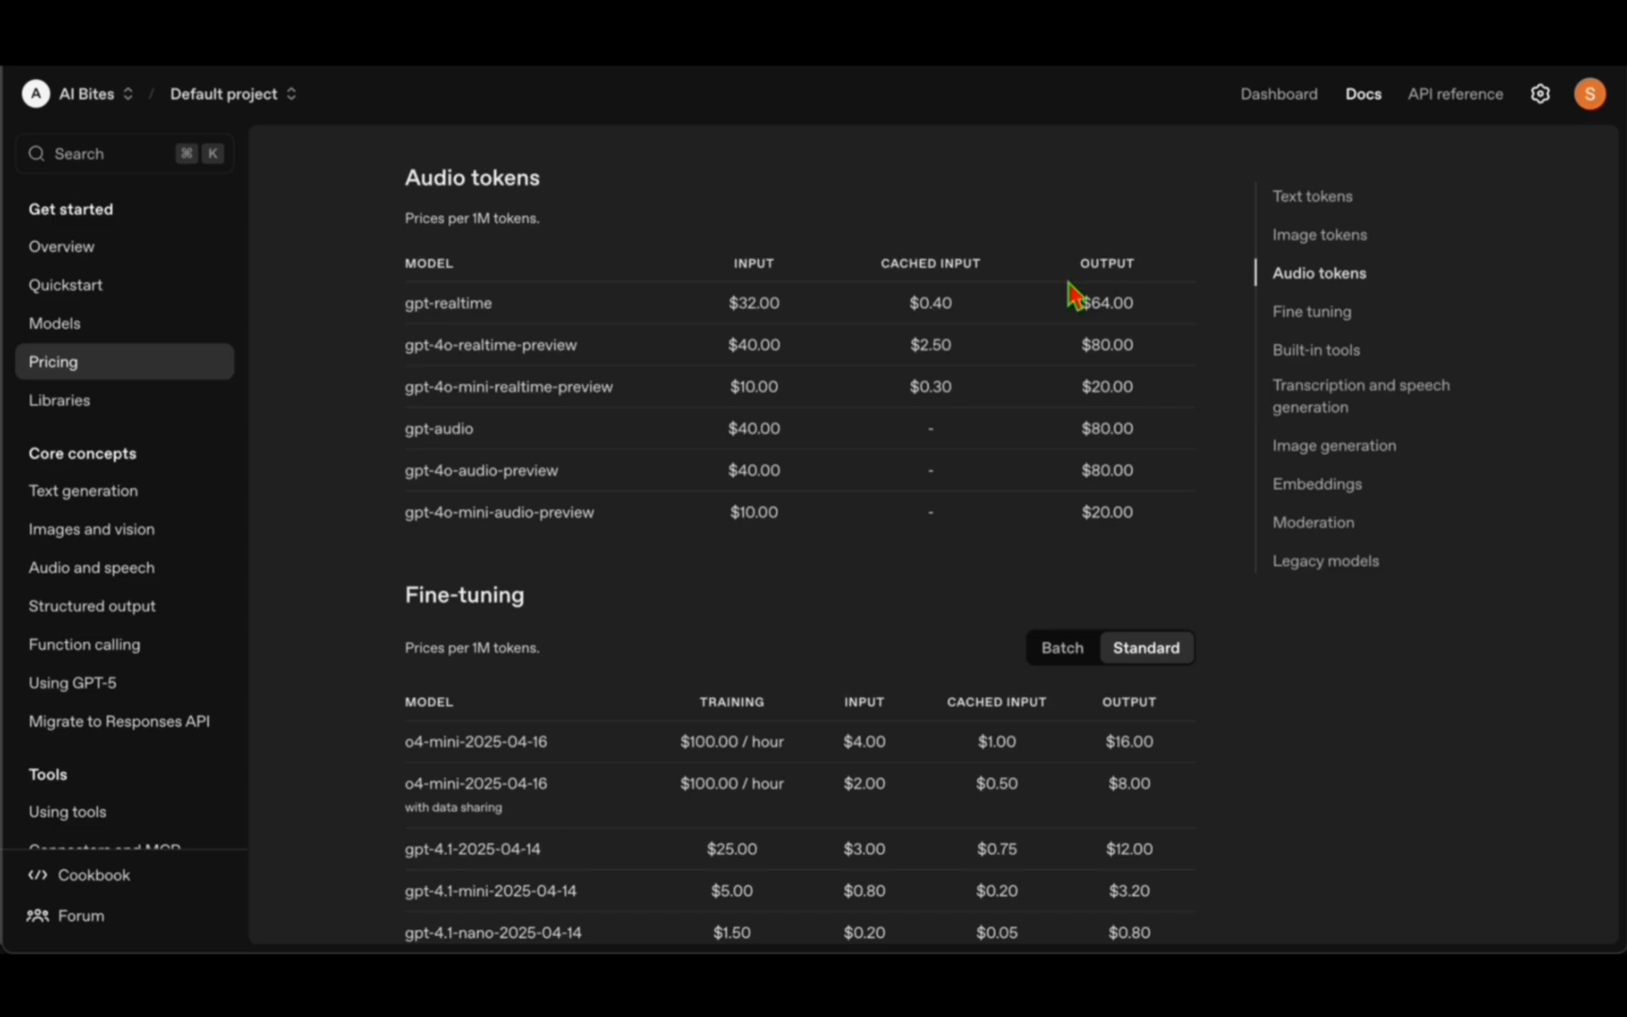
Scroll the Platform pricing page to the Audio tokens table with gpt-realtime at $32/$64 per 1M.
{"action": "scroll", "scroll_direction": "down", "scroll_amount": 3}
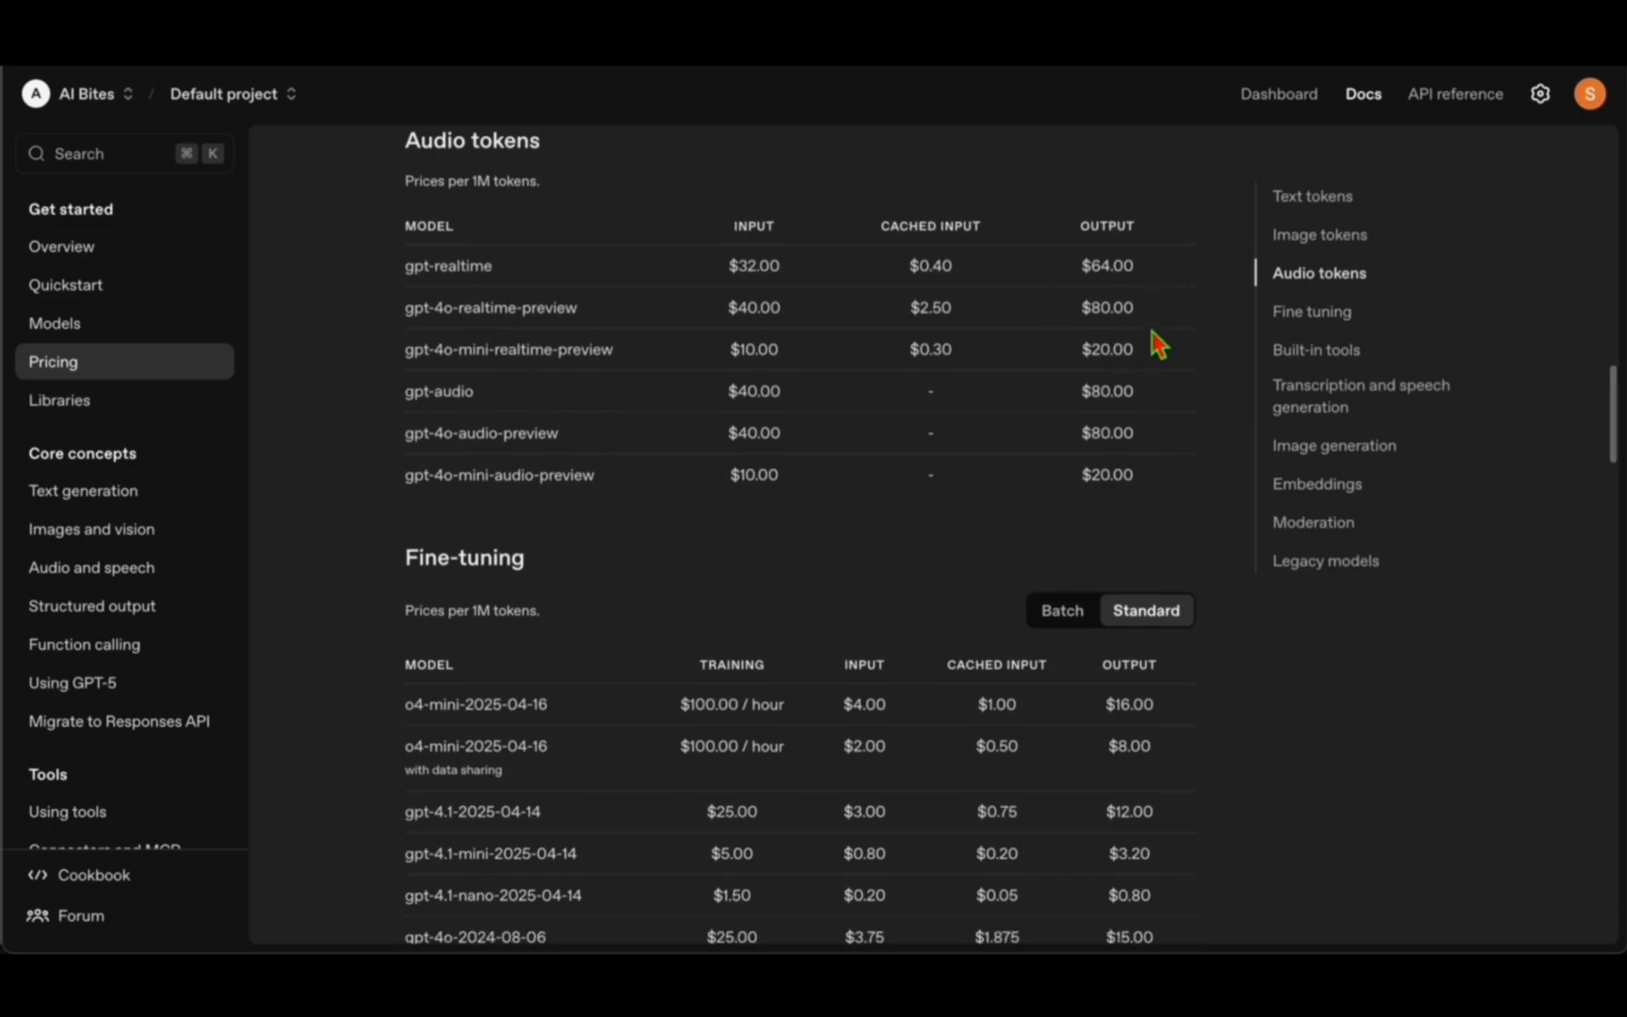